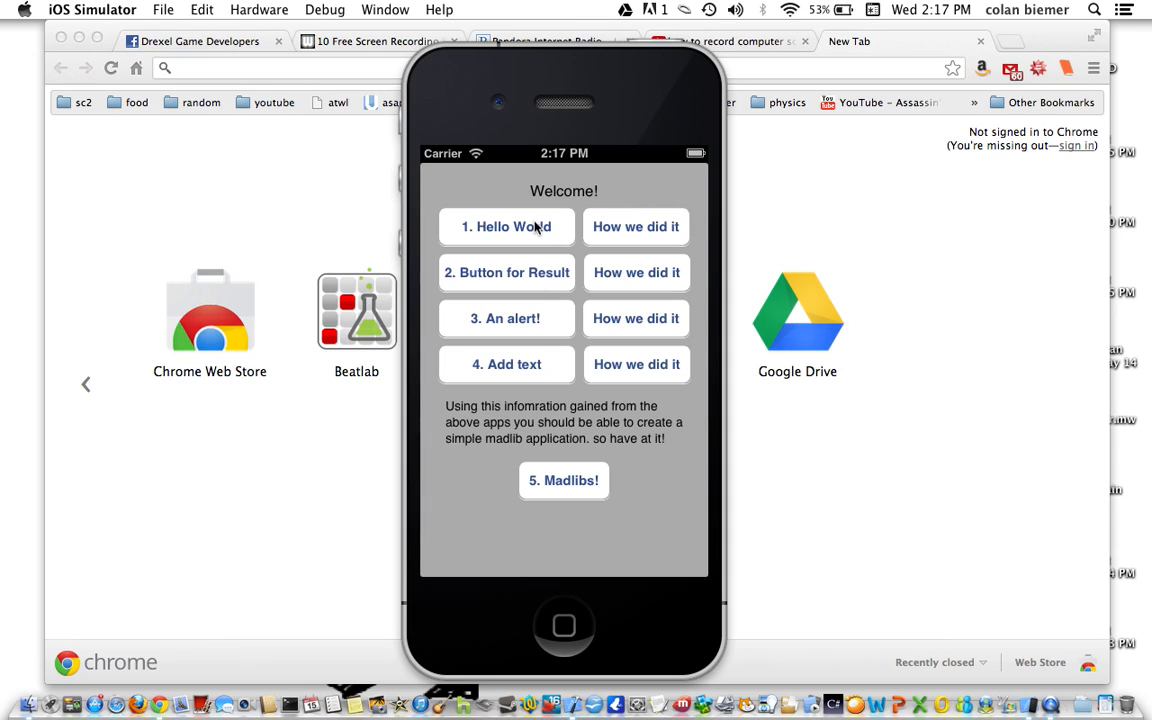
mouse_move(564, 489)
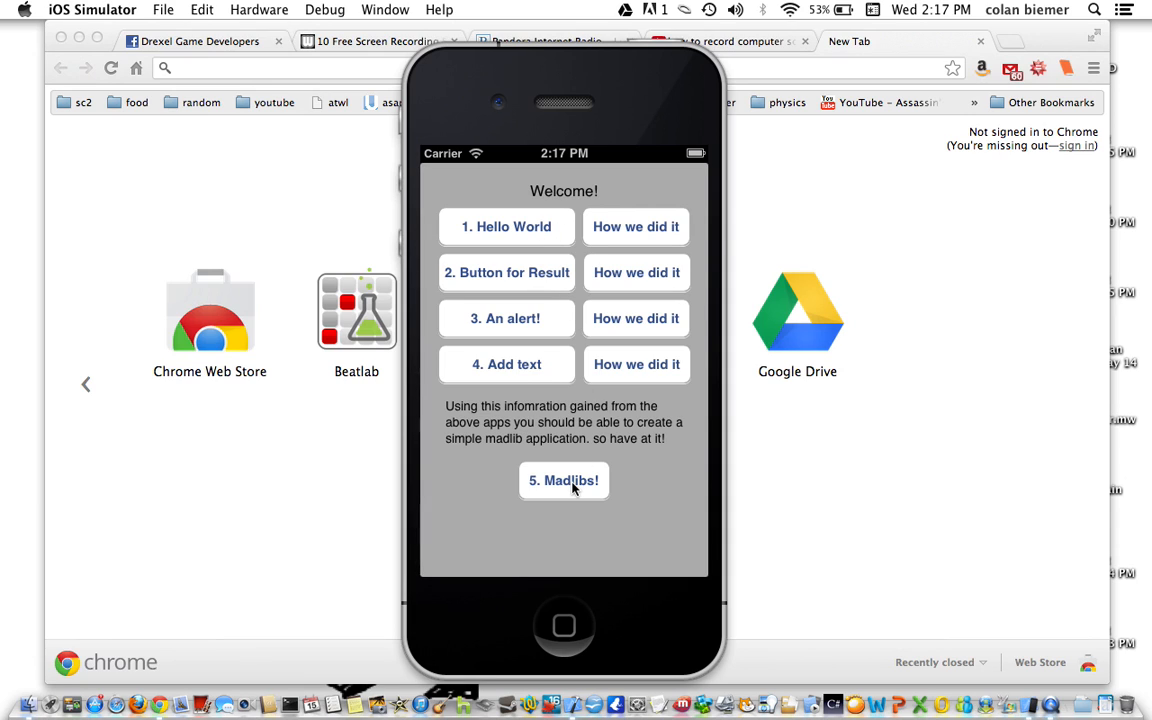
mouse_move(510, 248)
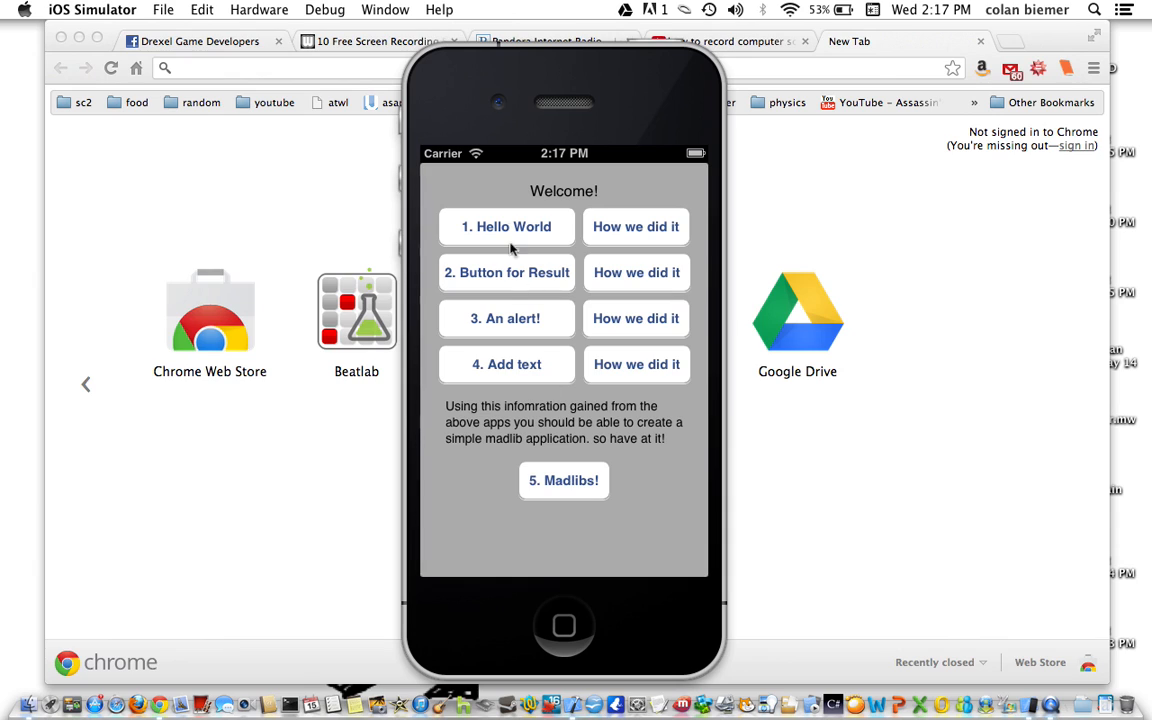
Open '1. Hello World' in the simulator, return to the welcome menu, then reopen it.
left_click(506, 226)
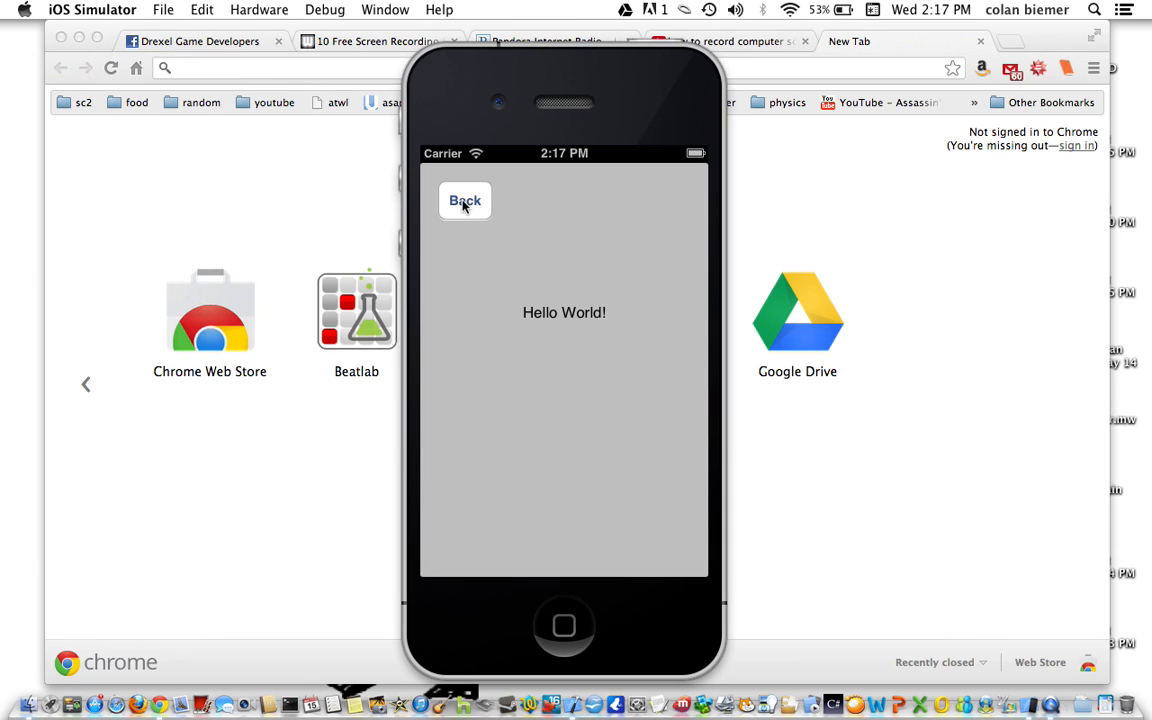
left_click(464, 200)
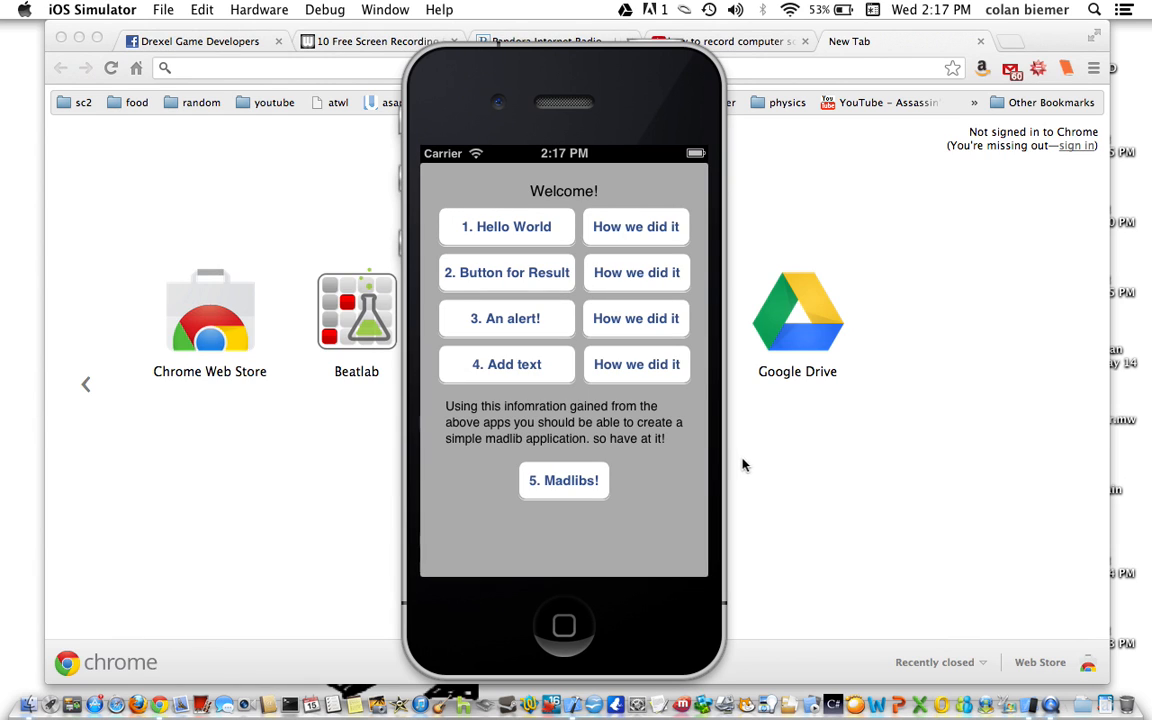
mouse_move(583, 705)
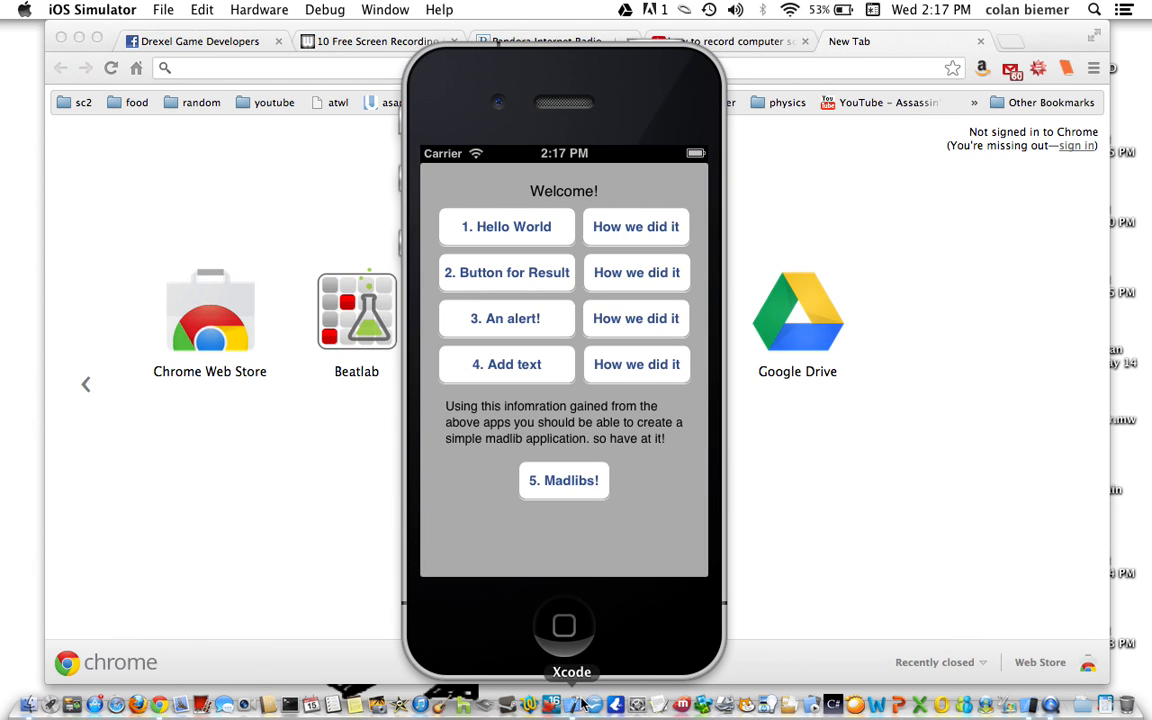
left_click(506, 226)
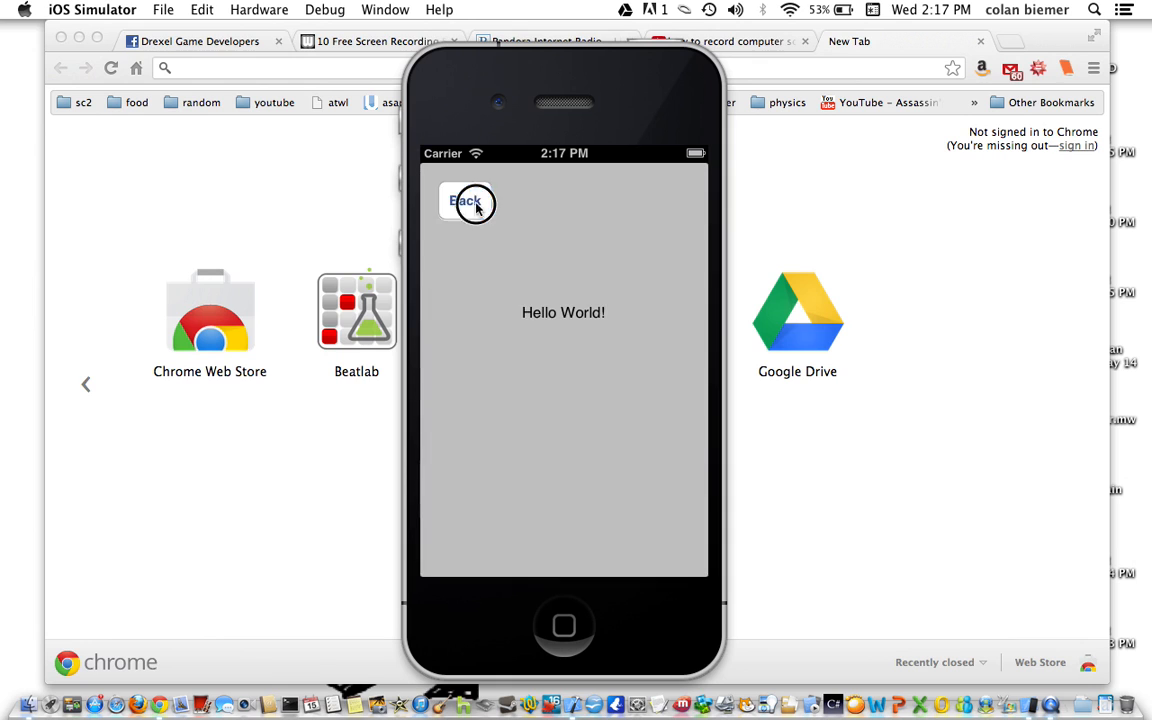
Switch to Xcode and choose the iOS Single View Application template for a new project.
left_click(464, 201)
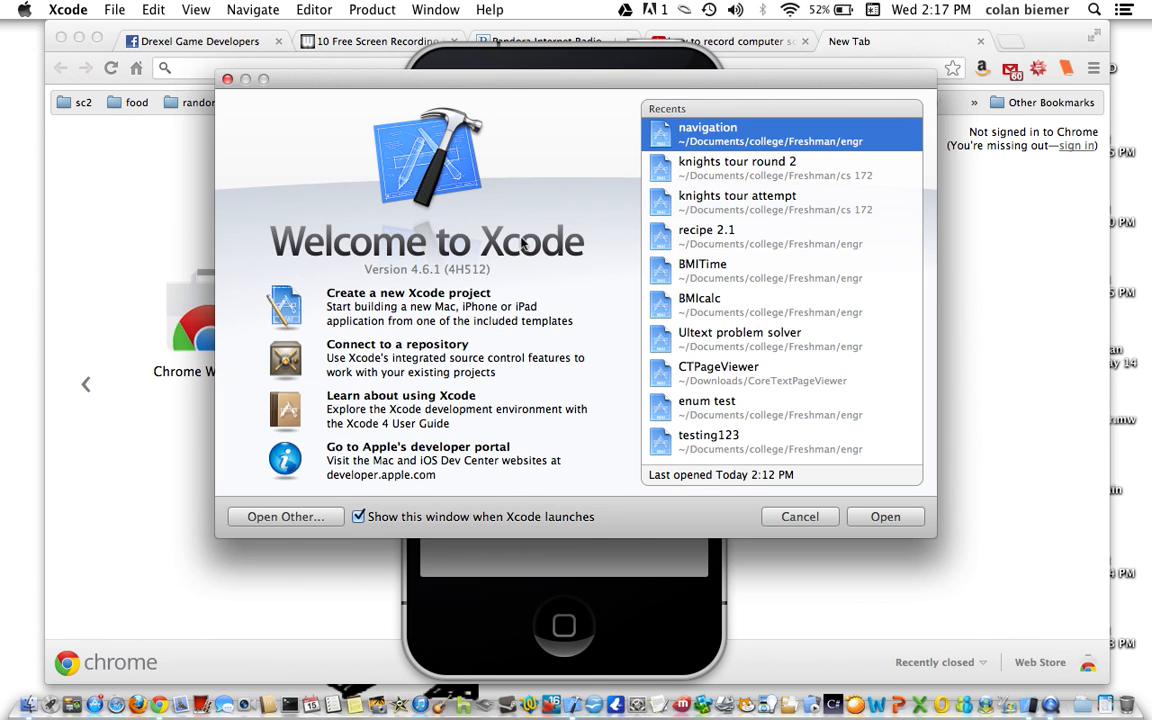
mouse_move(408, 306)
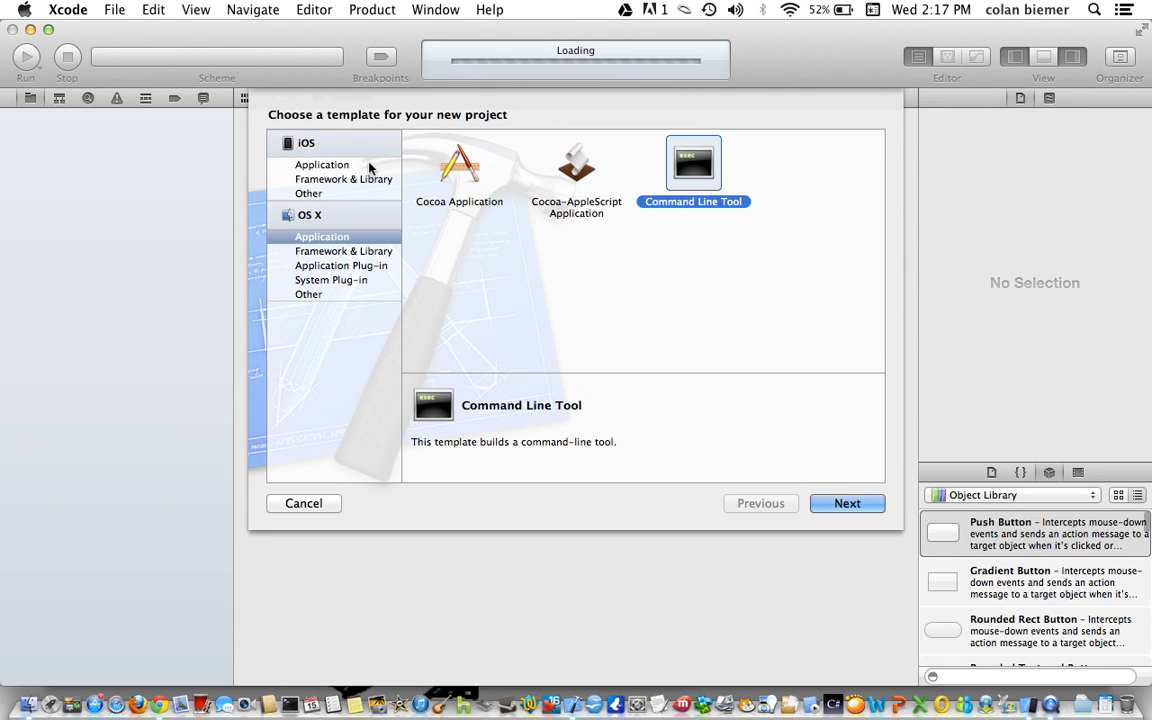
left_click(322, 164)
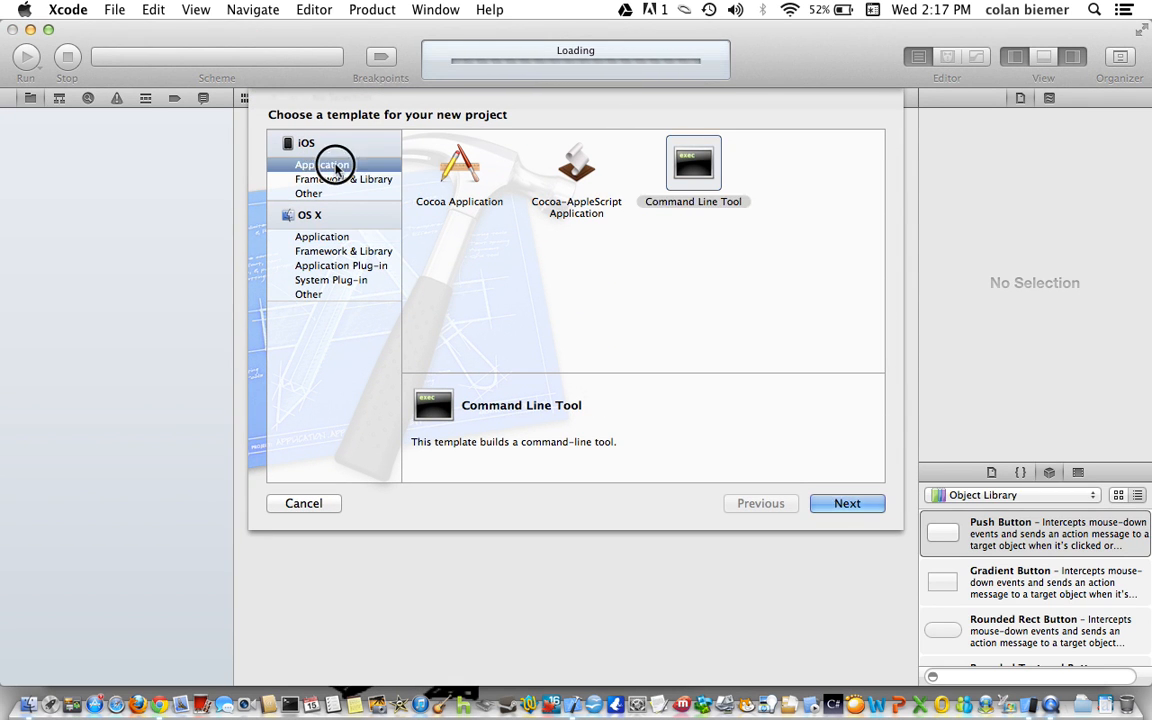
left_click(322, 164)
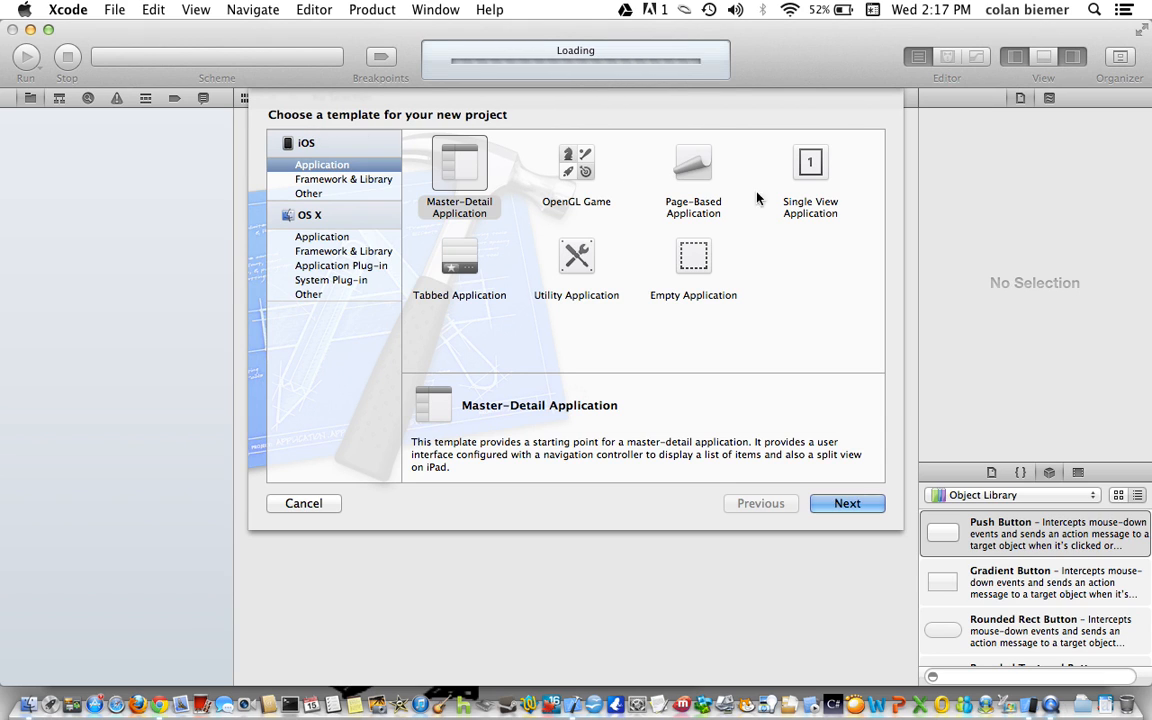
left_click(810, 175)
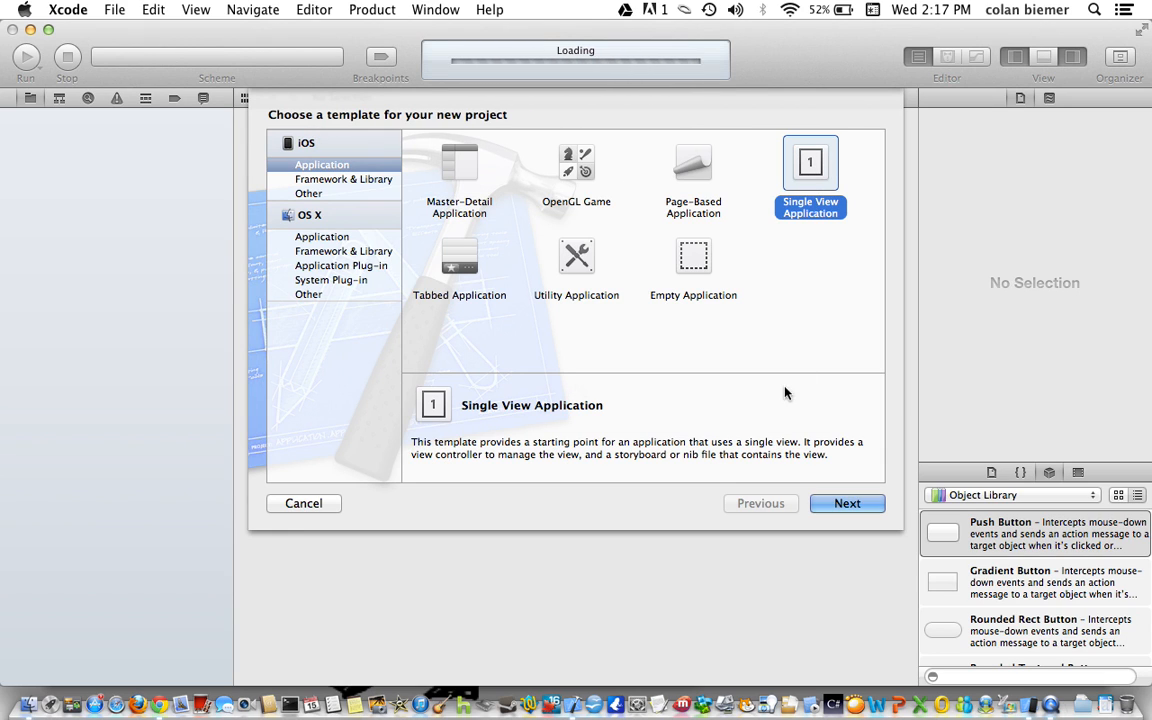
mouse_move(752, 197)
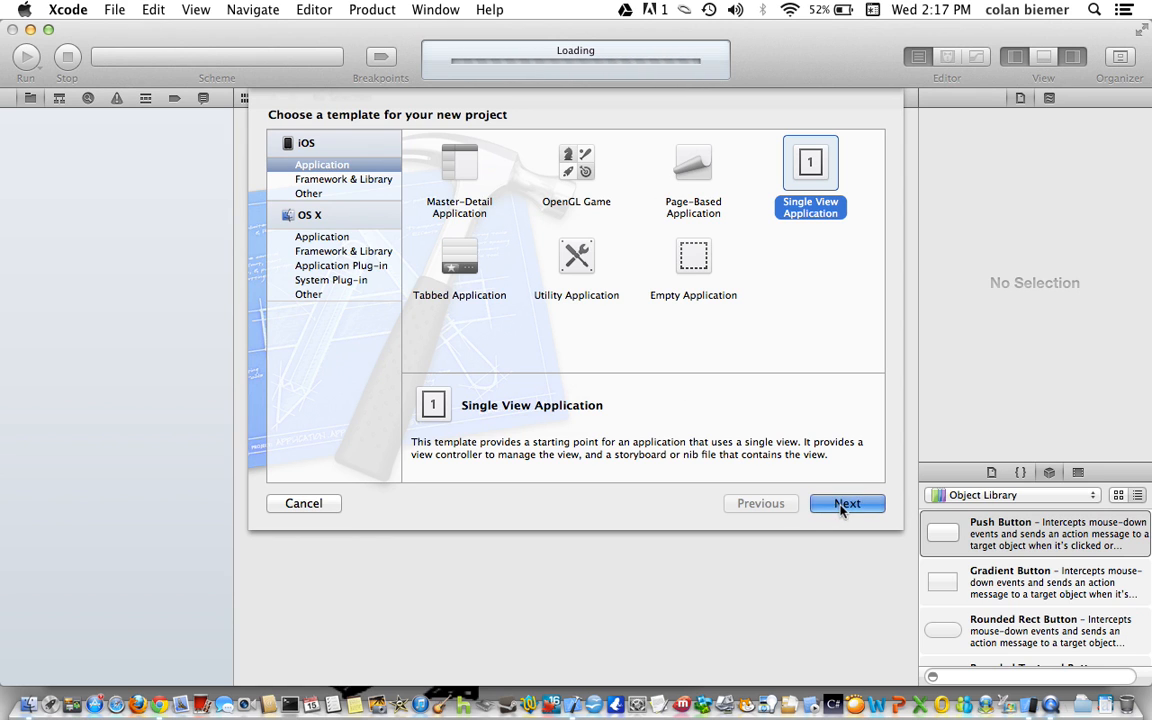
Name the iPhone project 'hello WOrld@' and continue to the save location.
left_click(846, 503)
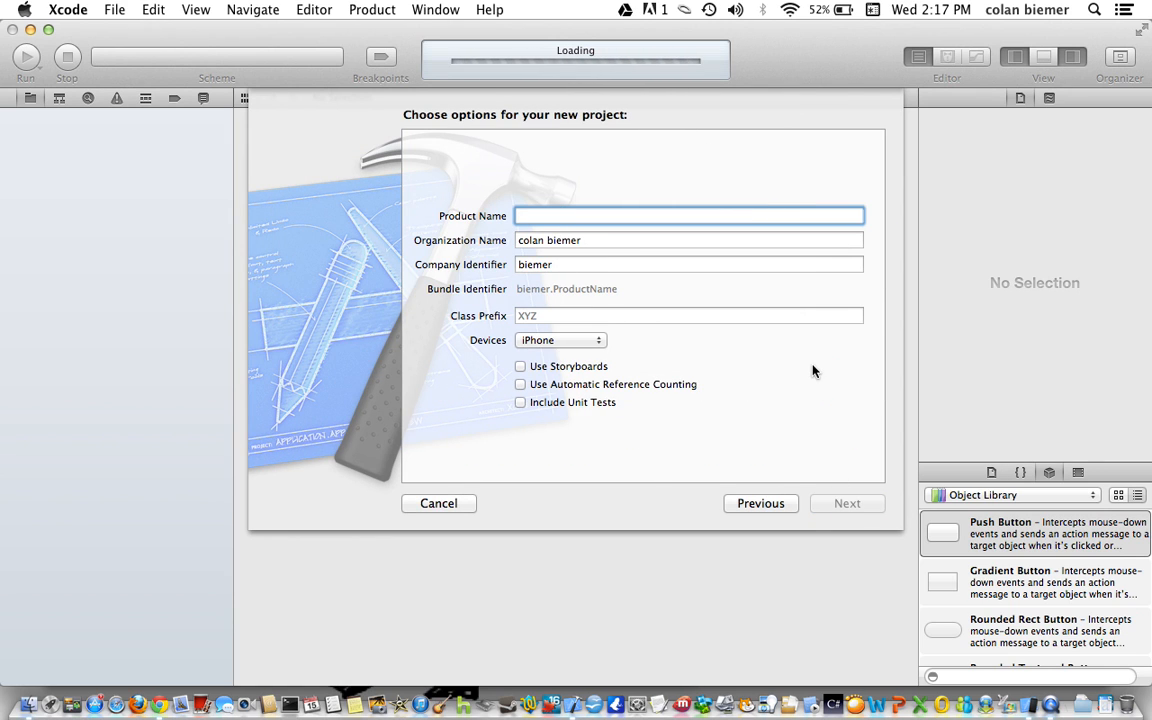
type("hellow wo")
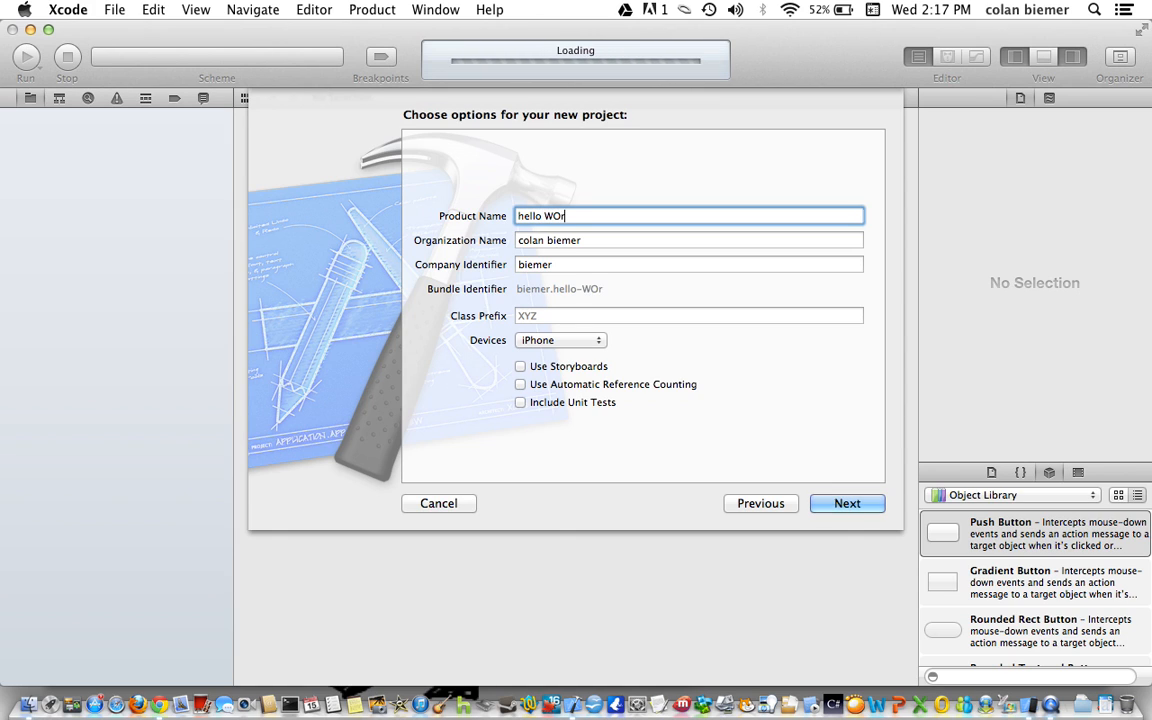
type("ld@")
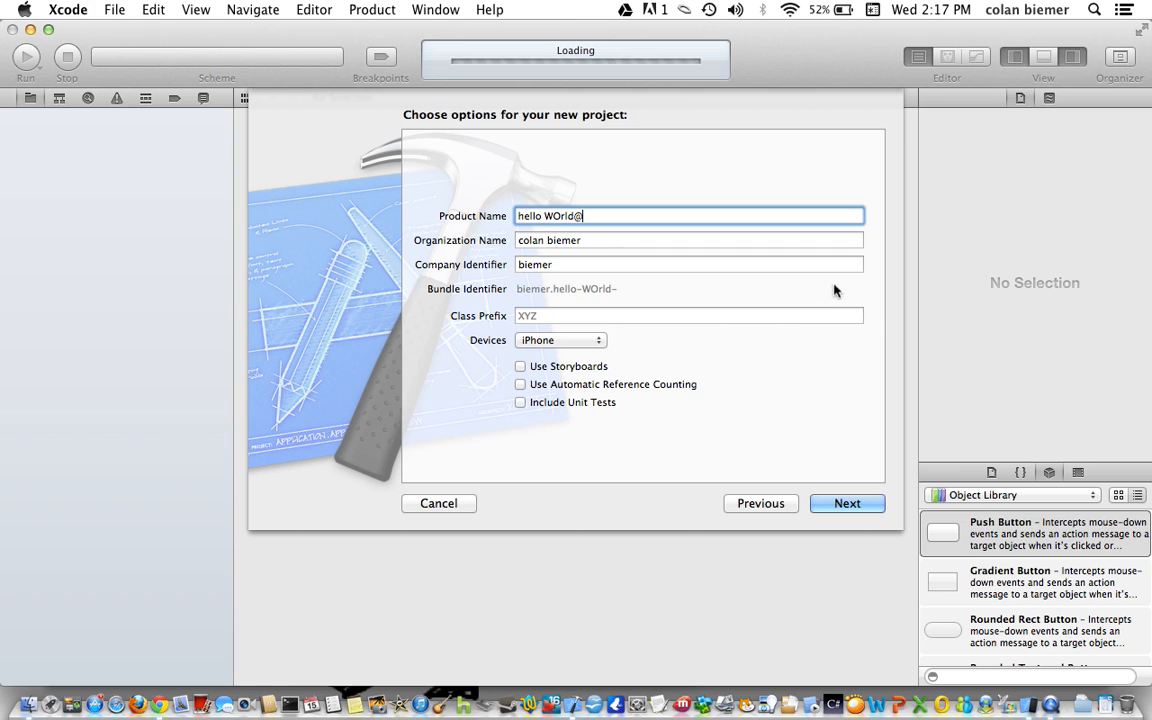
mouse_move(557, 261)
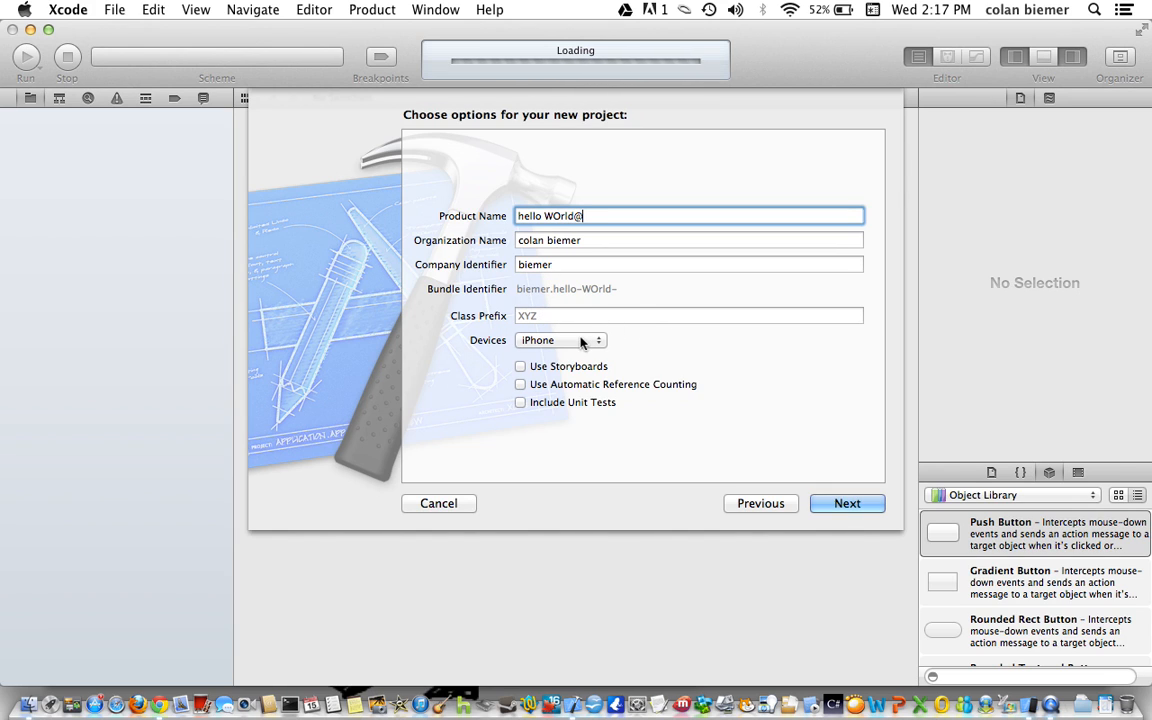
mouse_move(585, 343)
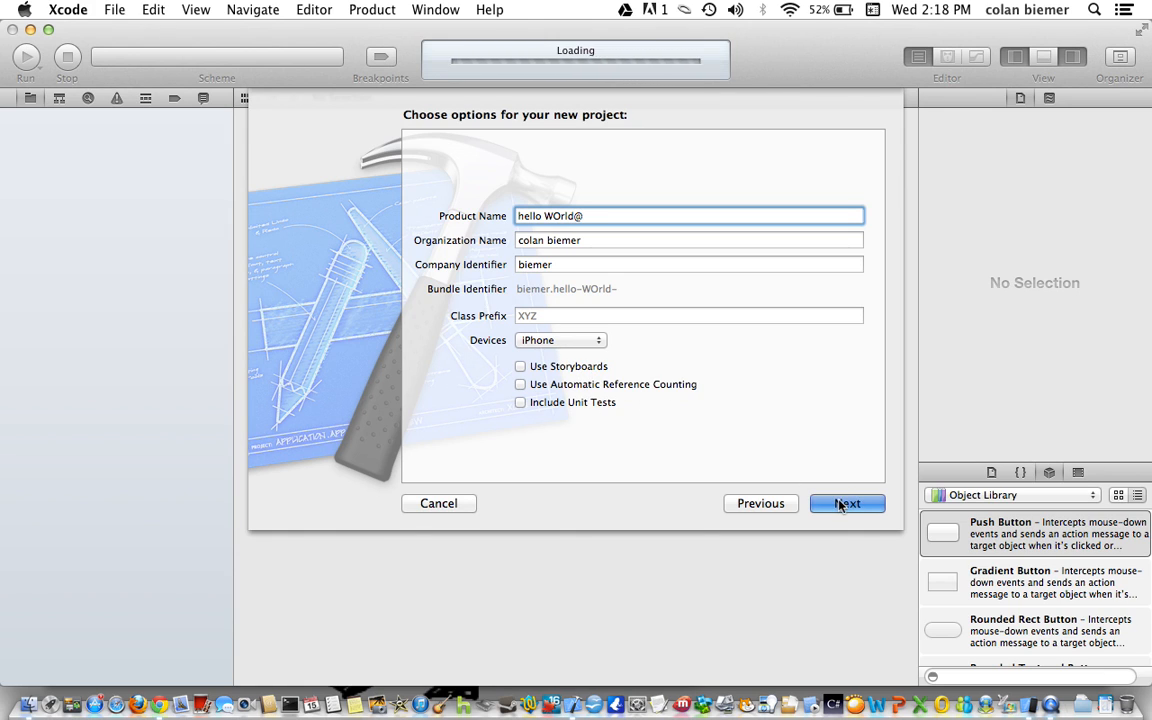
left_click(847, 503)
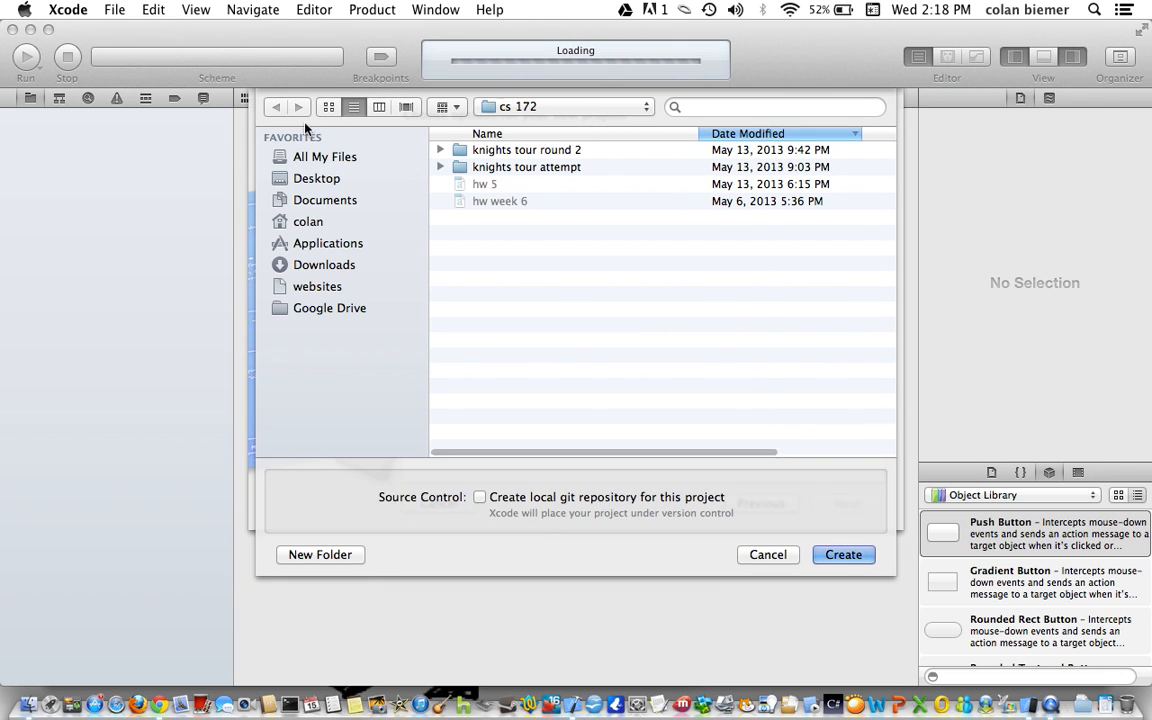
Create the project in the engr folder under Freshman.
left_click(563, 107)
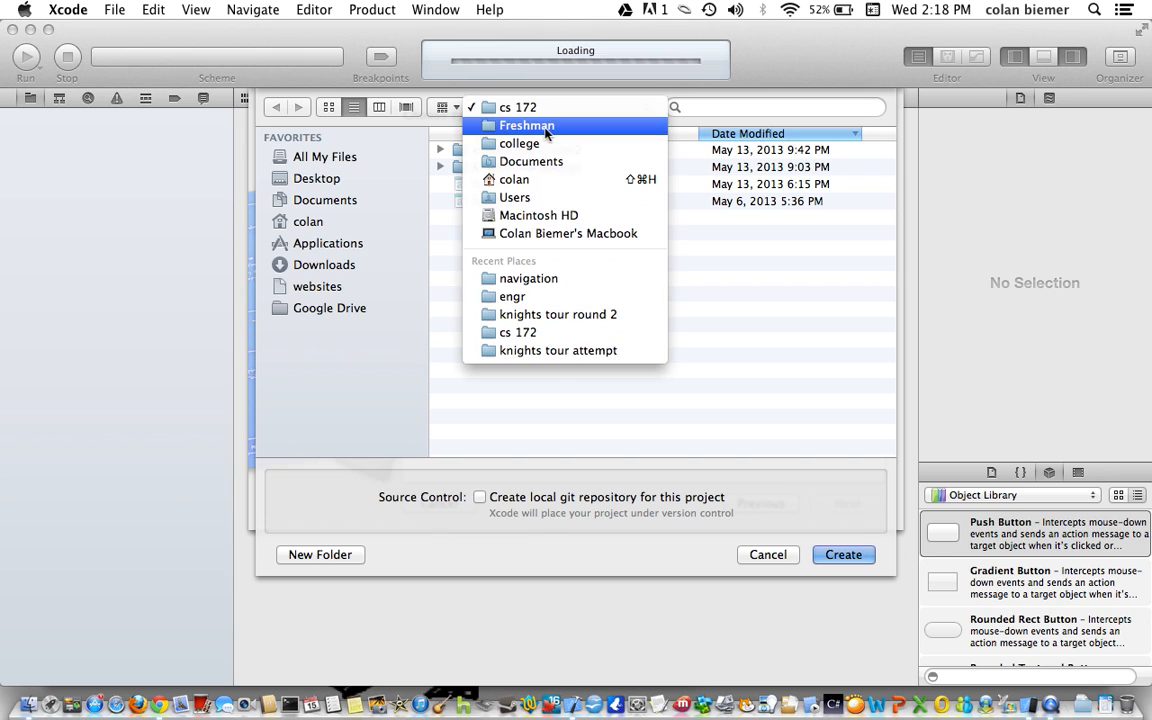
left_click(526, 125)
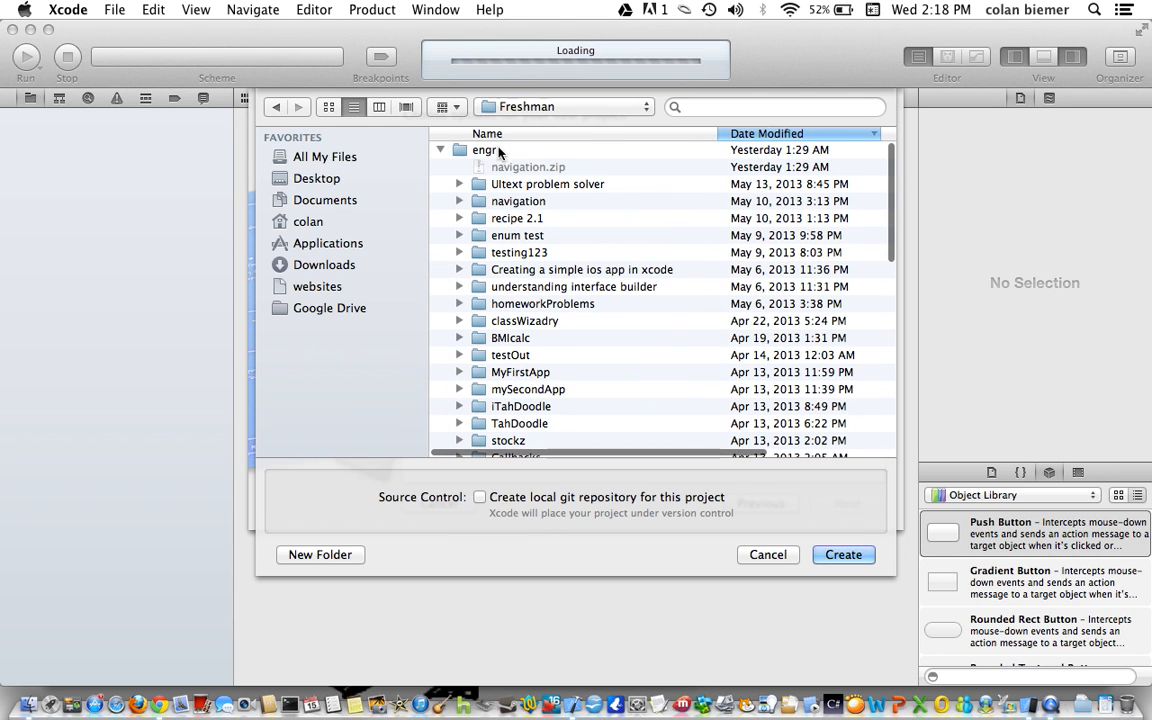
left_click(484, 149)
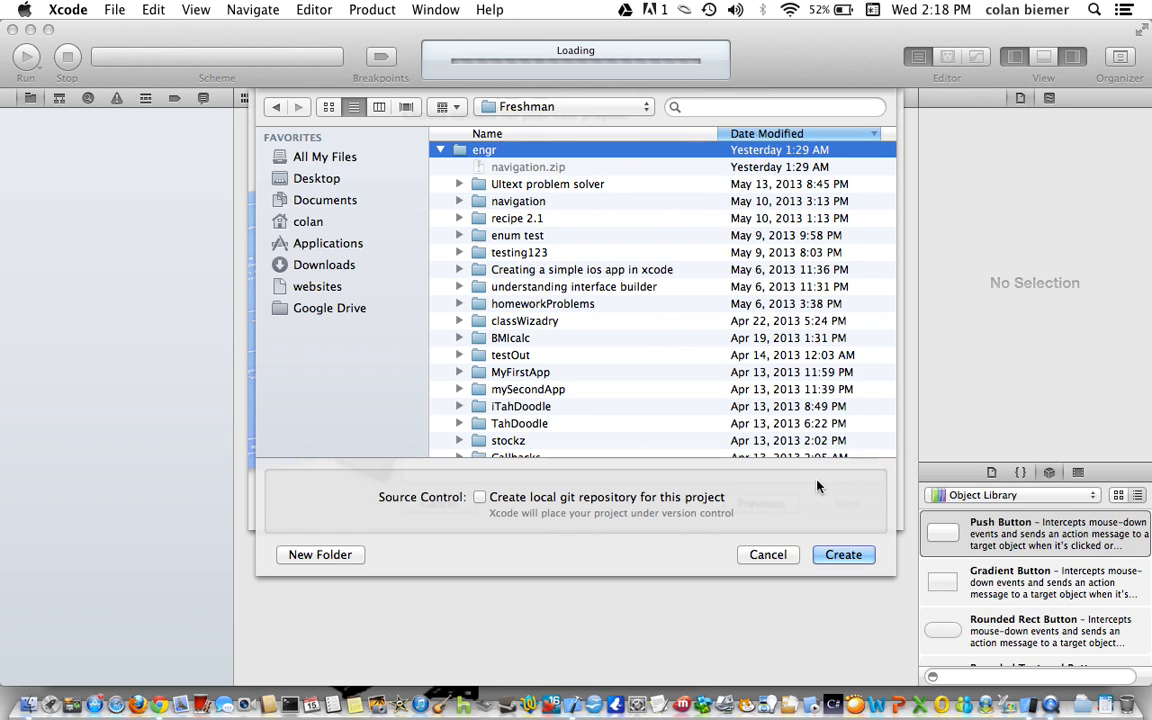
left_click(842, 554)
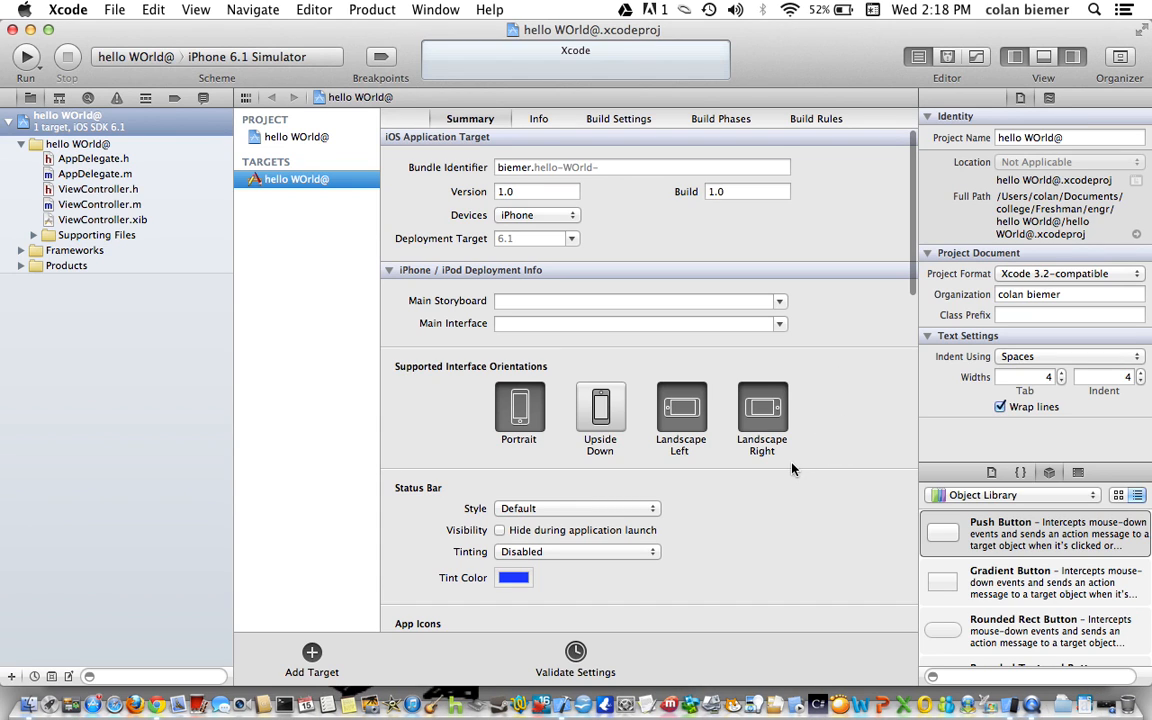
mouse_move(395, 413)
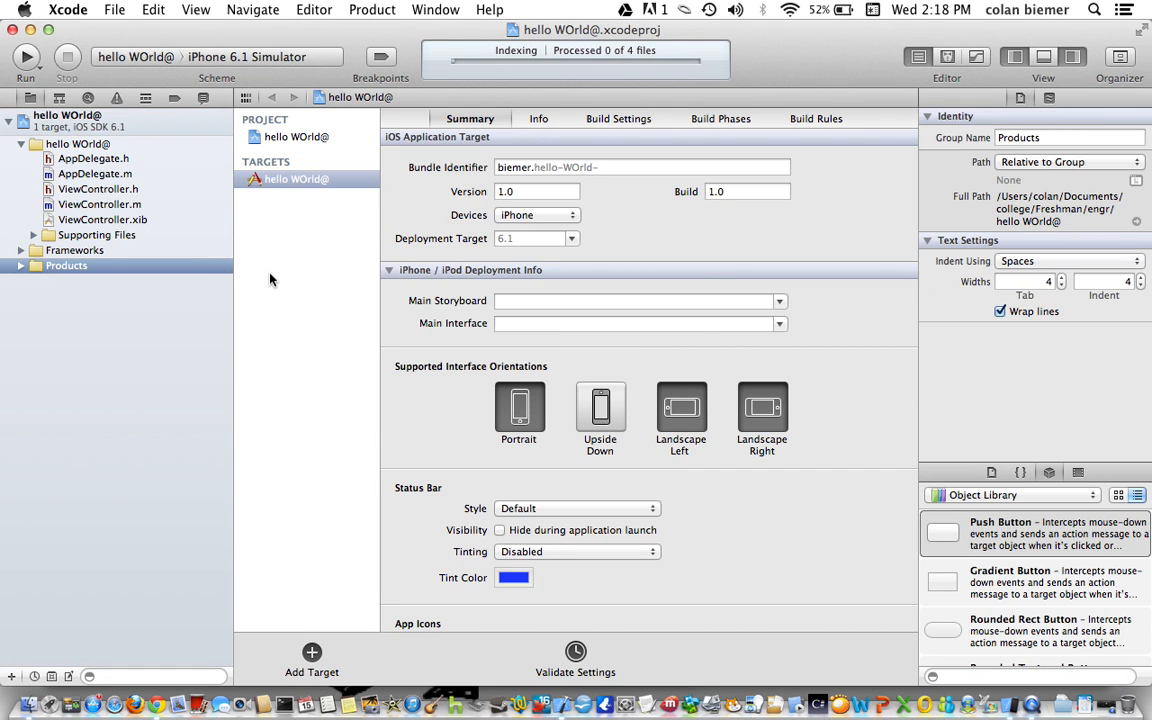
Open ViewController.xib from the Project Navigator.
left_click(102, 219)
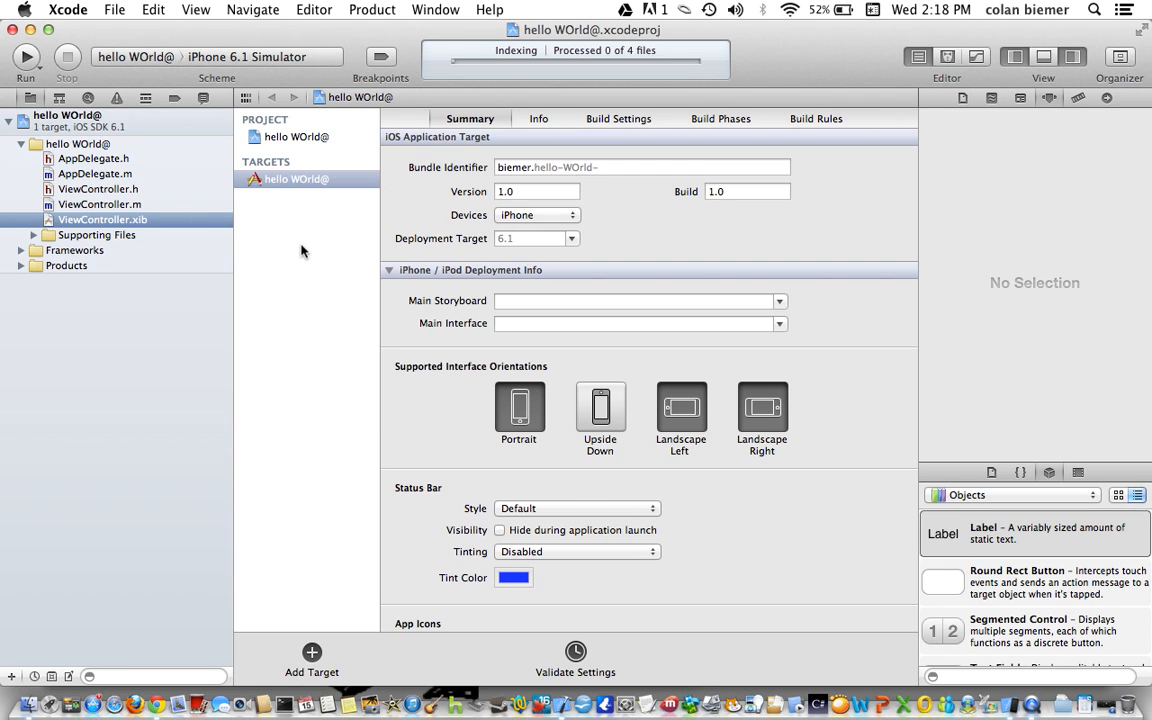
mouse_move(140, 223)
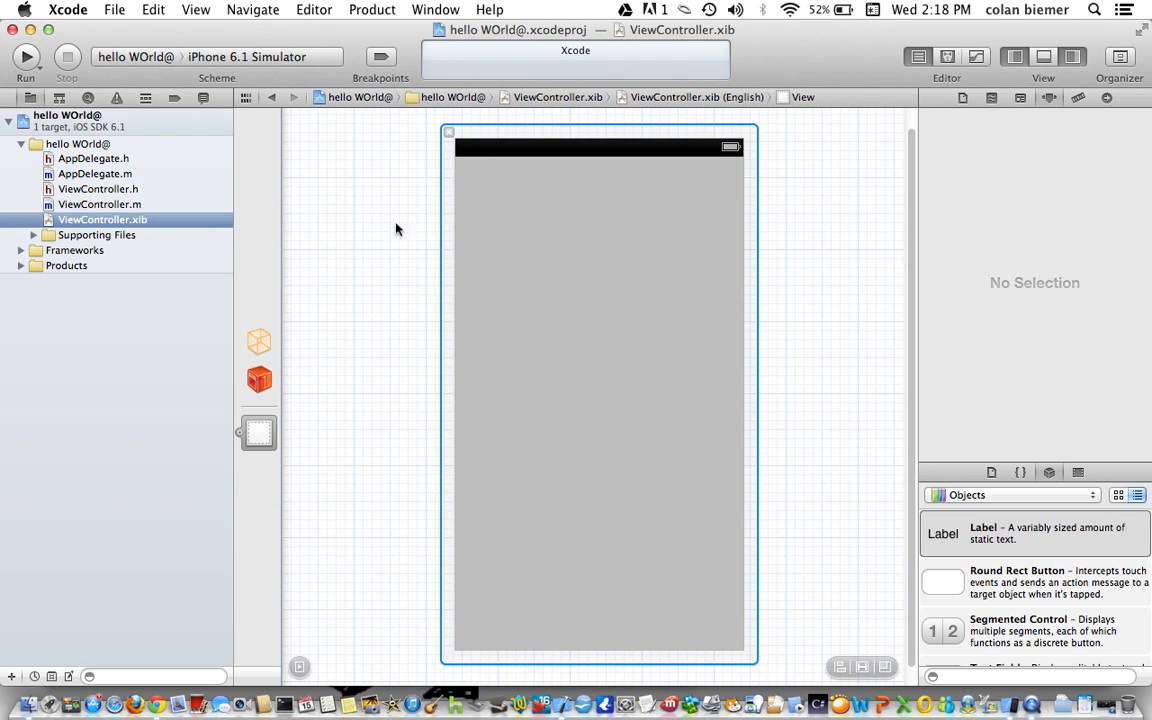
mouse_move(1075, 542)
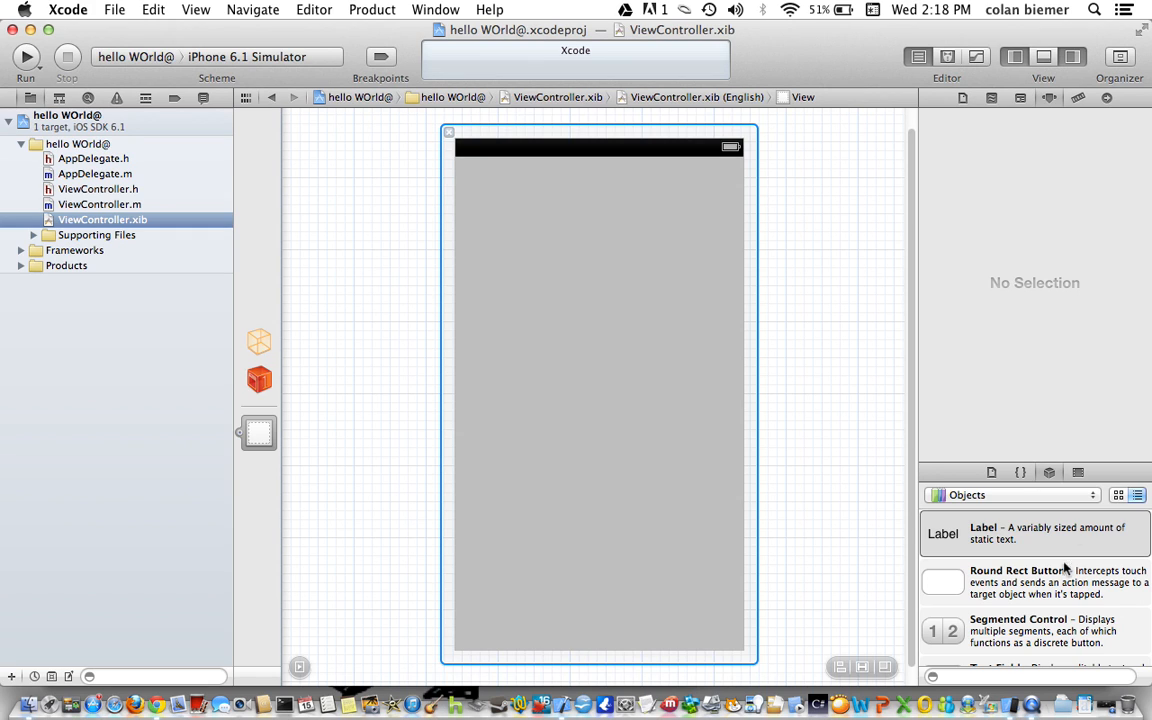
mouse_move(1025, 640)
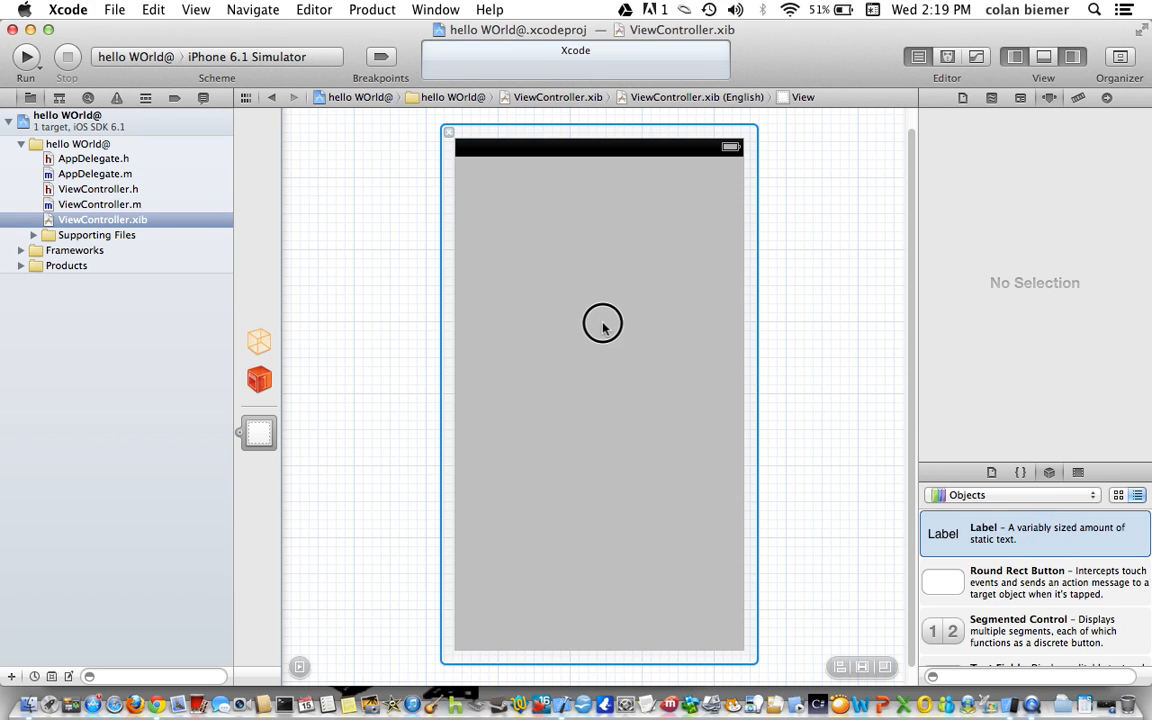
Add a label to the view, centre it, and set its text to 'Hello World!'.
left_click_drag(943, 533, 600, 322)
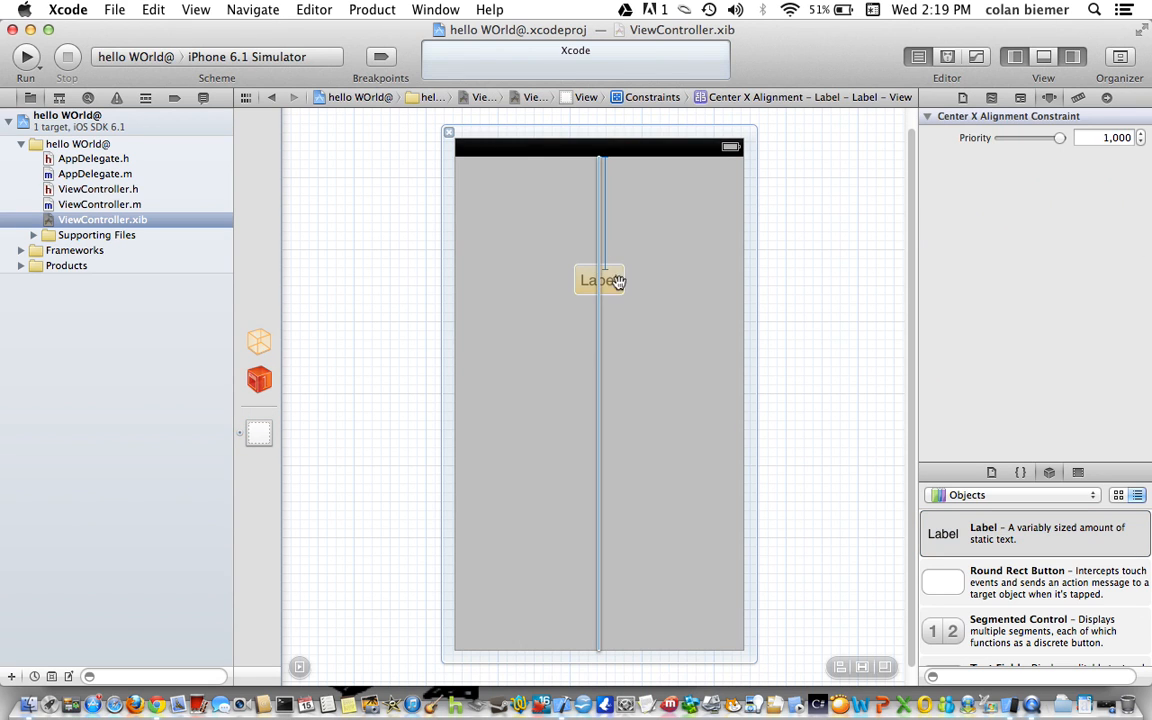
left_click(598, 280)
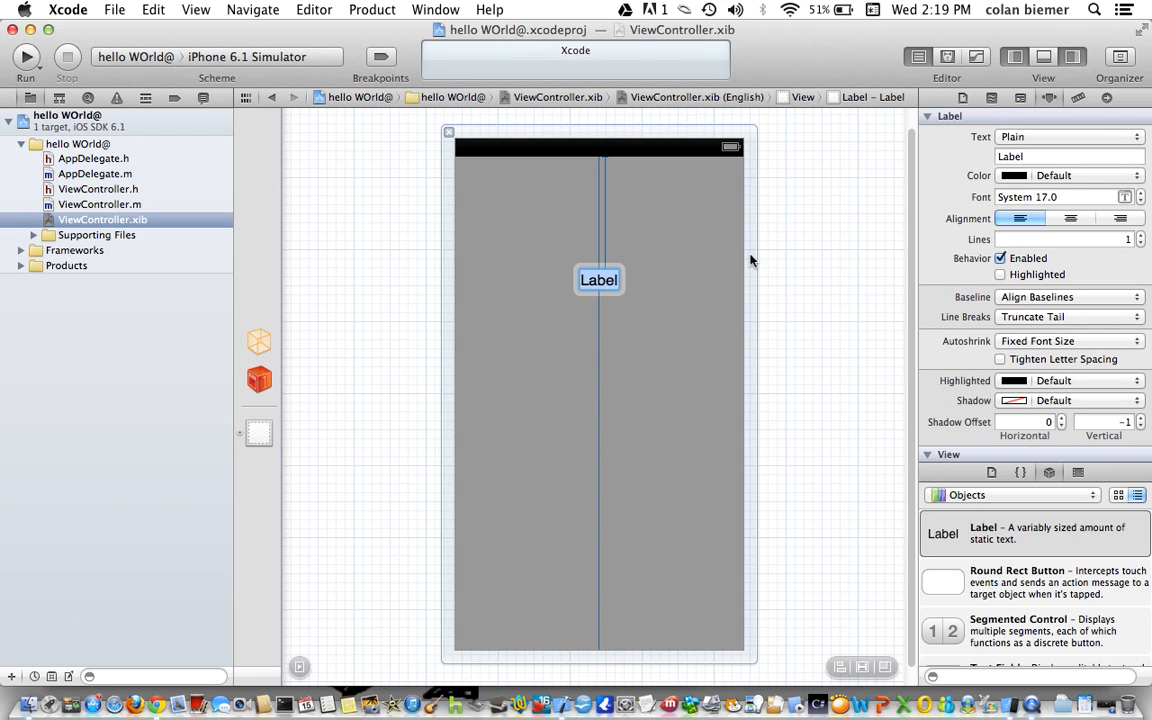
type("Hello World!")
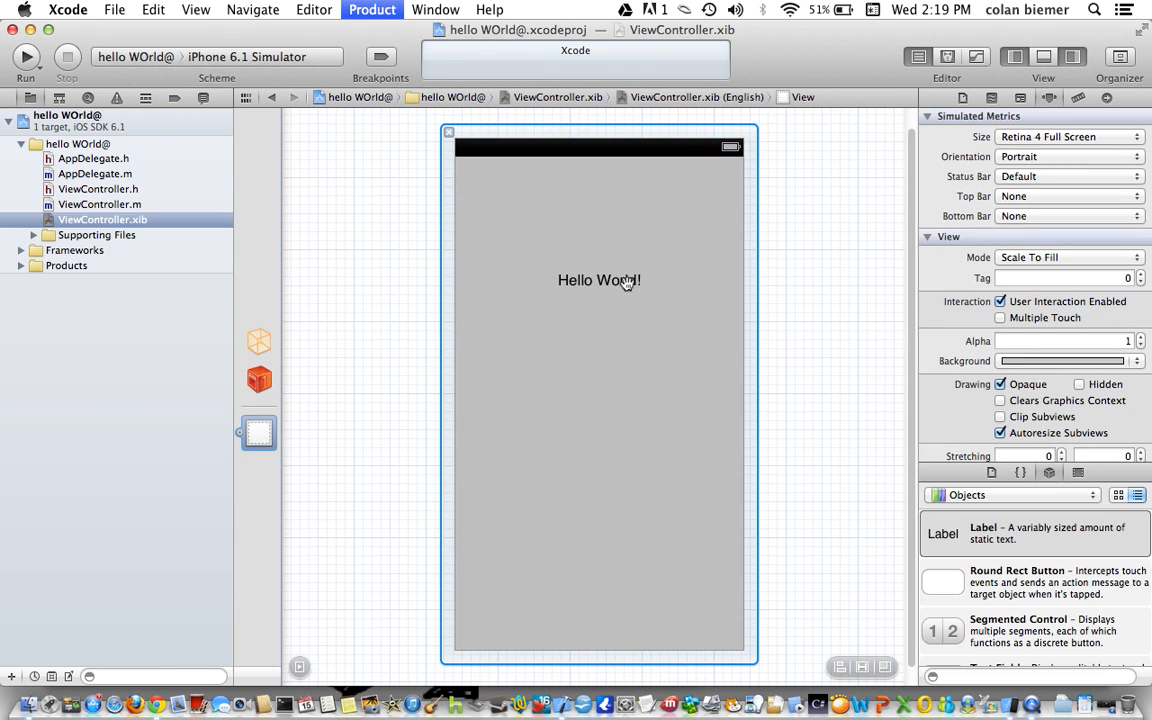
Run the app so the simulated iPhone shows 'Hello World!'.
left_click(25, 56)
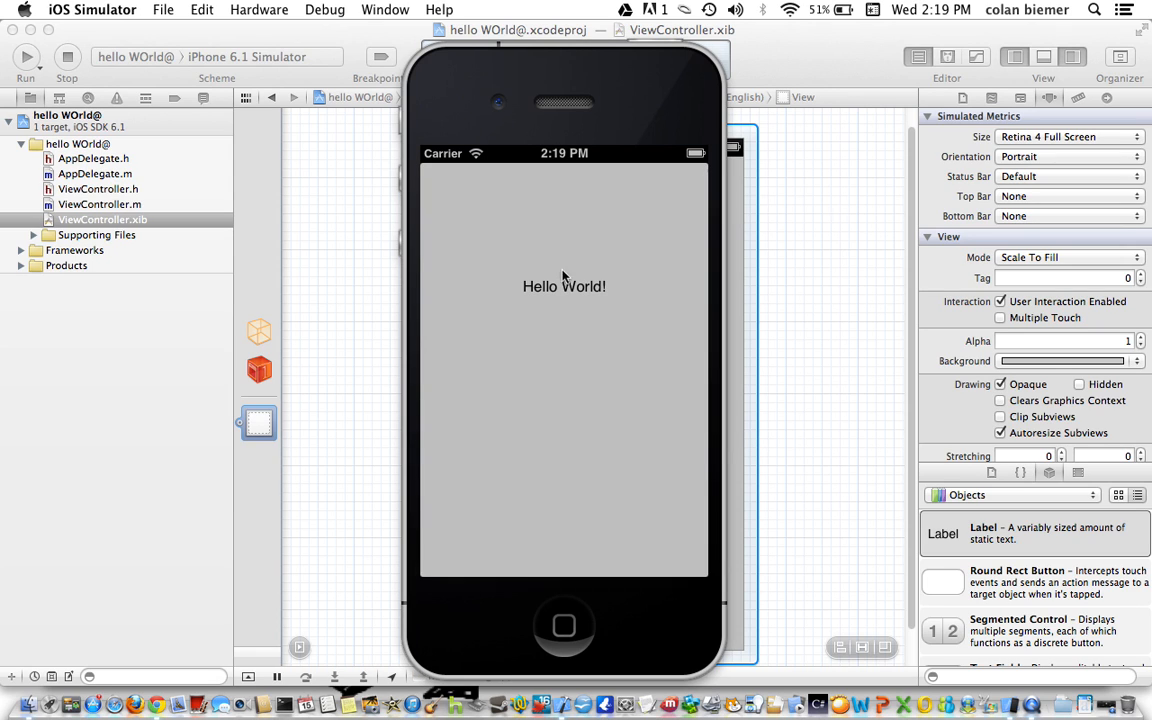
mouse_move(757, 365)
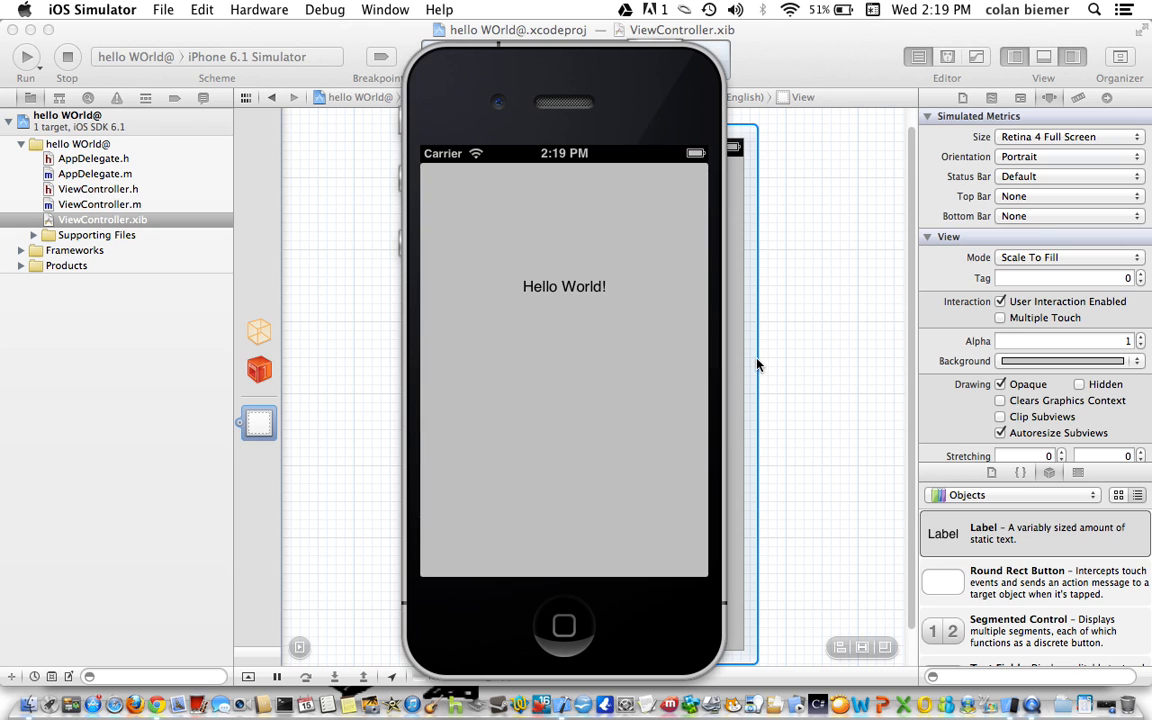
mouse_move(770, 364)
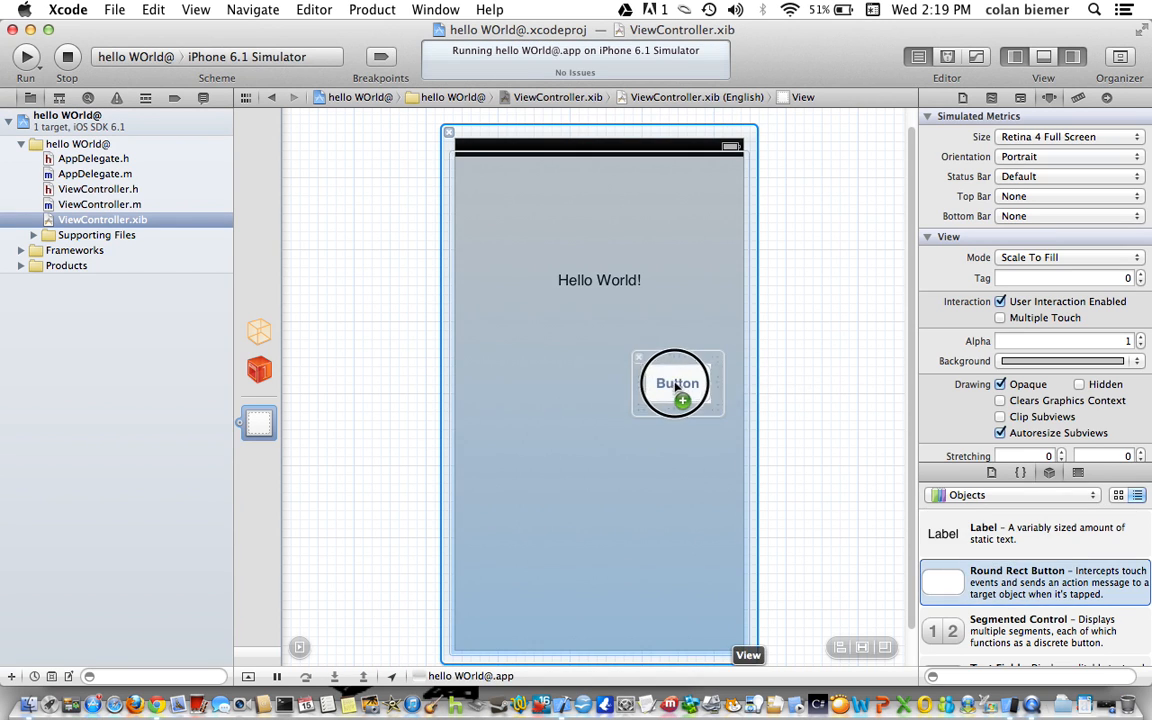
Add a button below the label and title it 'Hello self'.
left_click_drag(678, 383, 600, 350)
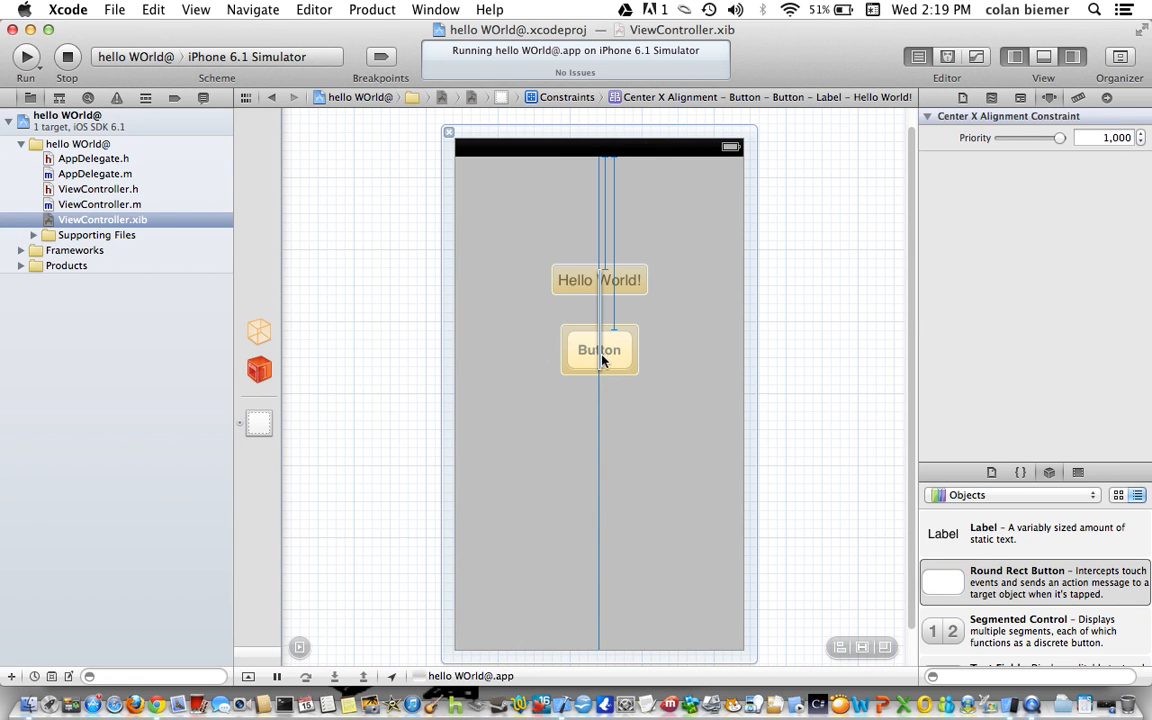
left_click(599, 349)
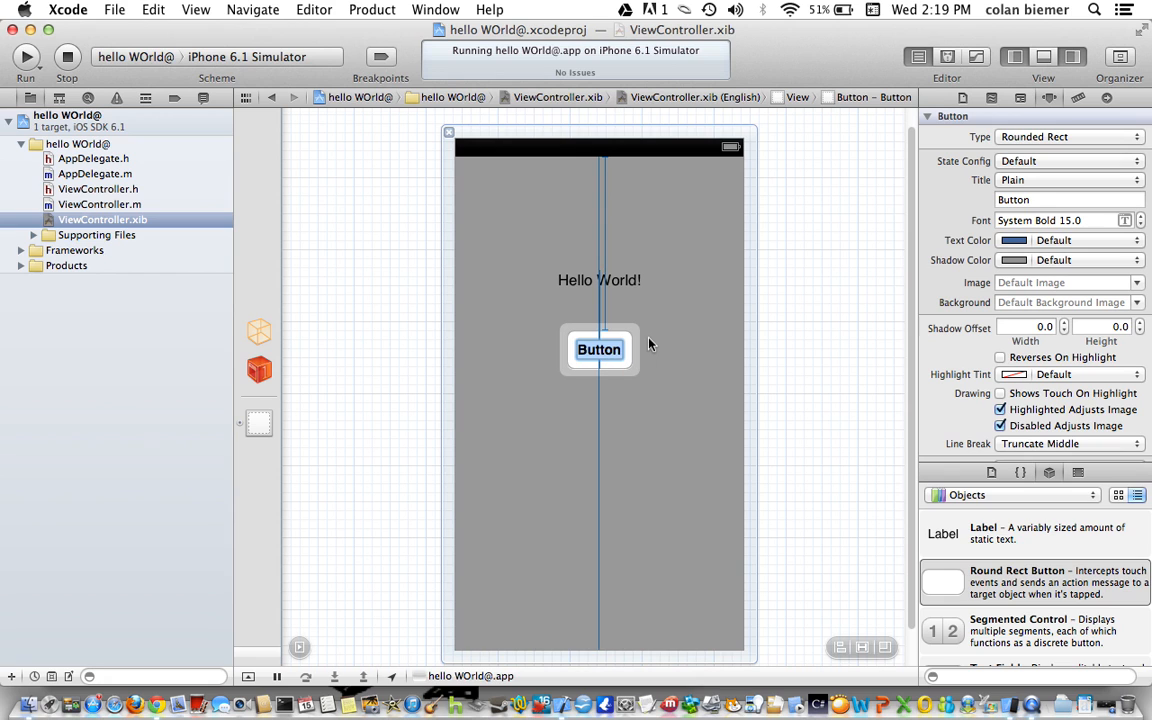
type("Hello self")
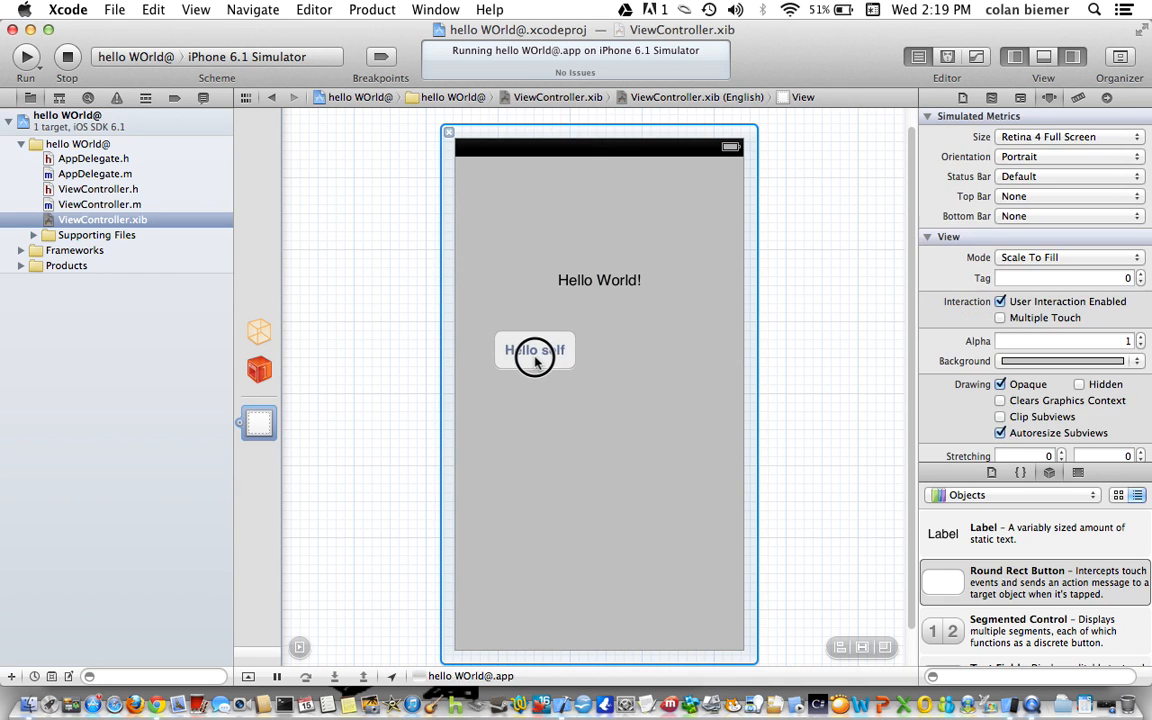
left_click(534, 350)
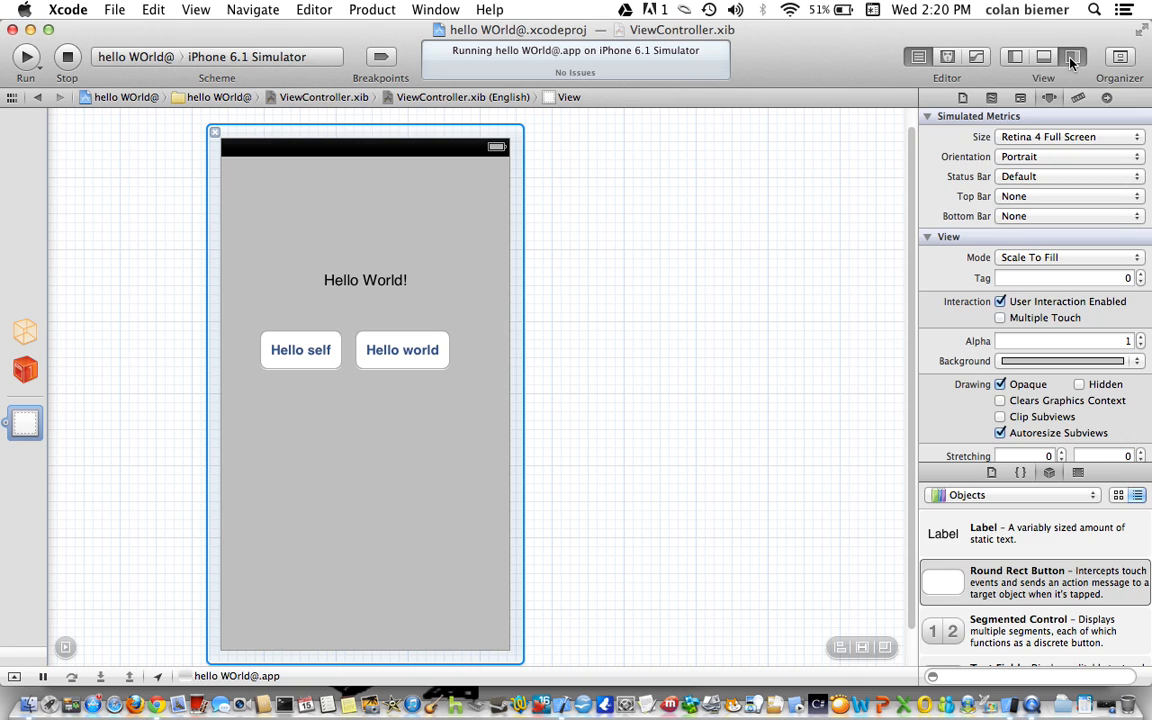
Show ViewController.h in the Assistant Editor and connect the label as outlet labelForProgramHelloWorld.
left_click(1072, 56)
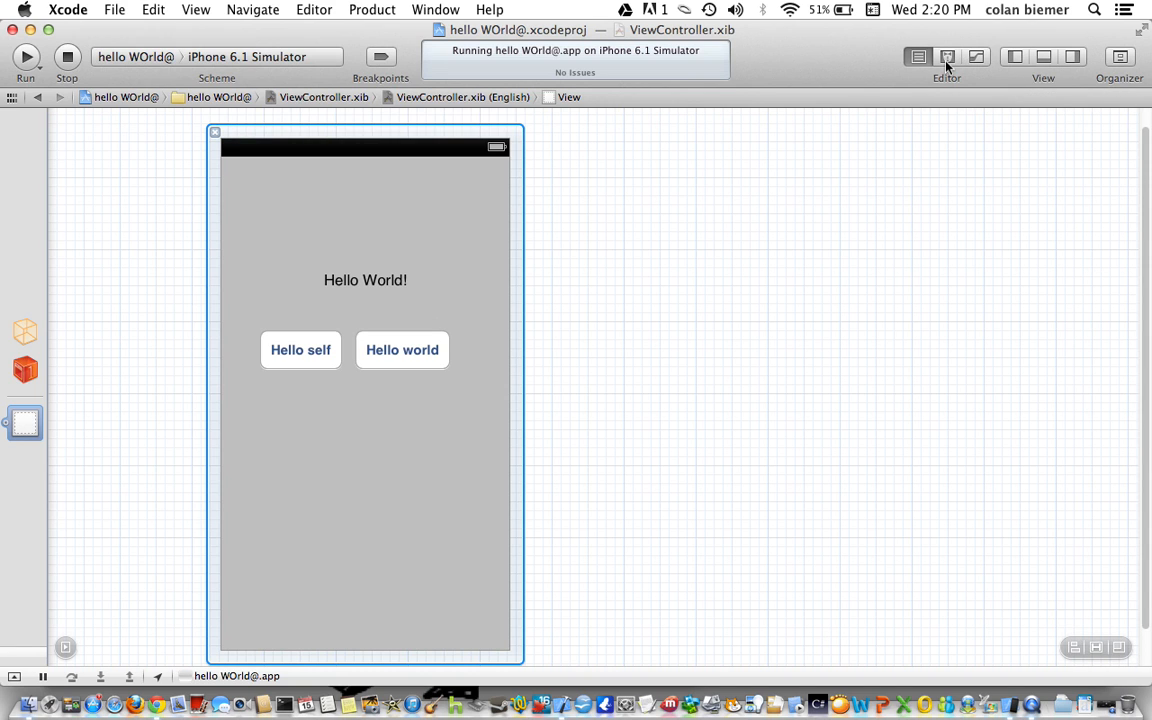
left_click(946, 57)
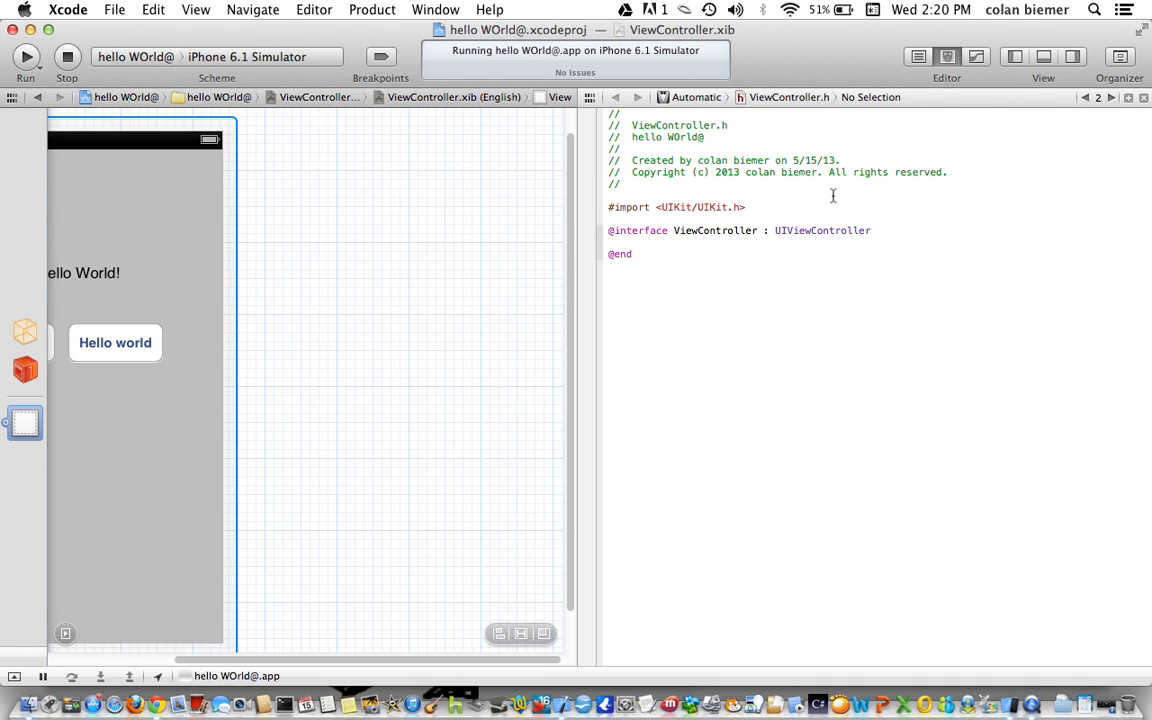
mouse_move(353, 287)
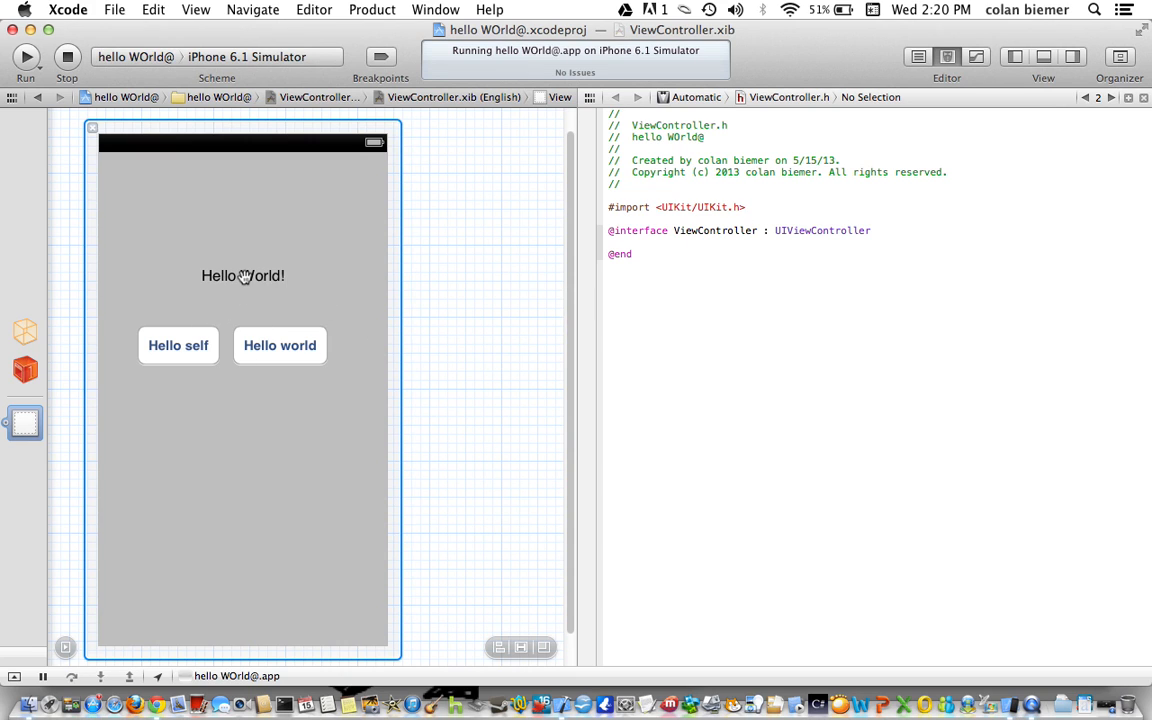
left_click_drag(243, 275, 650, 243)
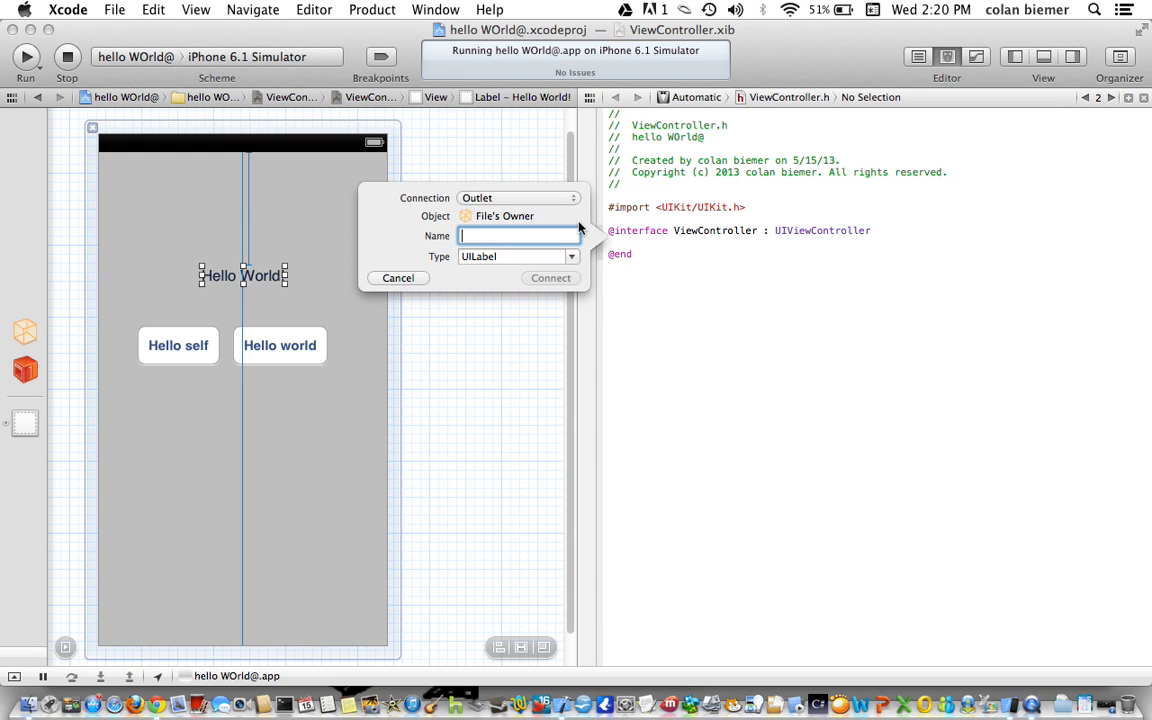
mouse_move(560, 208)
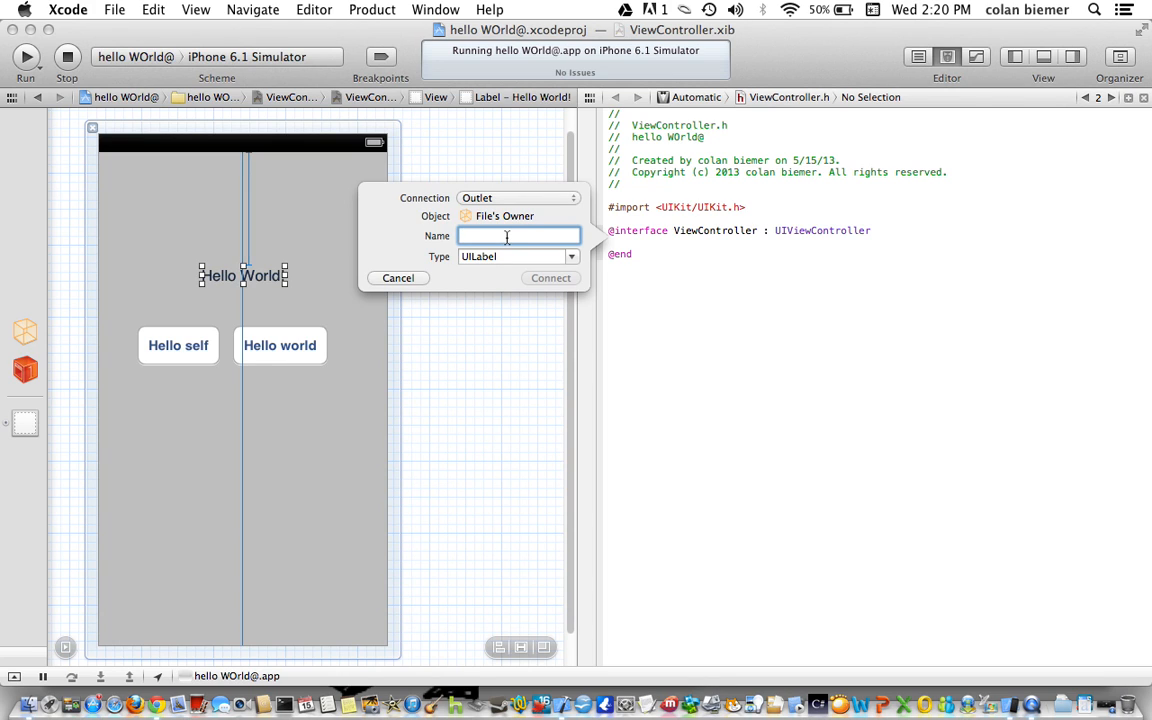
type("labelForProgra")
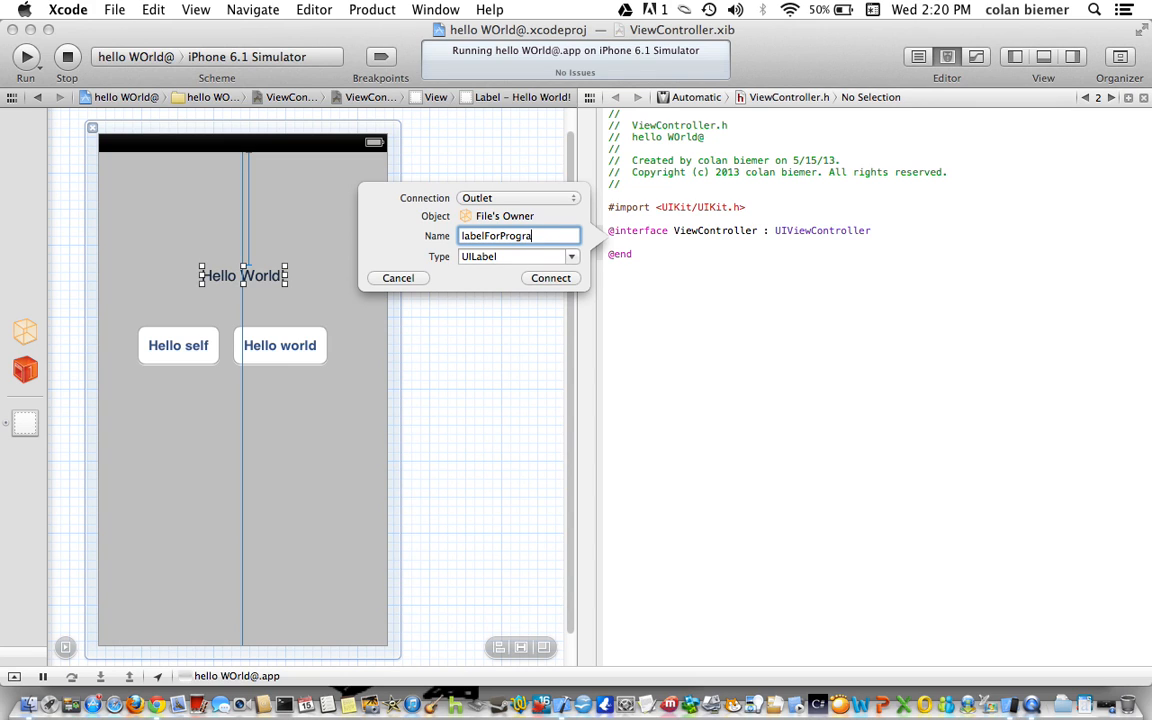
type("mHelloWorld")
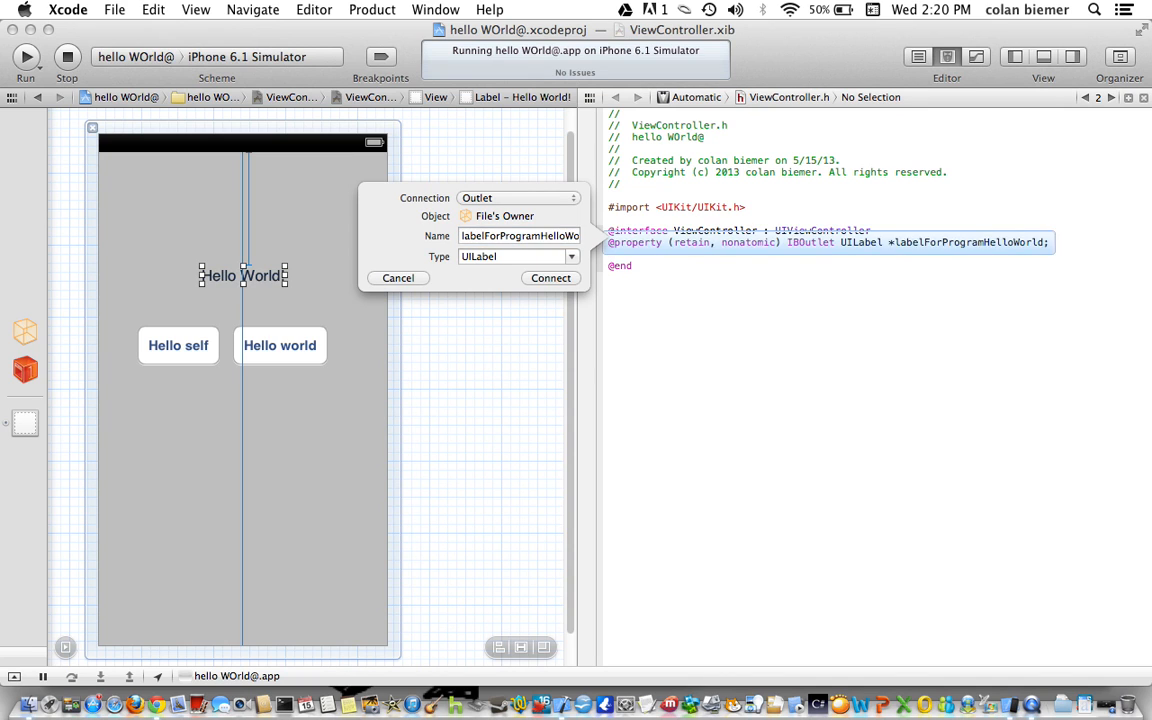
left_click(550, 278)
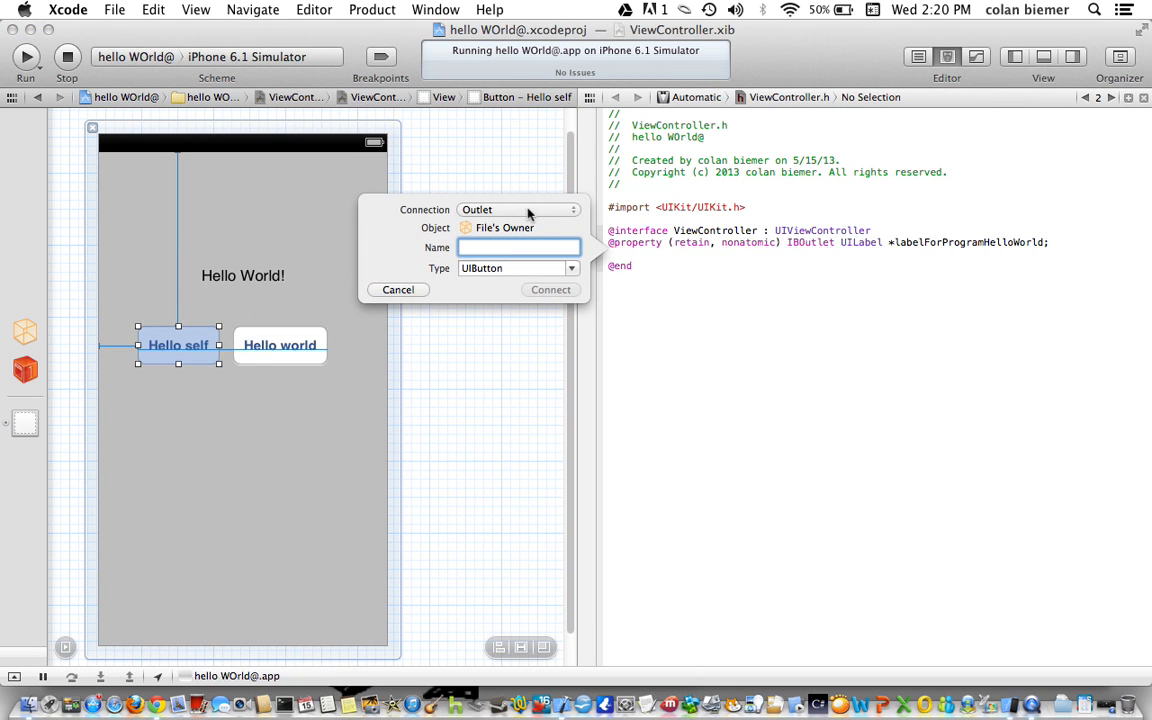
Connect the Hello self button as an action named helloSelfButton.
left_click(518, 209)
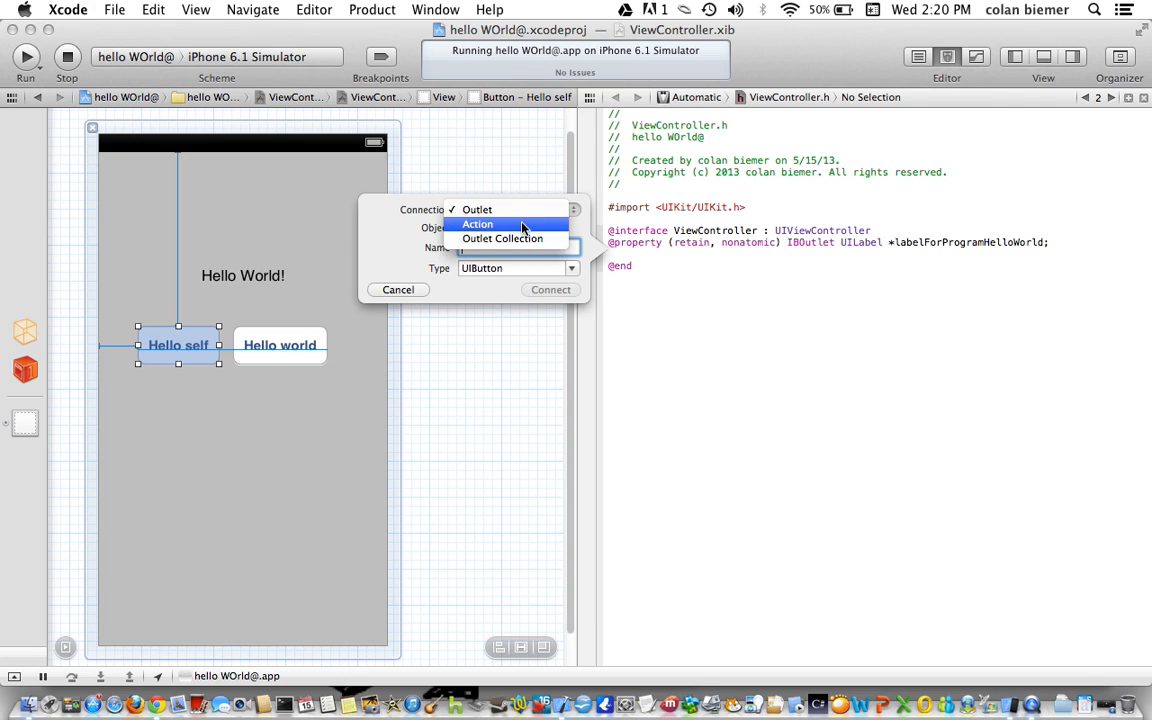
left_click(477, 223)
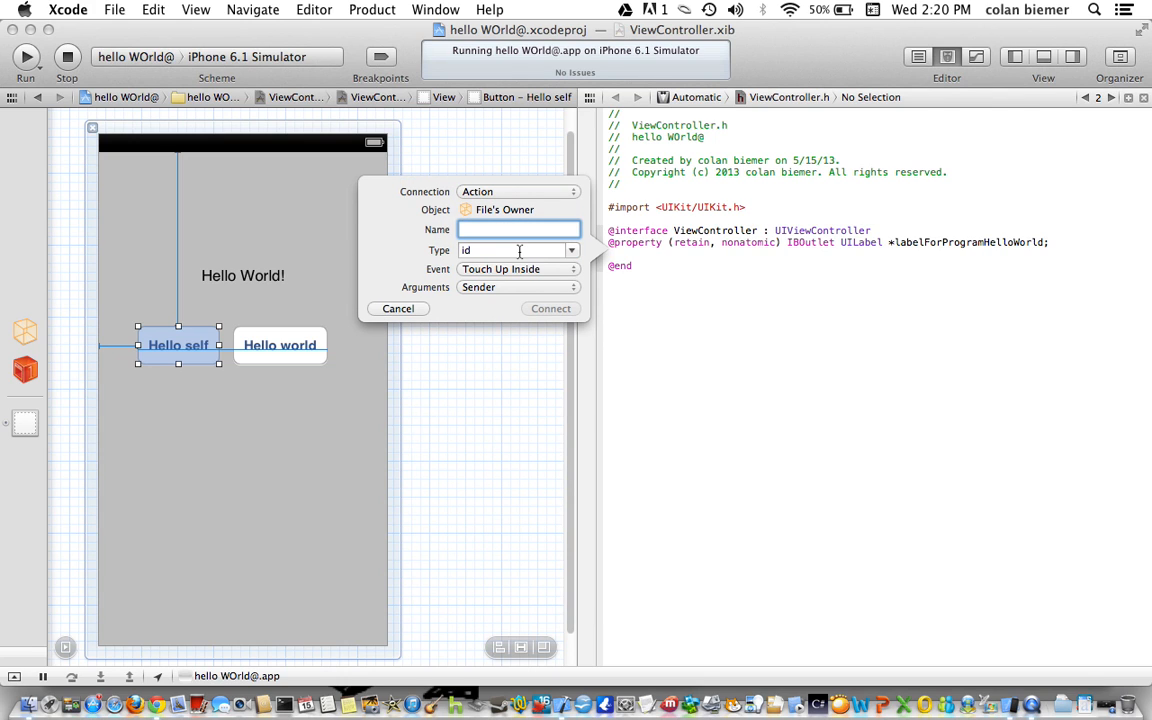
type("helloSelf")
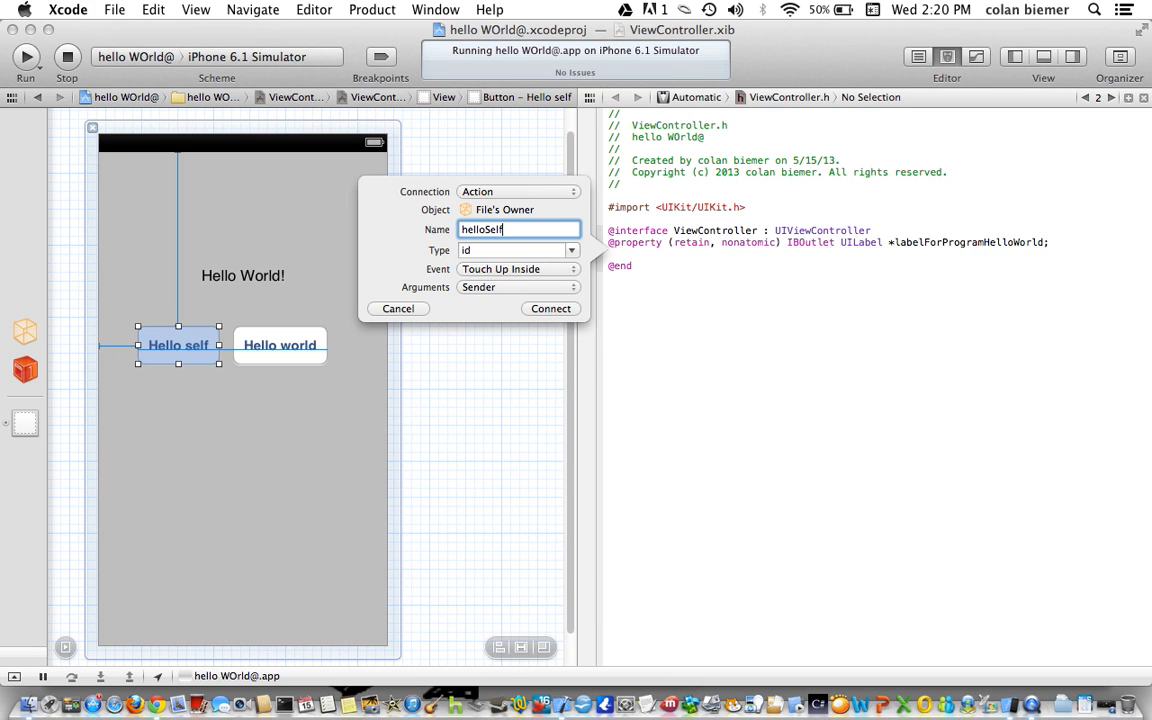
type("Button")
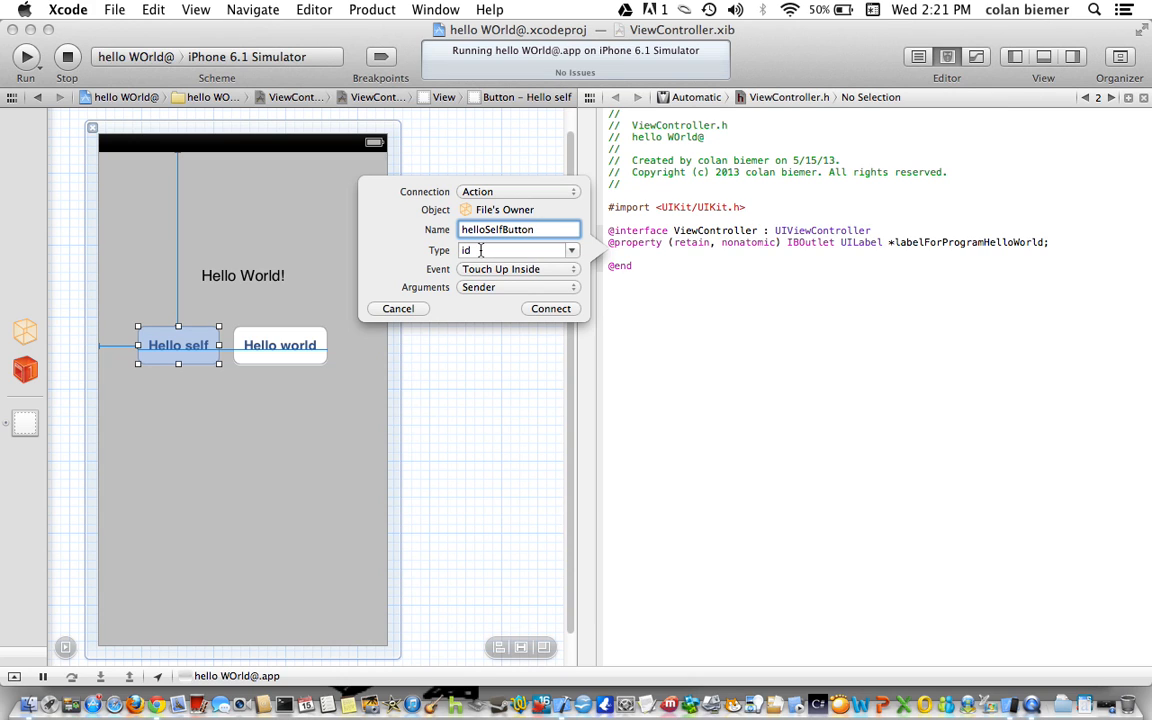
left_click(550, 308)
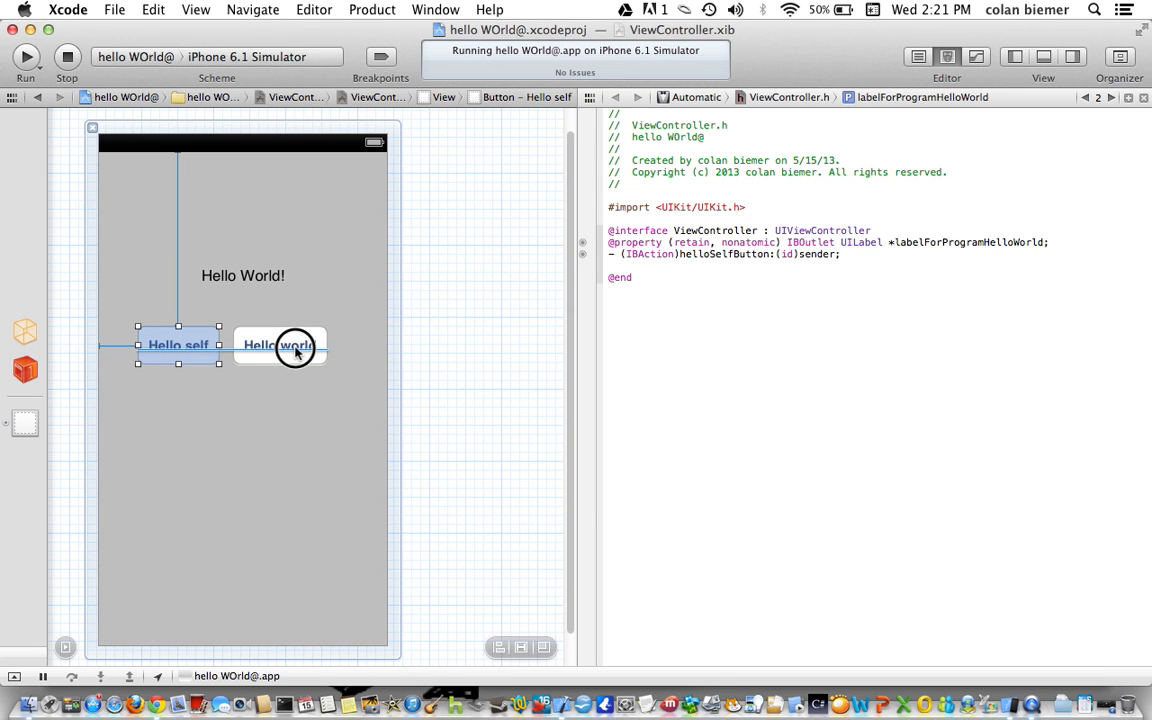
Connect the Hello world button as an action named helloWolrdButton.
left_click_drag(295, 345, 597, 290)
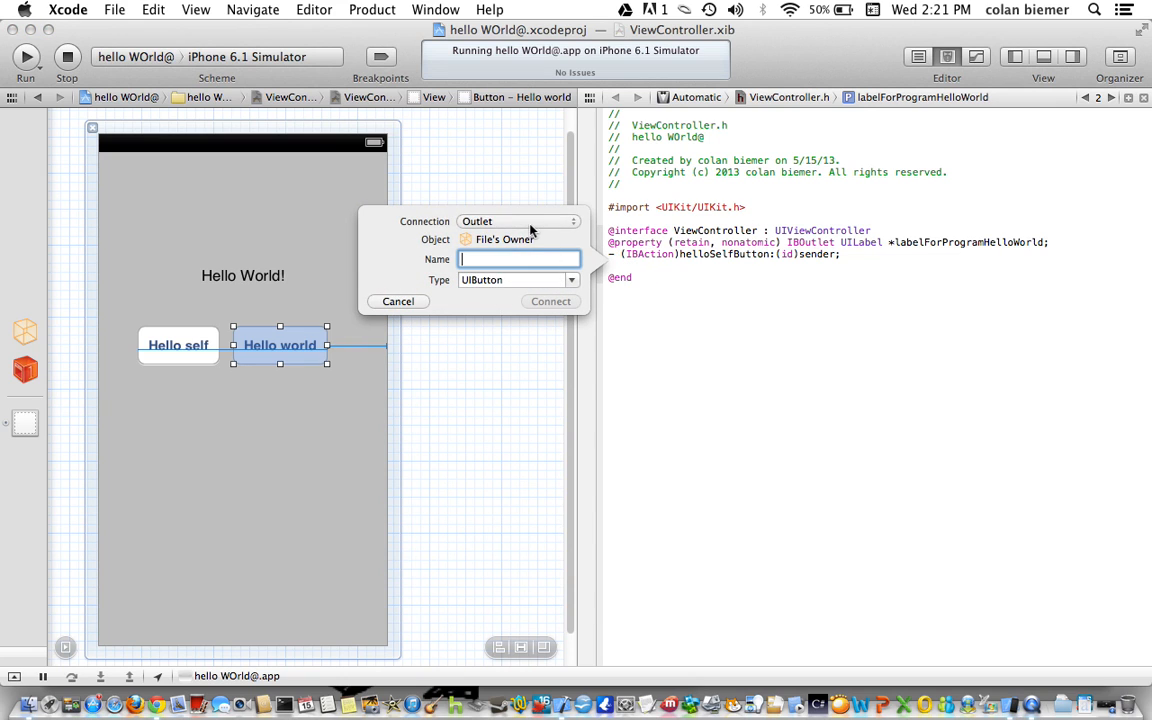
left_click(519, 221)
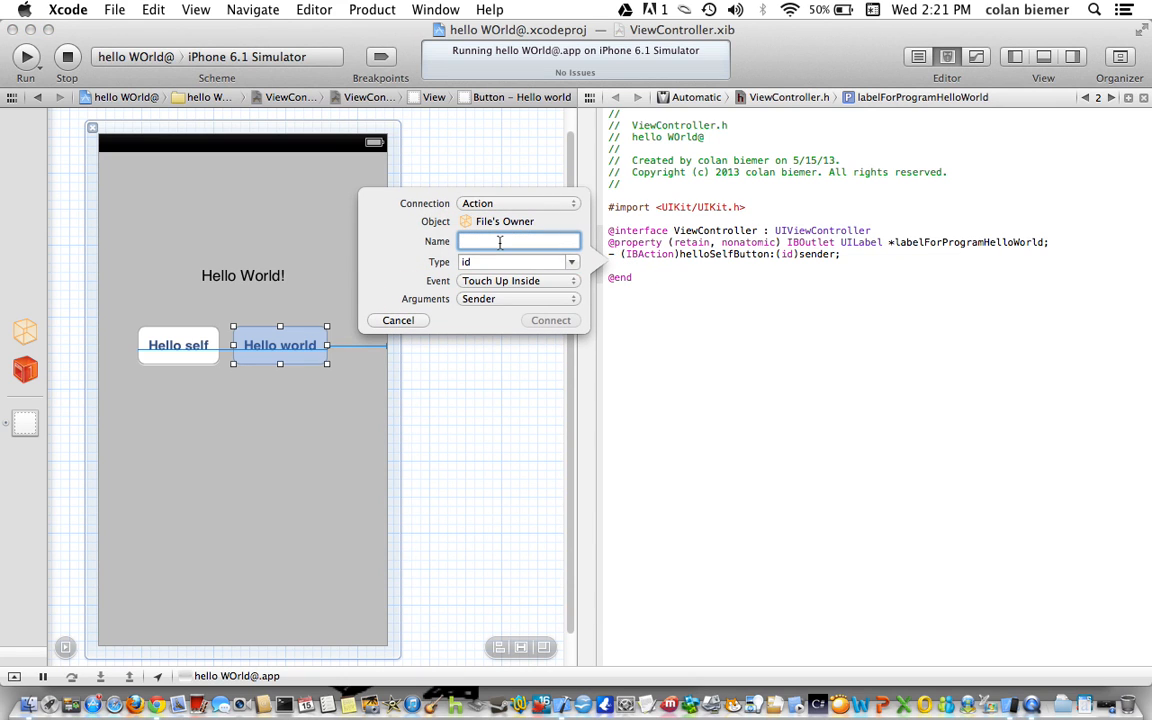
type("helloWolrdBUt")
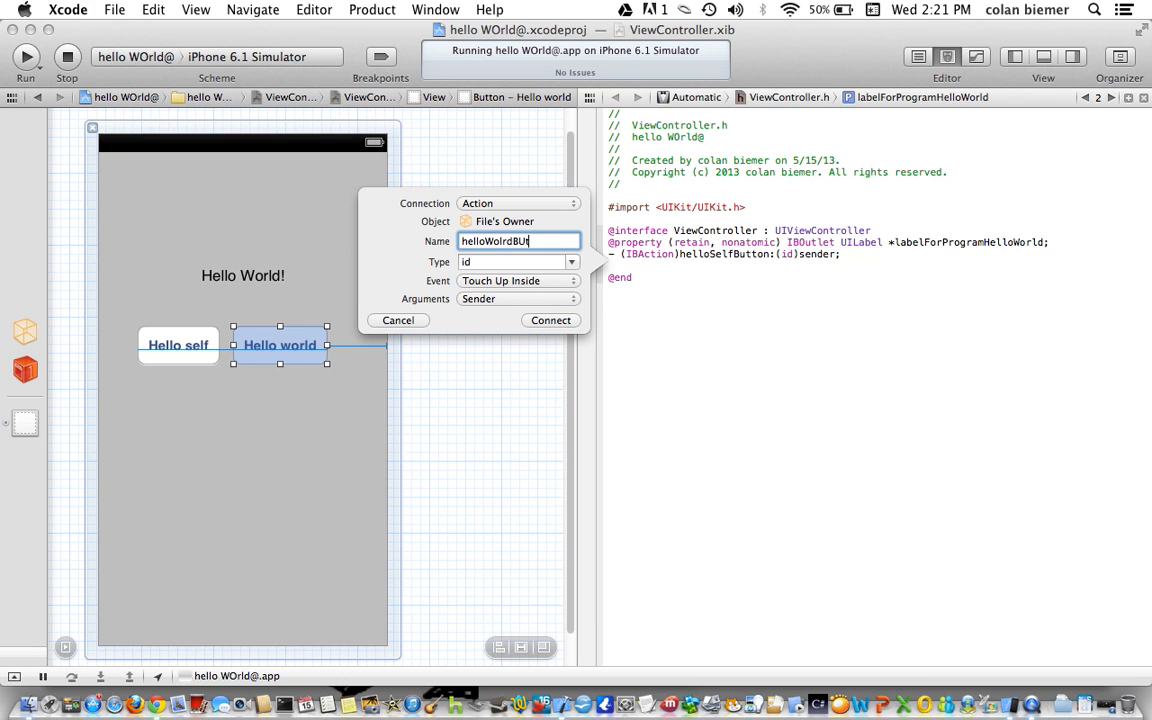
left_click(550, 320)
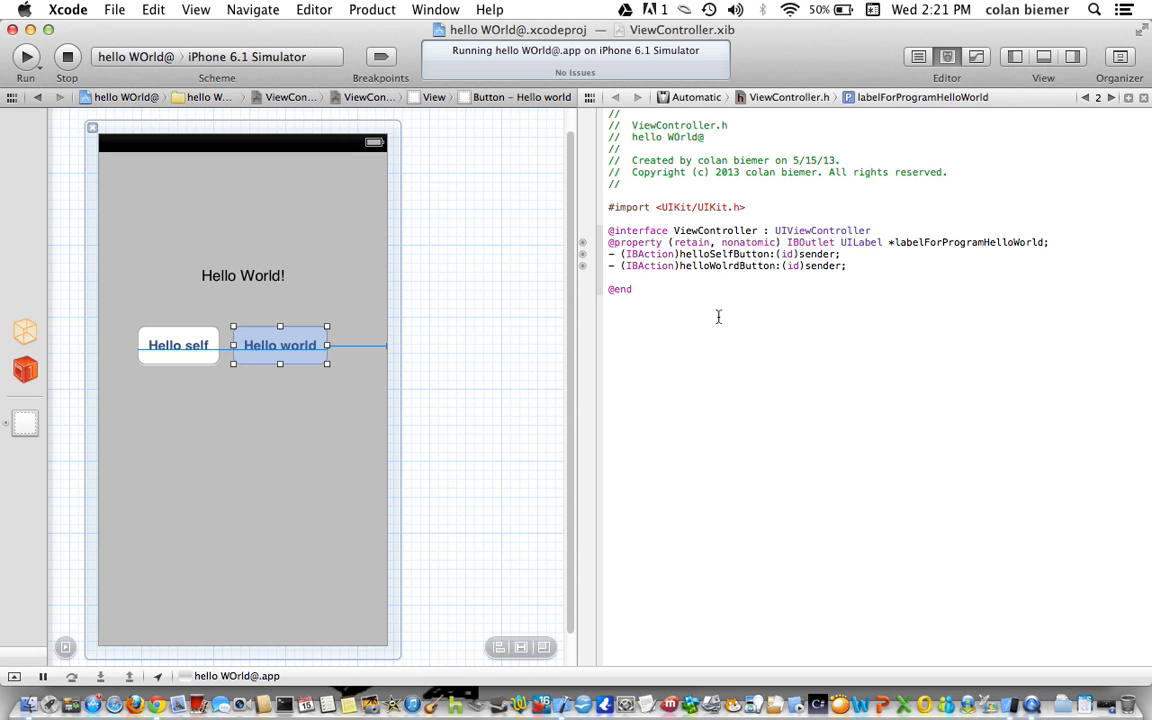
mouse_move(460, 234)
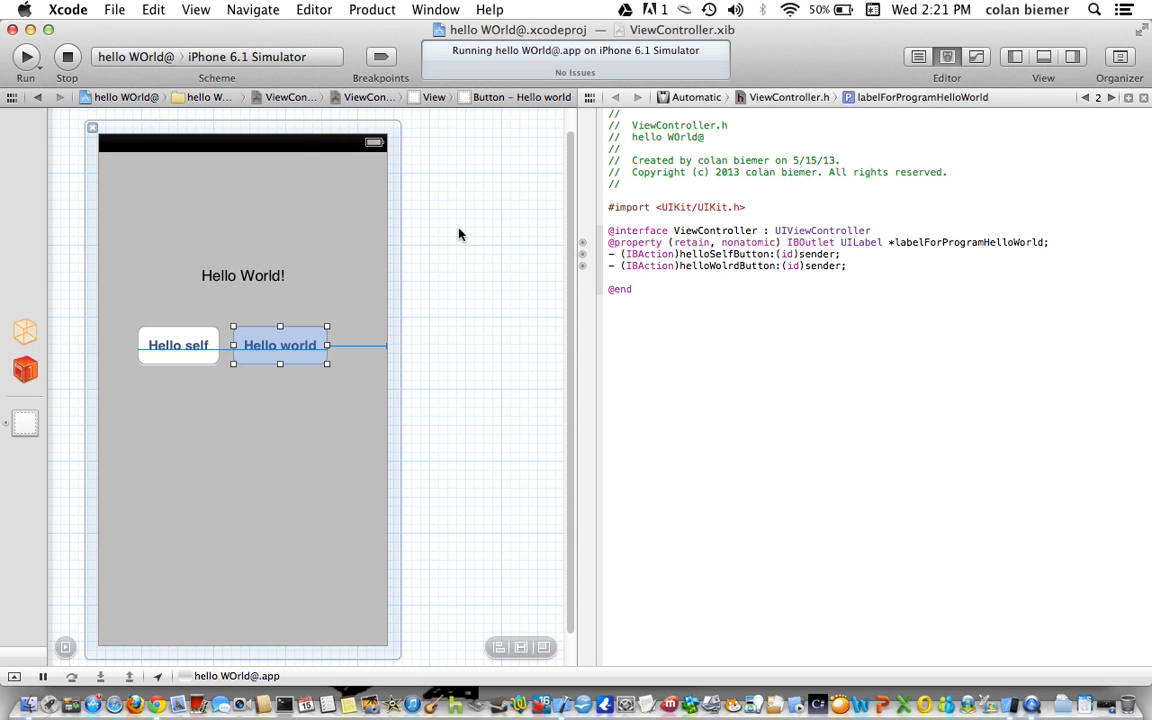
mouse_move(371, 263)
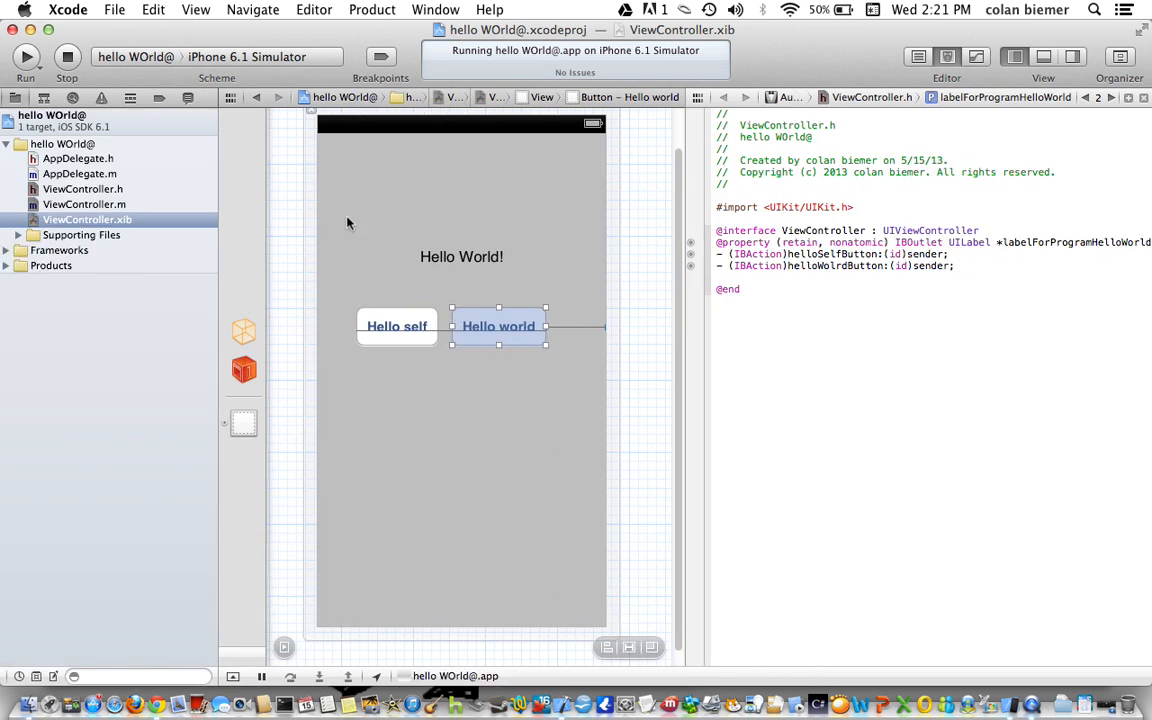
Show ViewController.m beside the header with the Navigator hidden to widen the code.
left_click(98, 204)
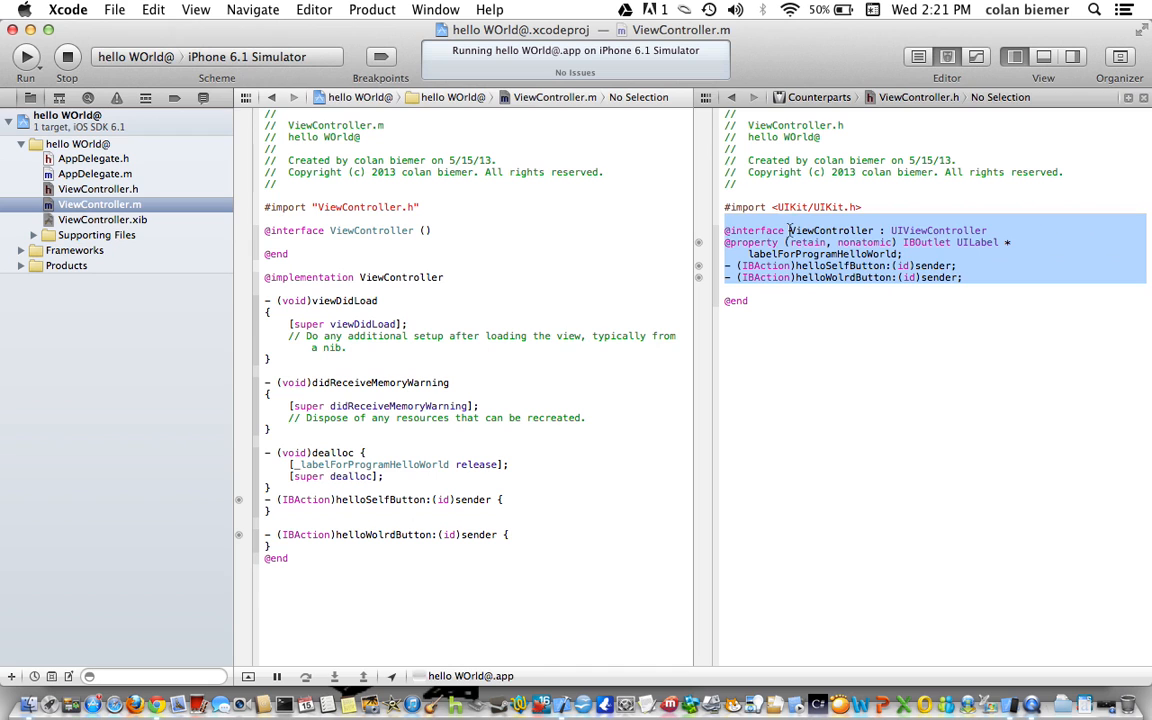
left_click(540, 561)
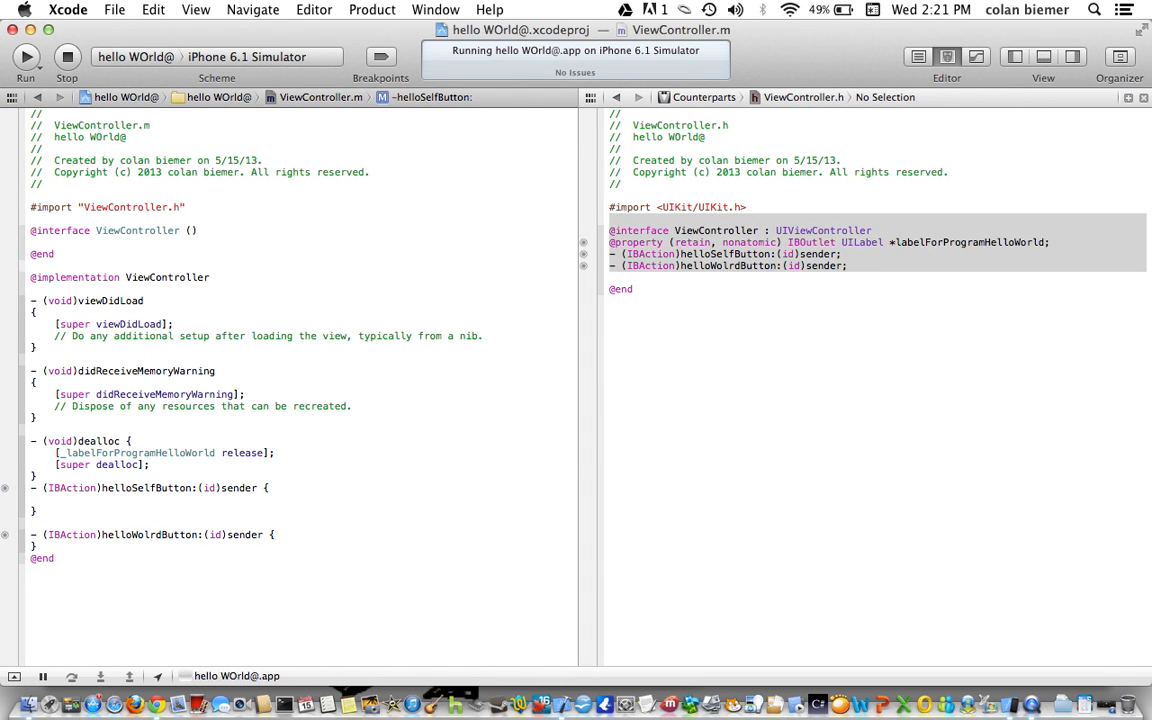
In helloSelfButton, write _labelForProgramHelloWorld.text=[NSString stringWithFormat:@"Hello Self!"];.
left_click(55, 500)
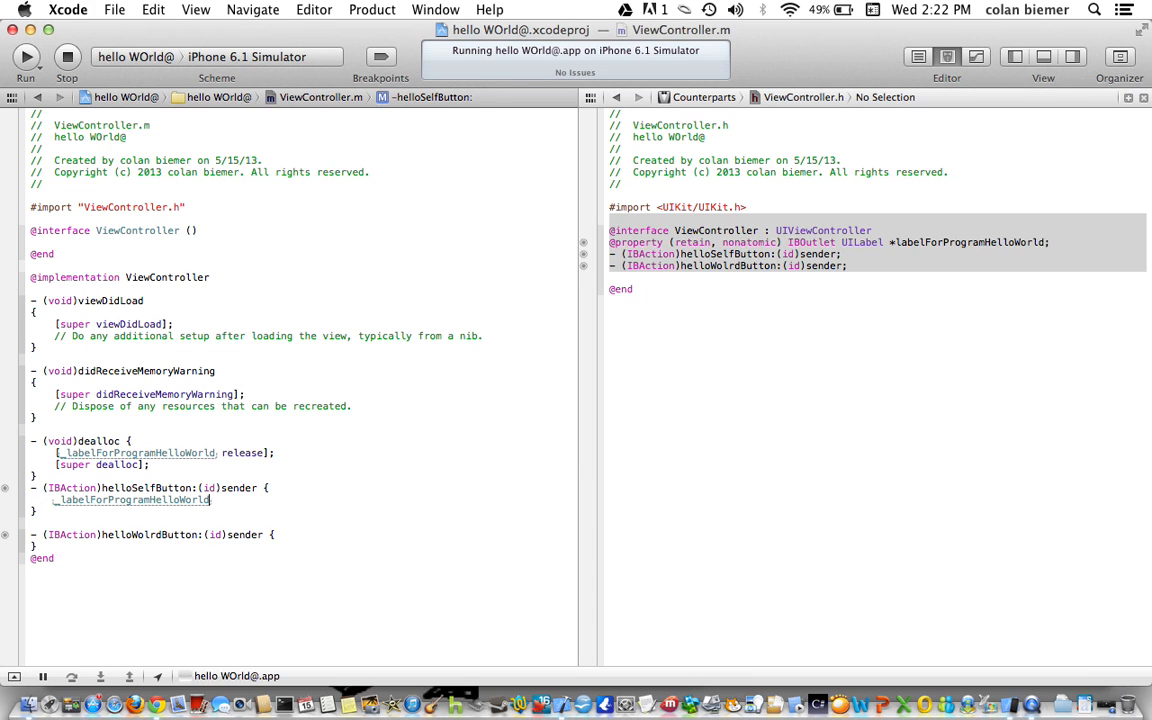
type(".text")
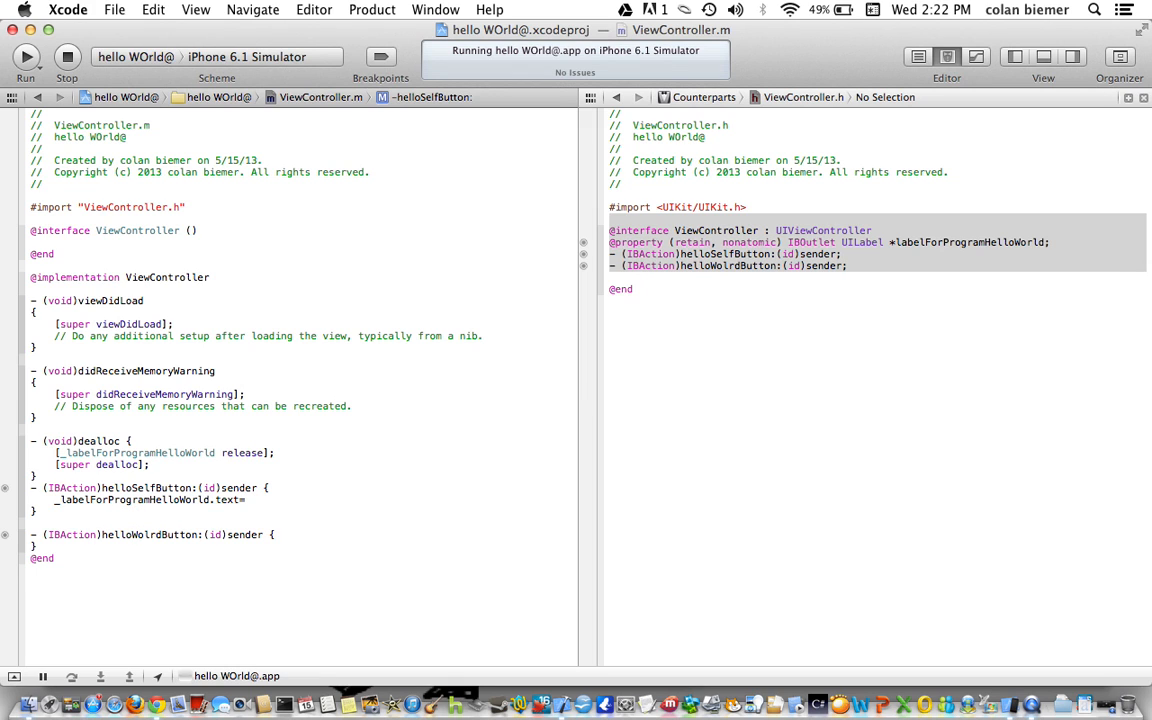
type("=[ns")
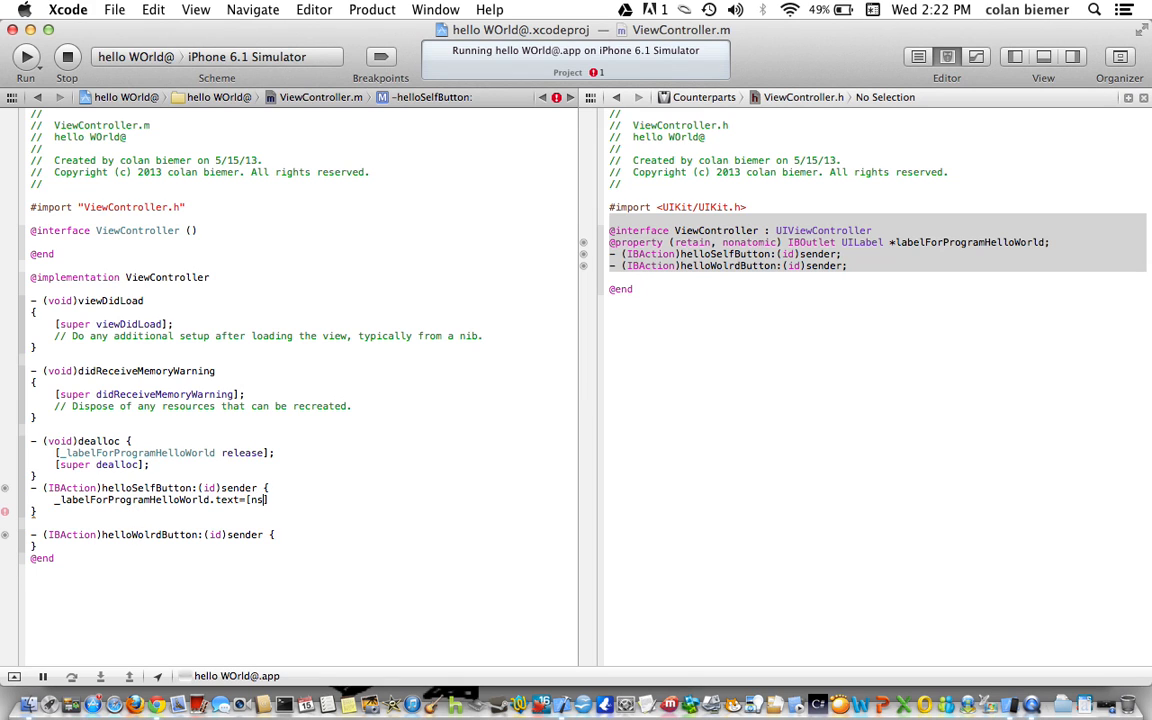
type("String st")
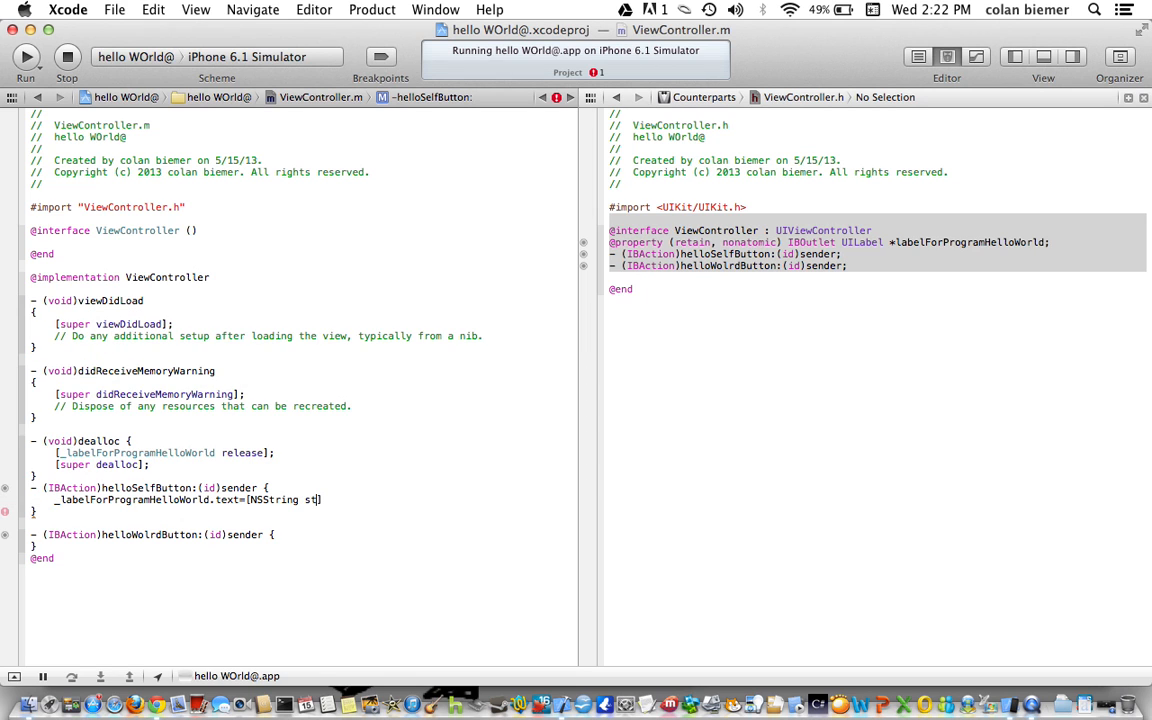
type("stringWithFormat:")
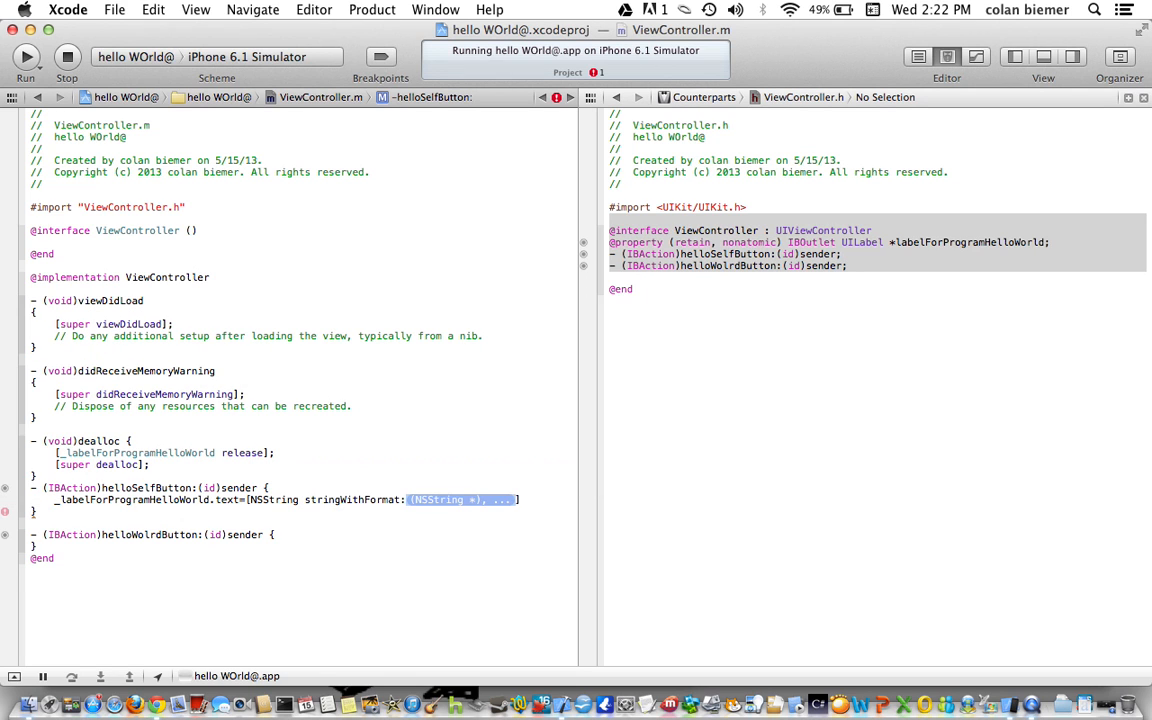
type("@\"\"")
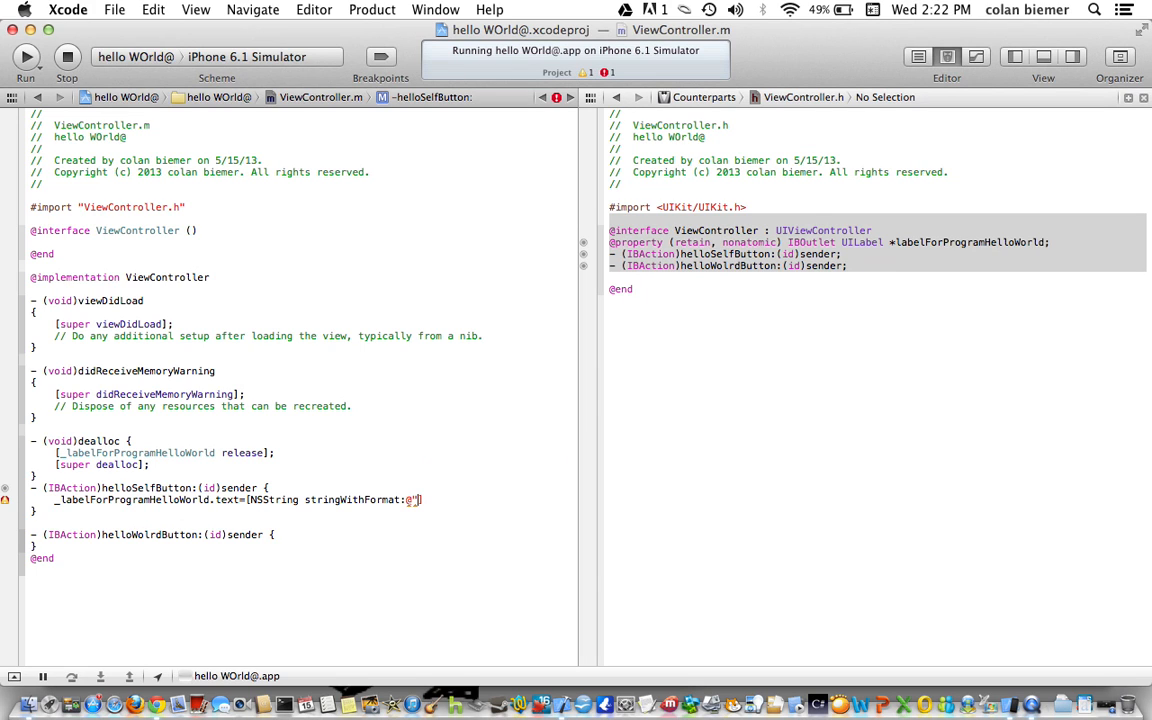
type("Hello S")
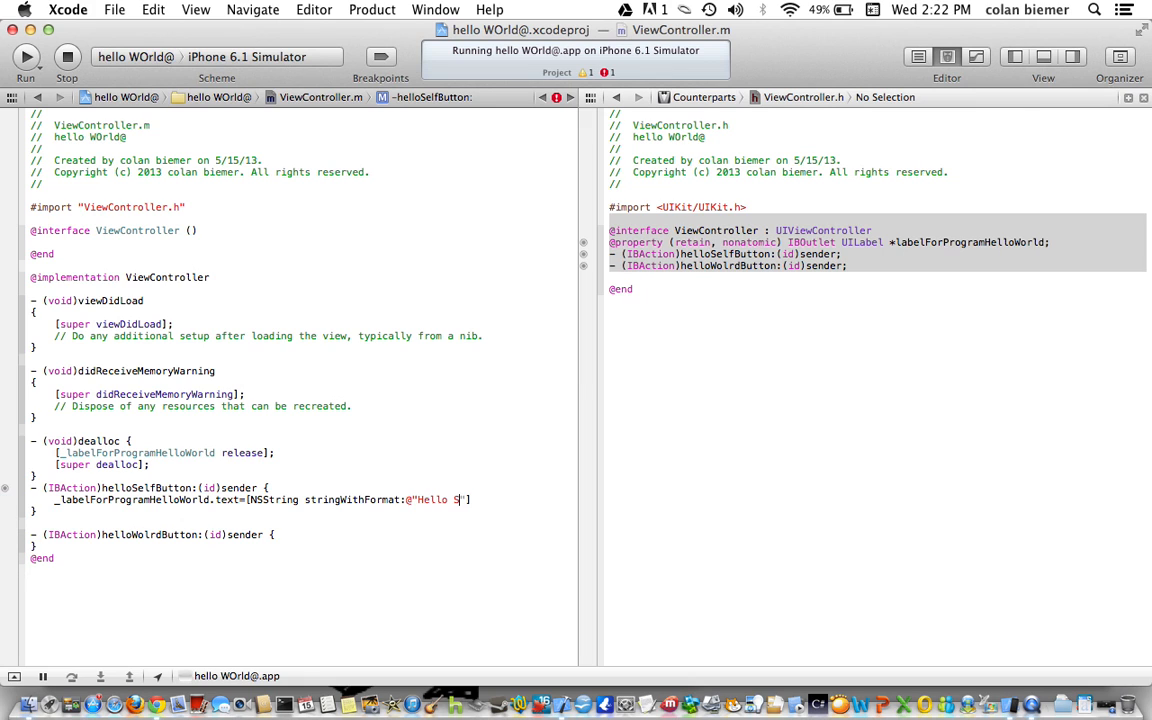
type("elf!")
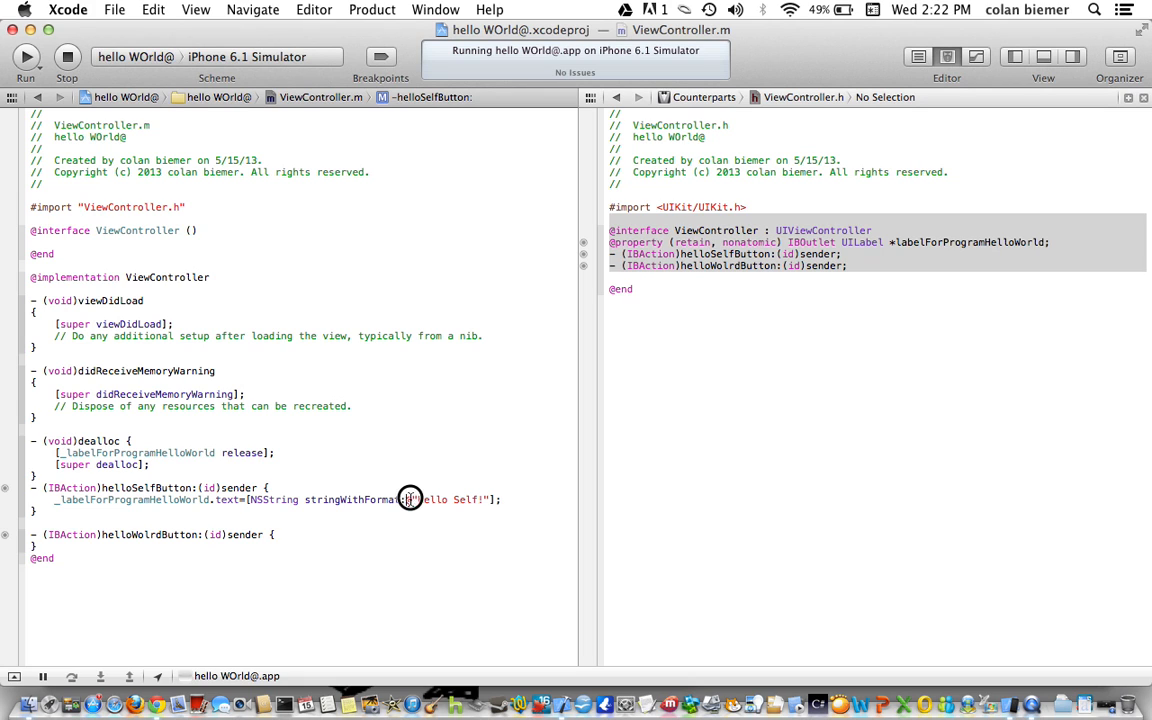
double_click(448, 499)
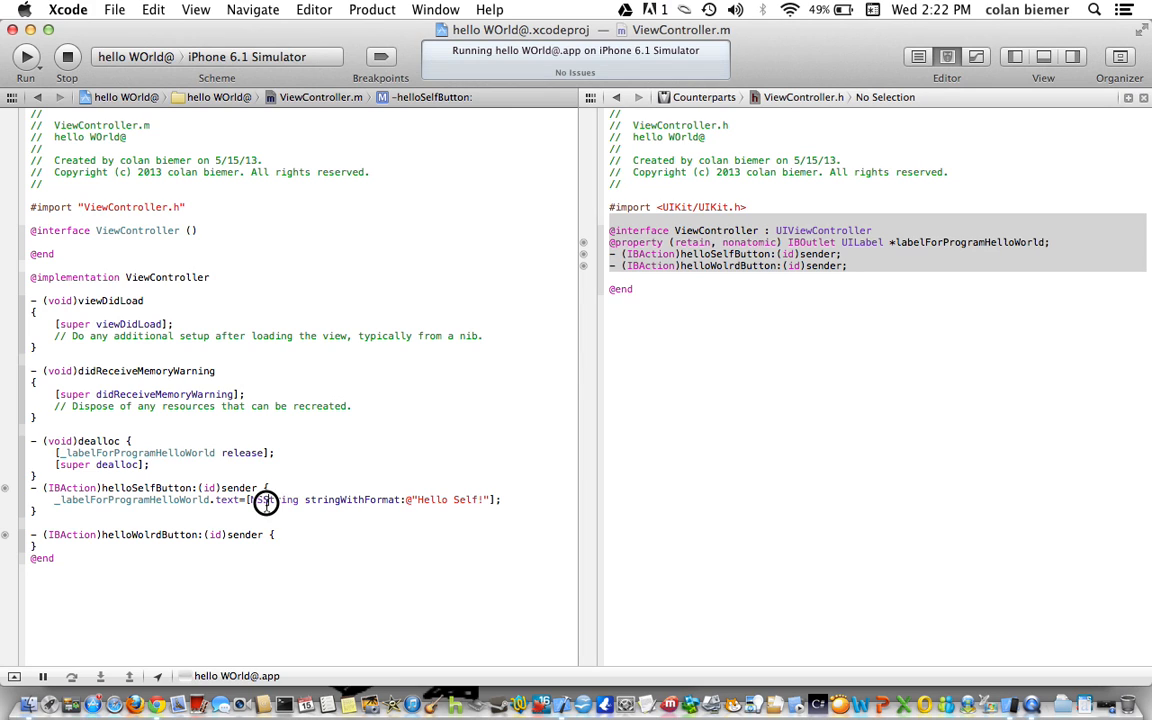
double_click(273, 499)
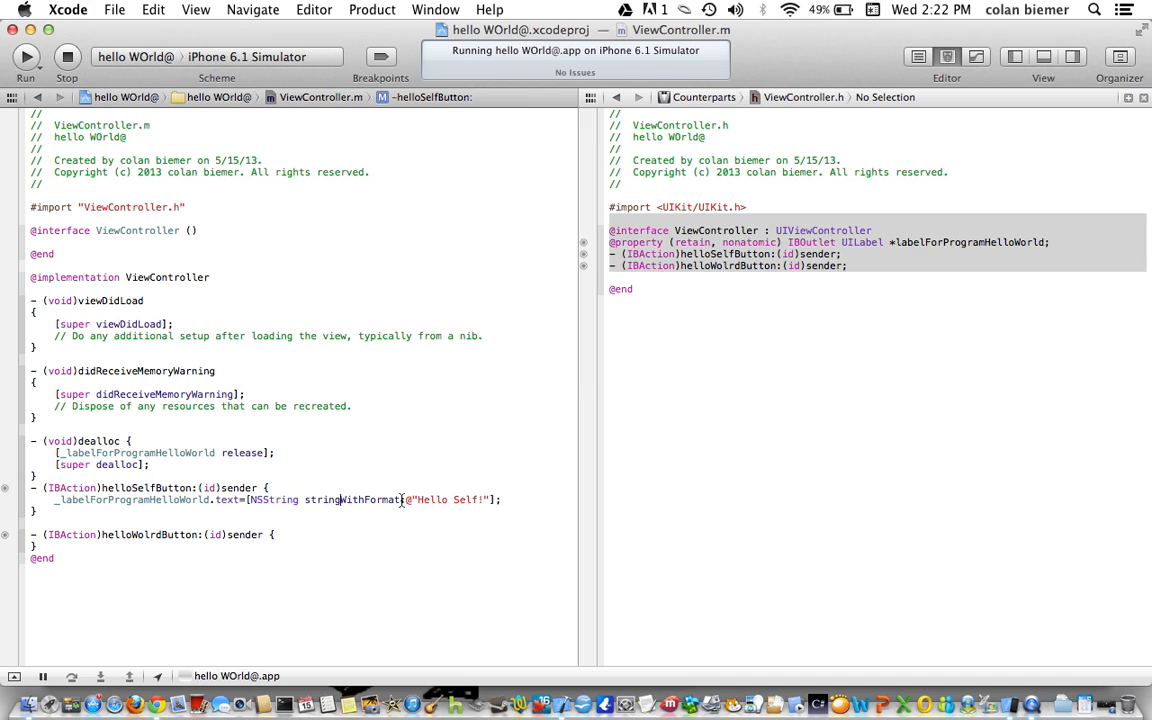
double_click(447, 499)
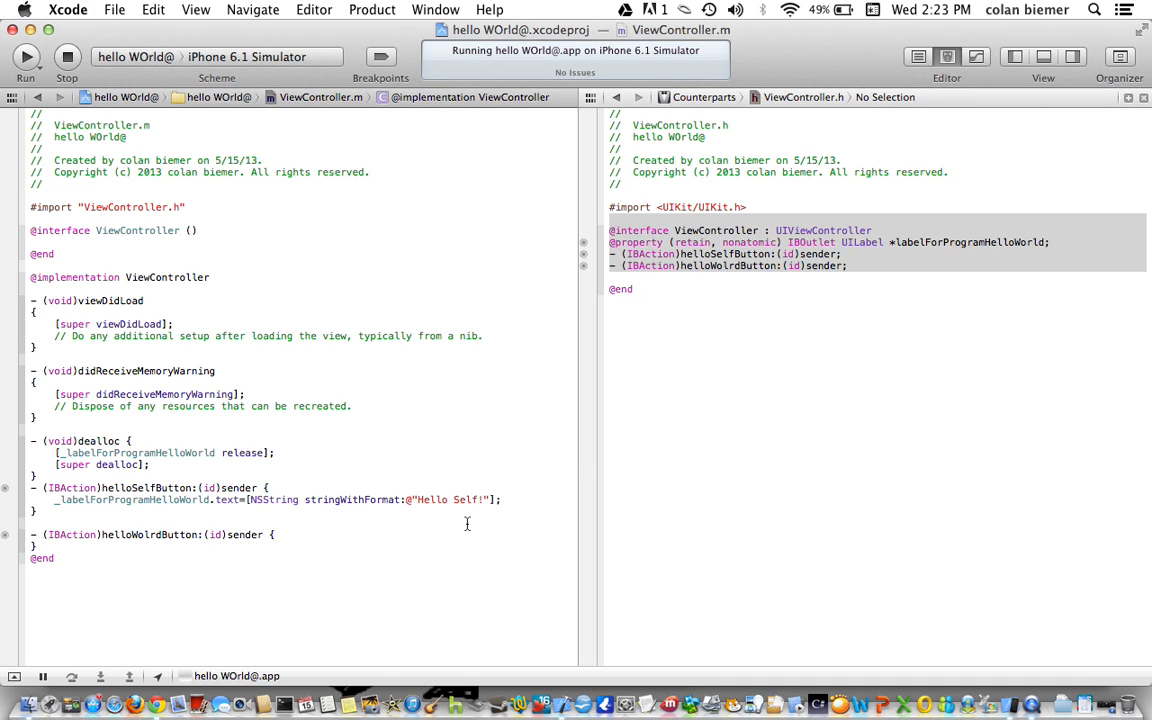
left_click(32, 522)
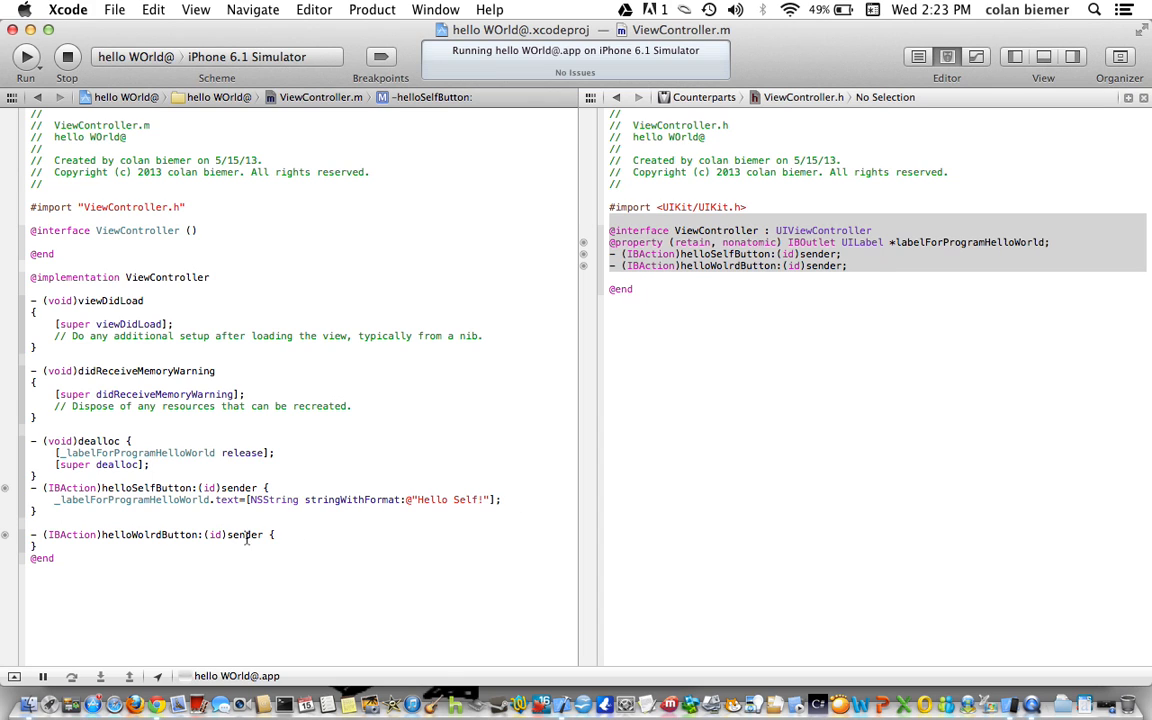
In helloWolrdButton, write _labelForProgramHelloWorld.text = [NSString stringWithFormat:@"Hello WOrld"];.
left_click(275, 534)
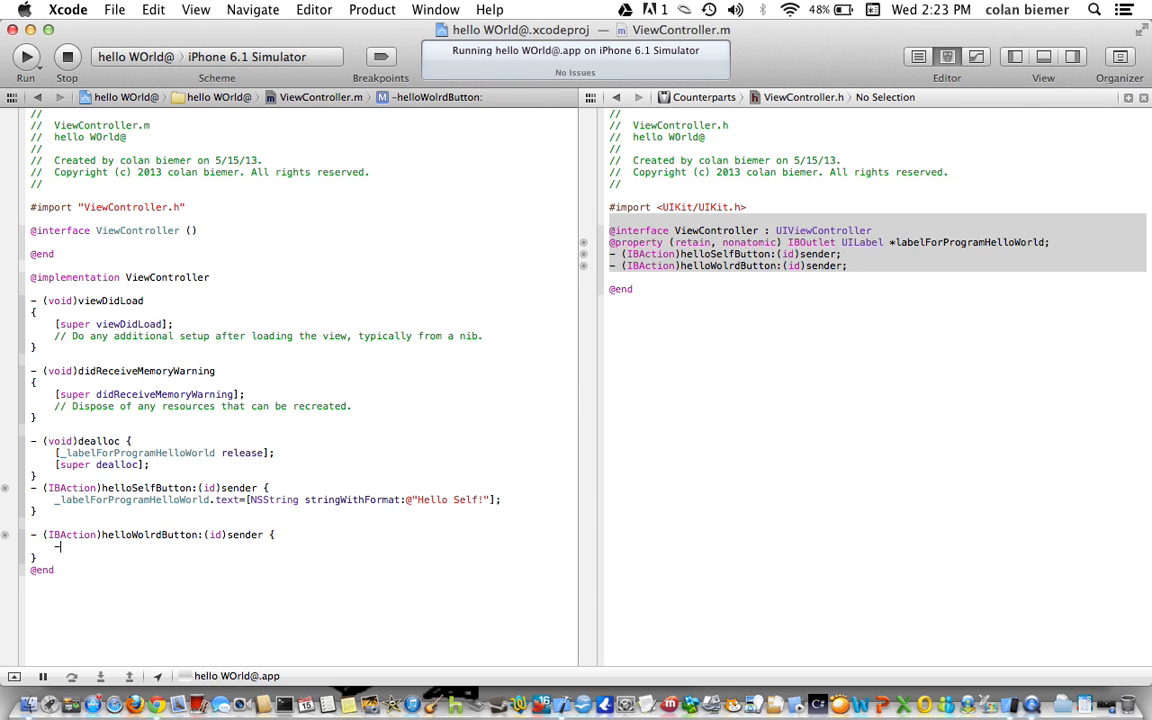
type("_labelForProgramHelloWorld")
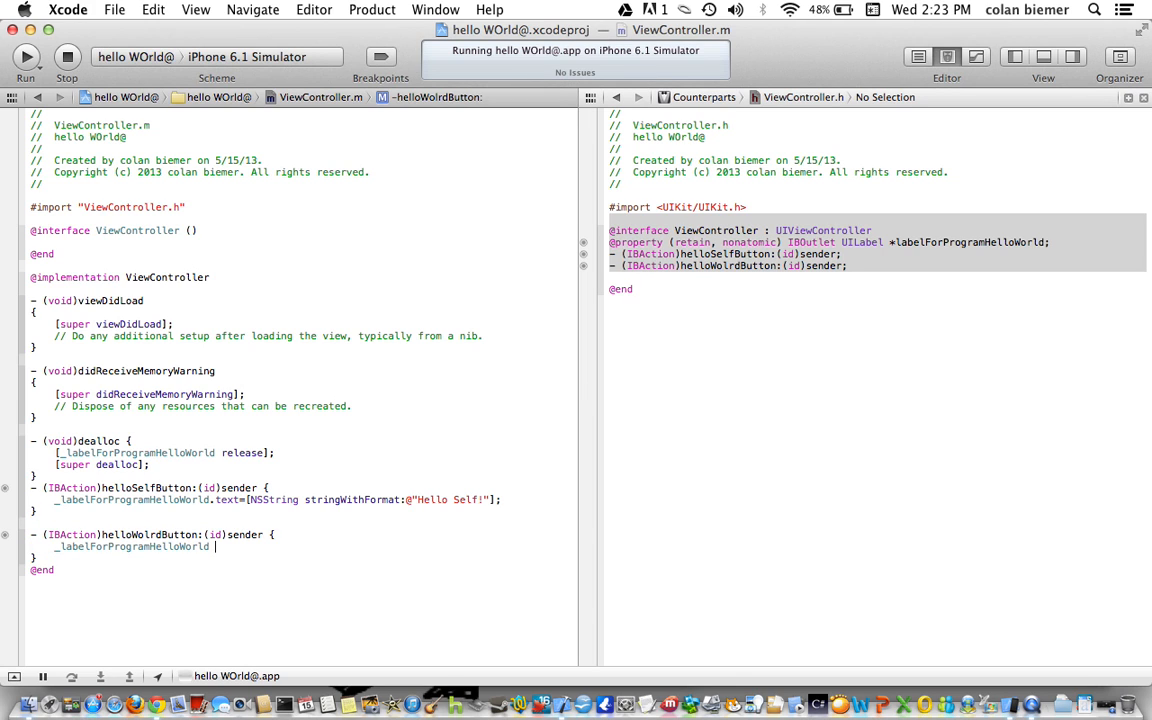
type(".text =")
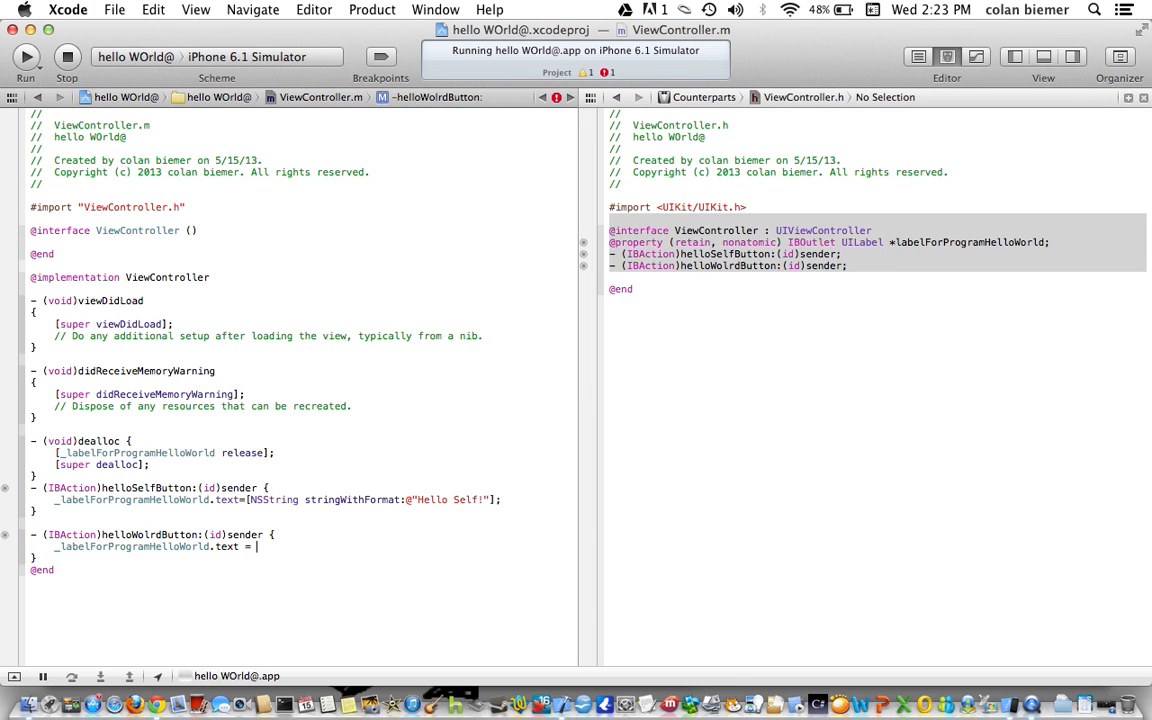
type("ns]")
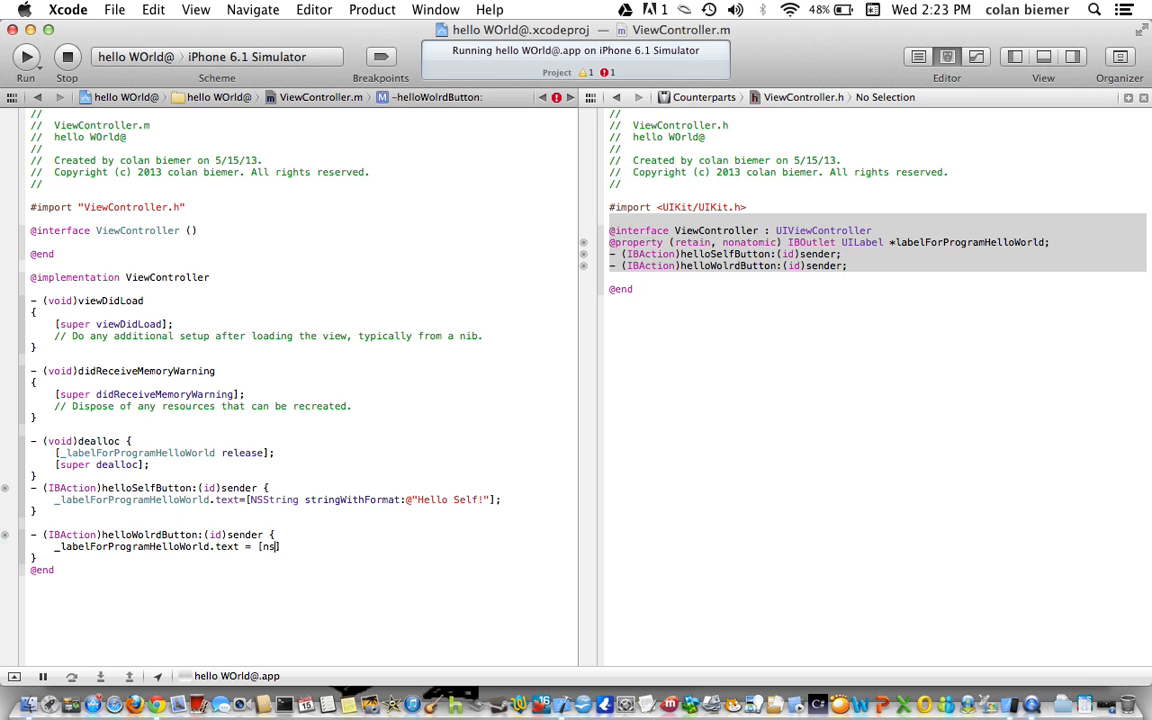
type("NSString stringWithFormat:@\"Hello WOrld")
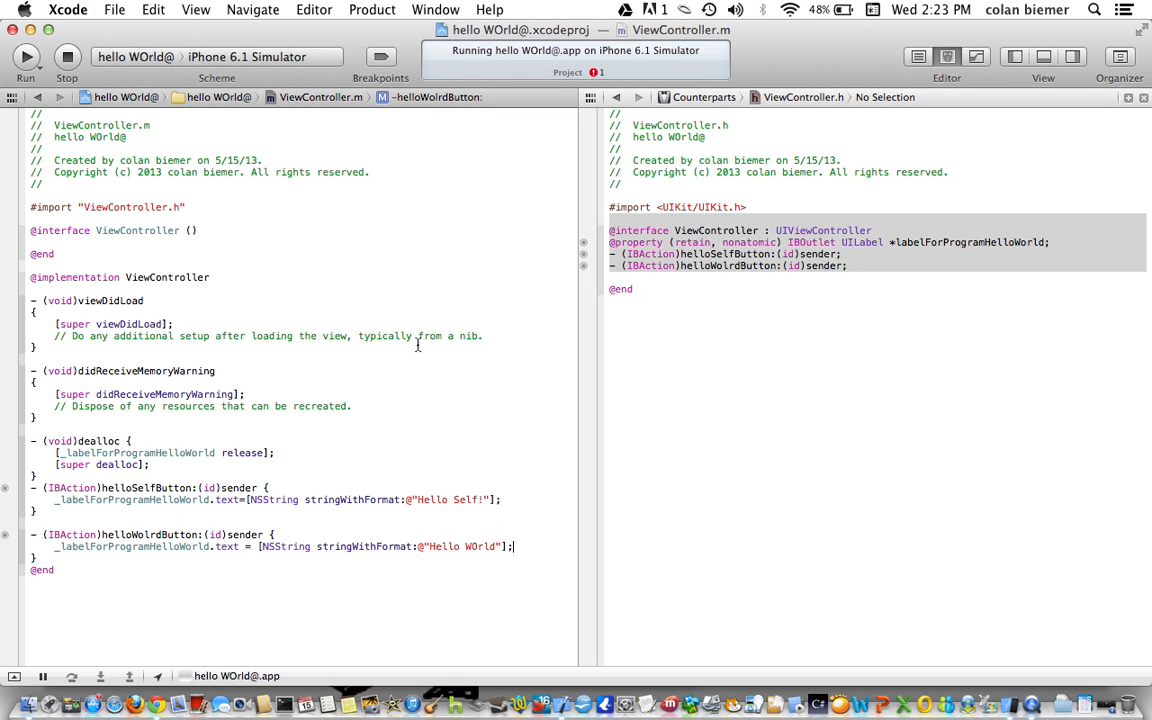
Stop the running app and rebuild it into iOS Simulator with the new button code.
left_click(25, 56)
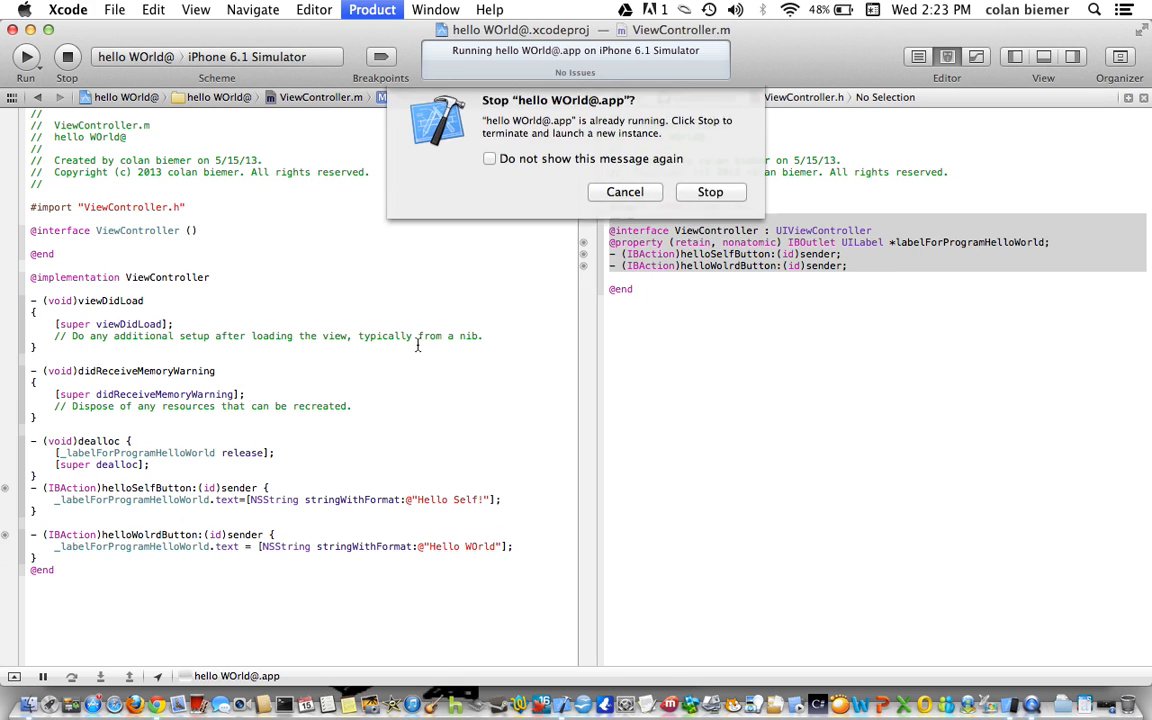
left_click(710, 191)
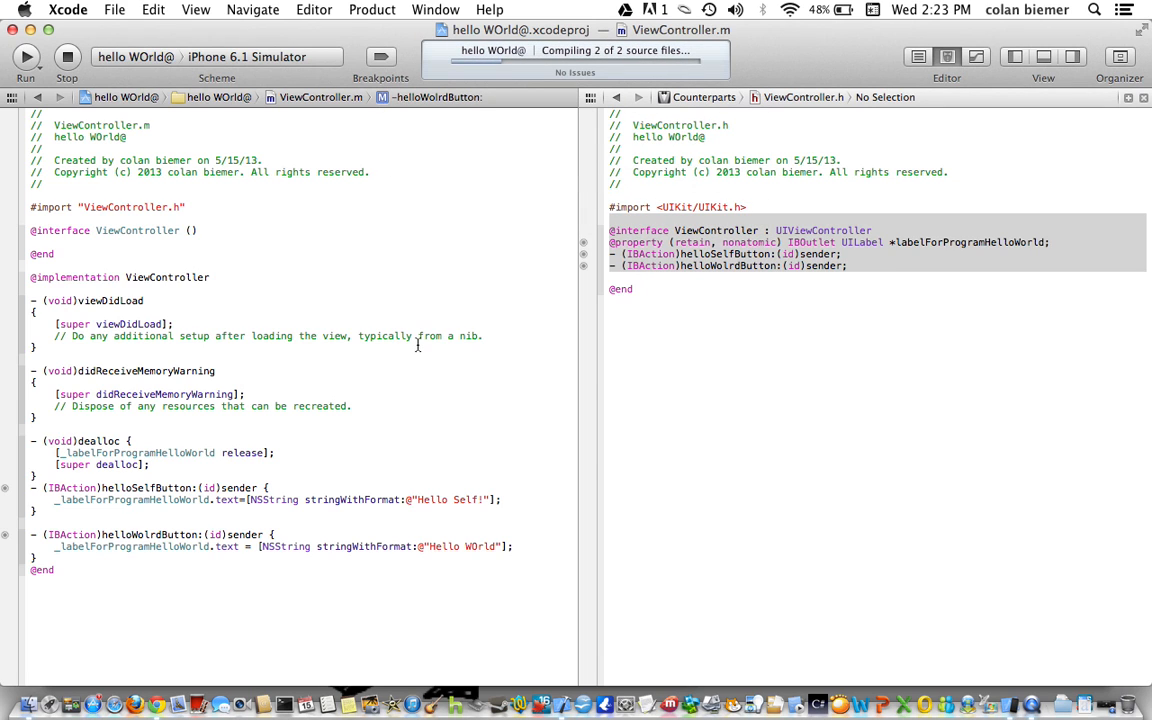
left_click(25, 57)
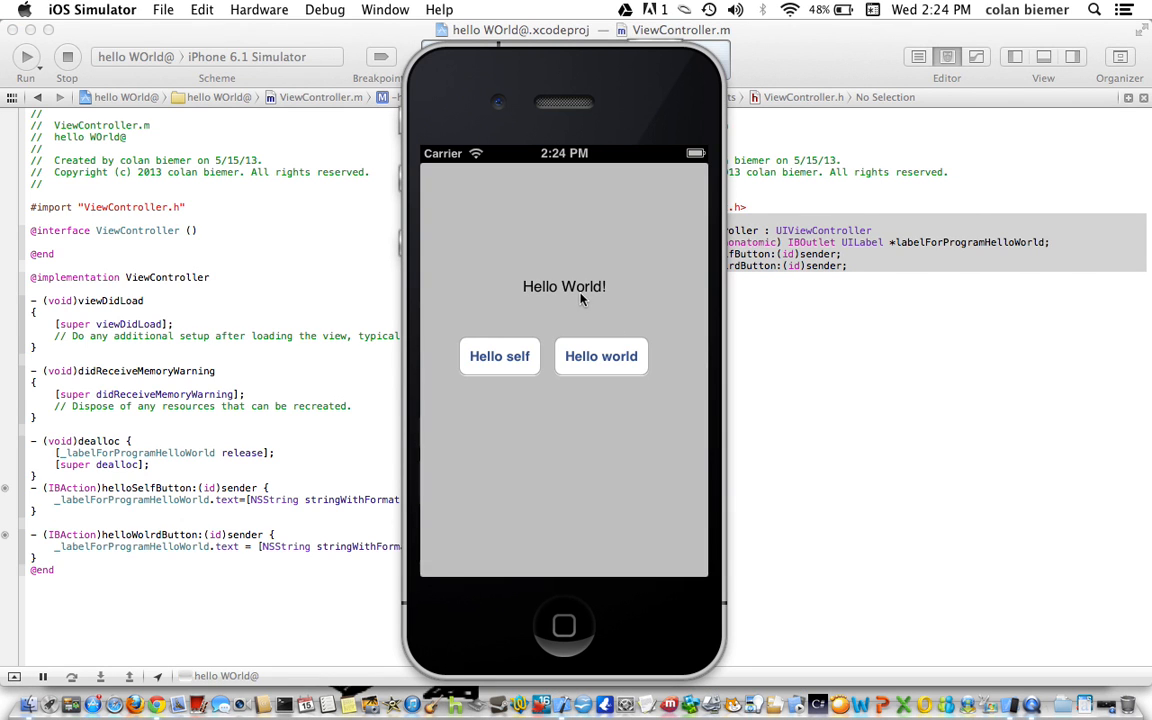
Tap Hello self then Hello world, seeing the label read 'Hello Self!' then 'Hello WOrld'.
left_click(601, 356)
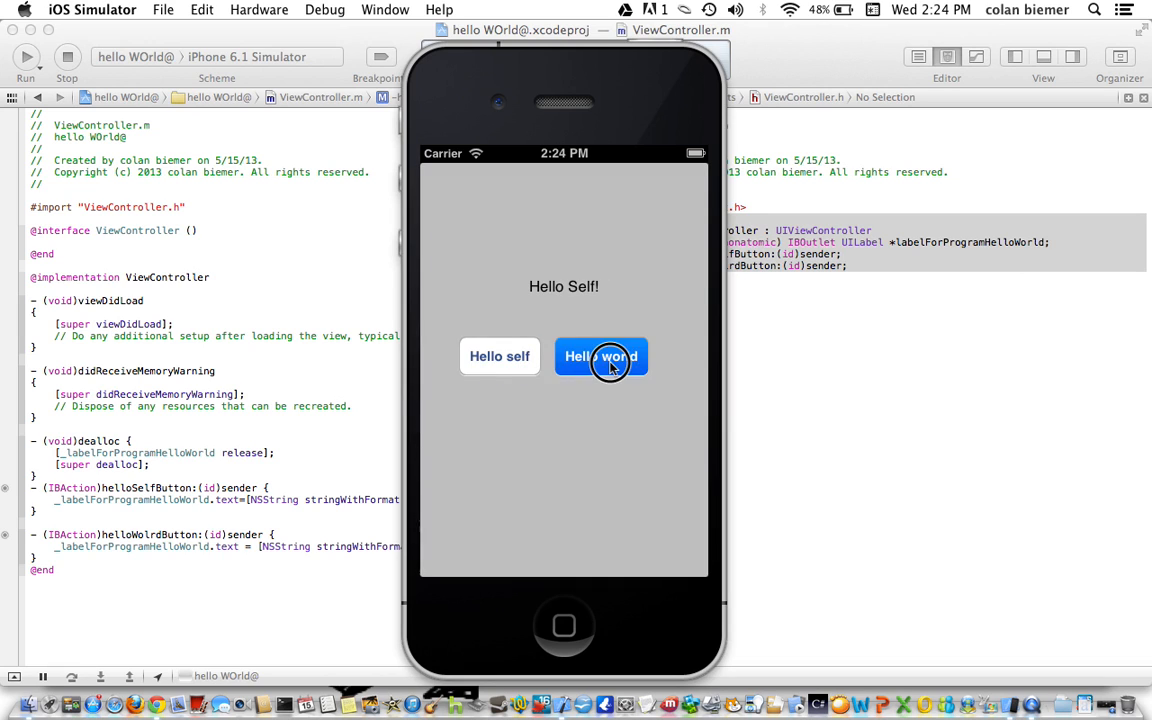
left_click(601, 356)
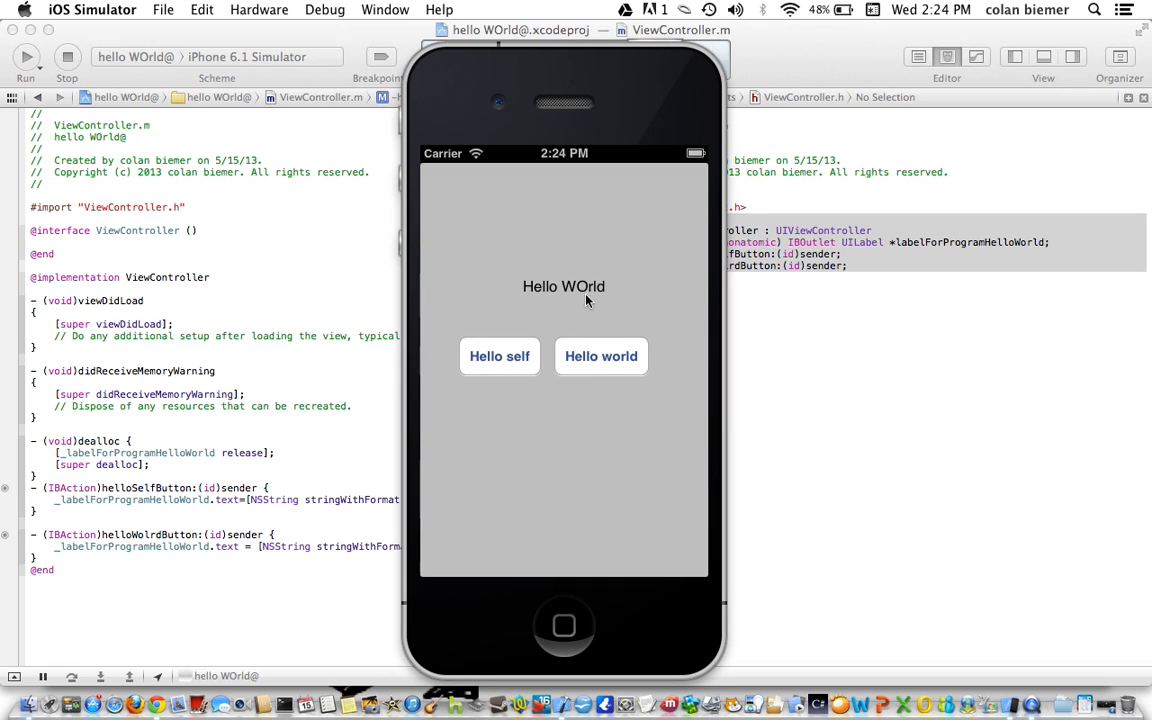
mouse_move(588, 377)
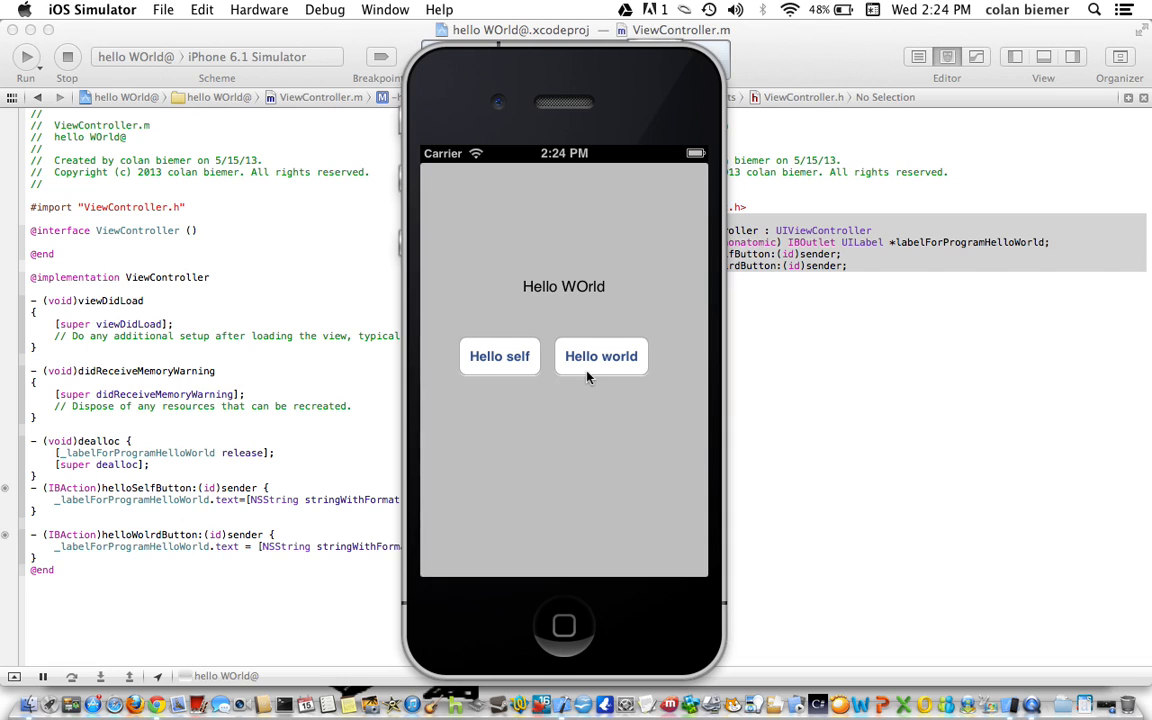
mouse_move(586, 543)
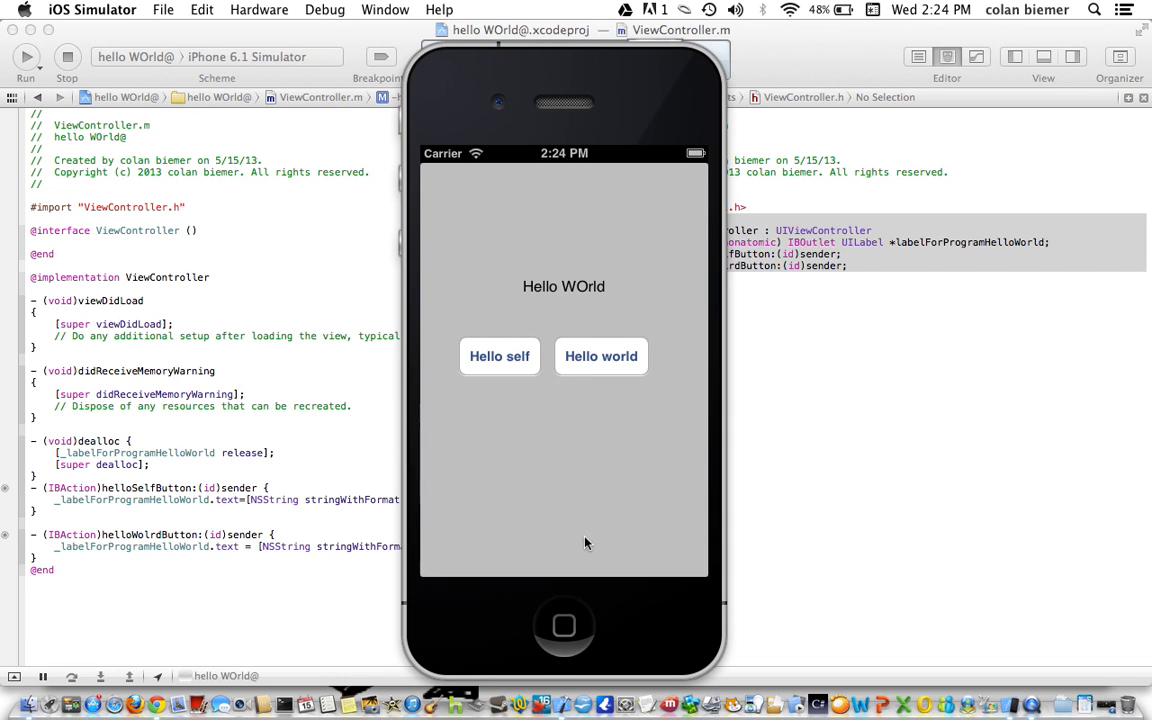
mouse_move(1105, 705)
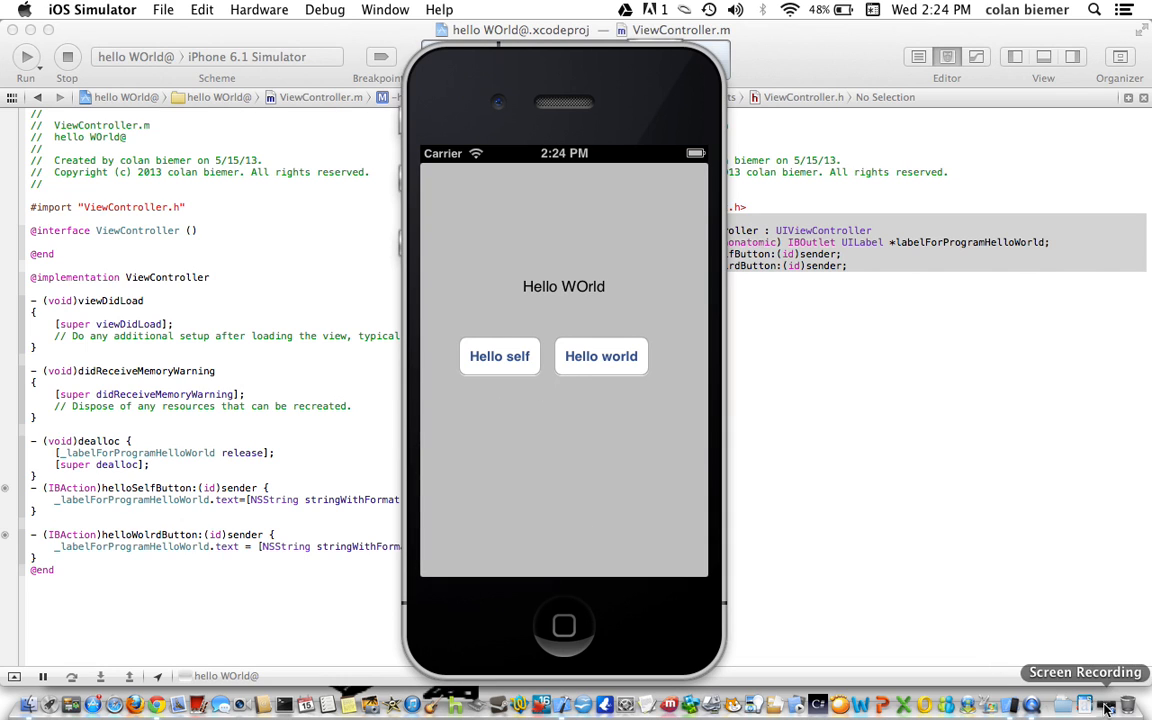